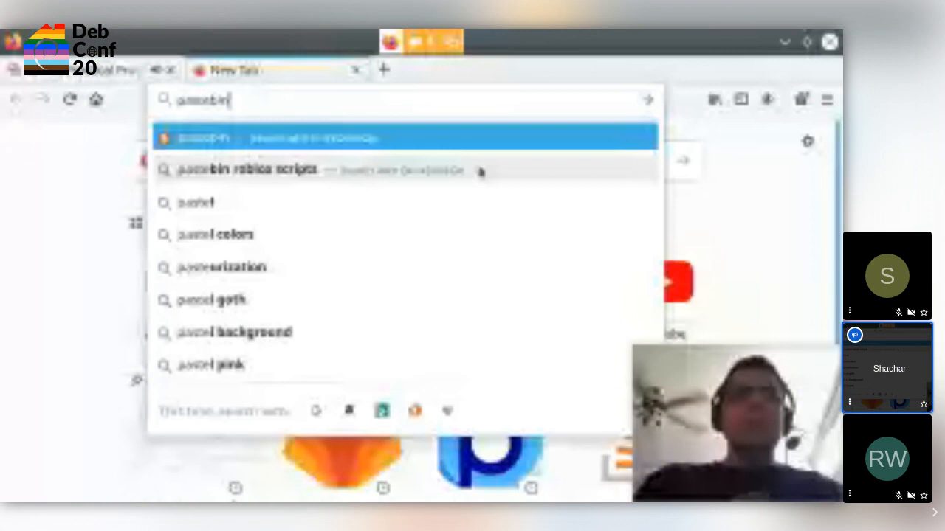
Search DuckDuckGo for pastebin and open Pastebin.com's new-paste page.
key(Return)
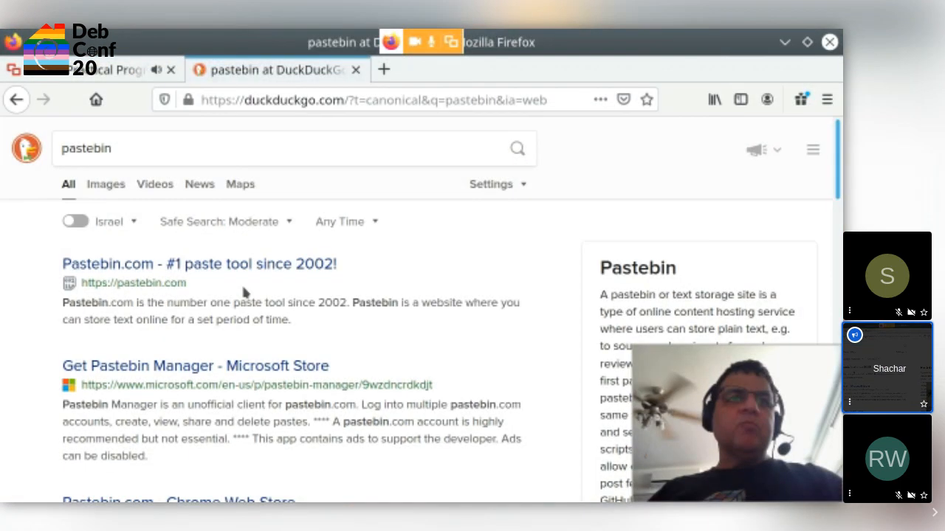
click(199, 264)
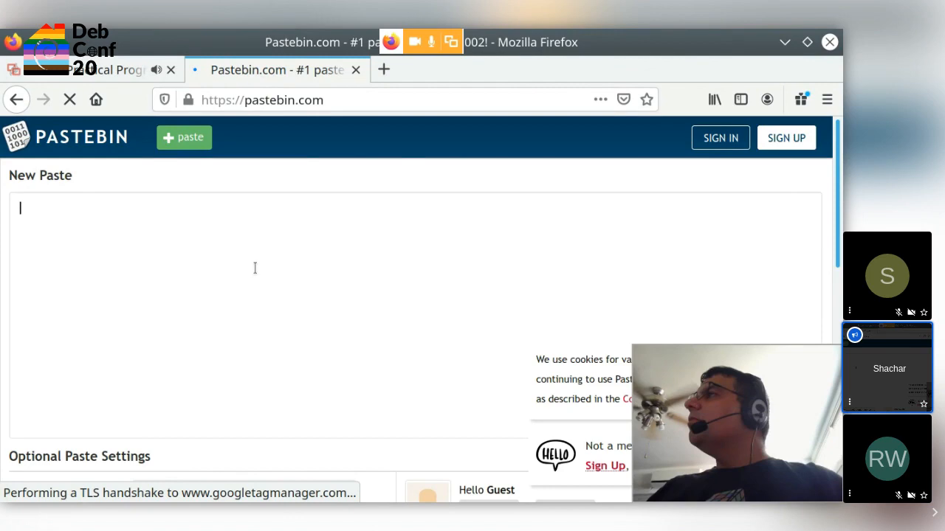
mouse_move(355, 69)
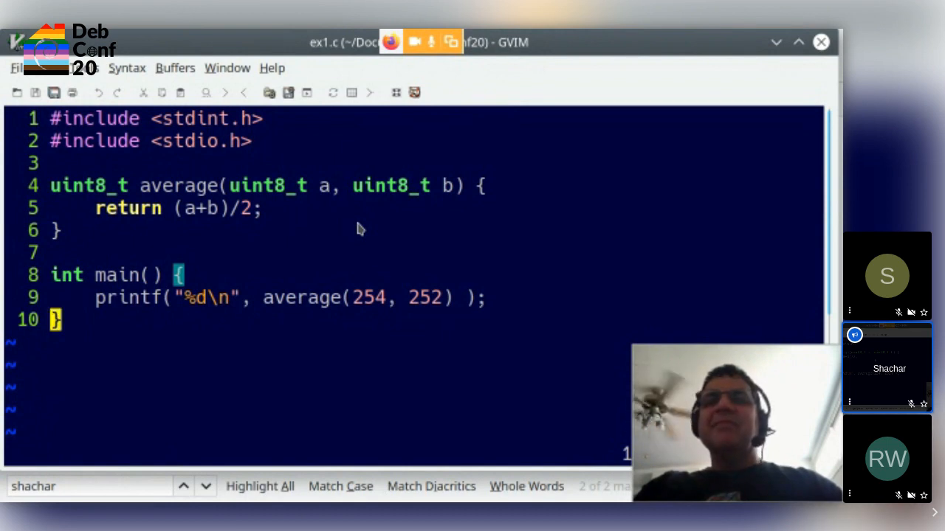
mouse_move(336, 414)
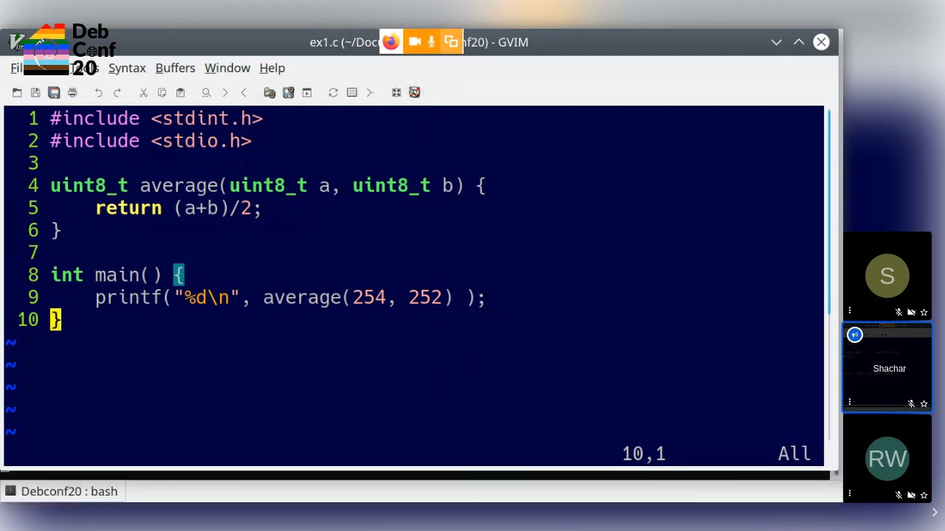
click(121, 493)
text(shachar)
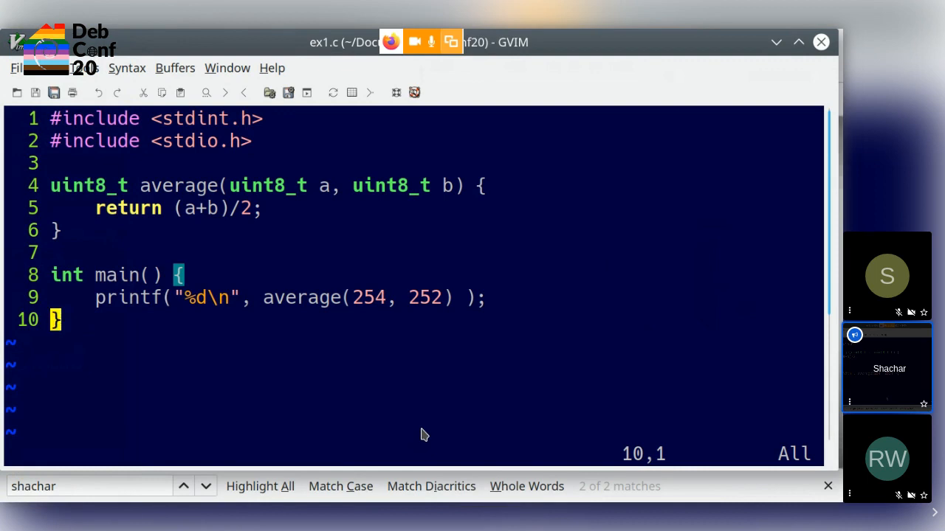
mouse_move(426, 430)
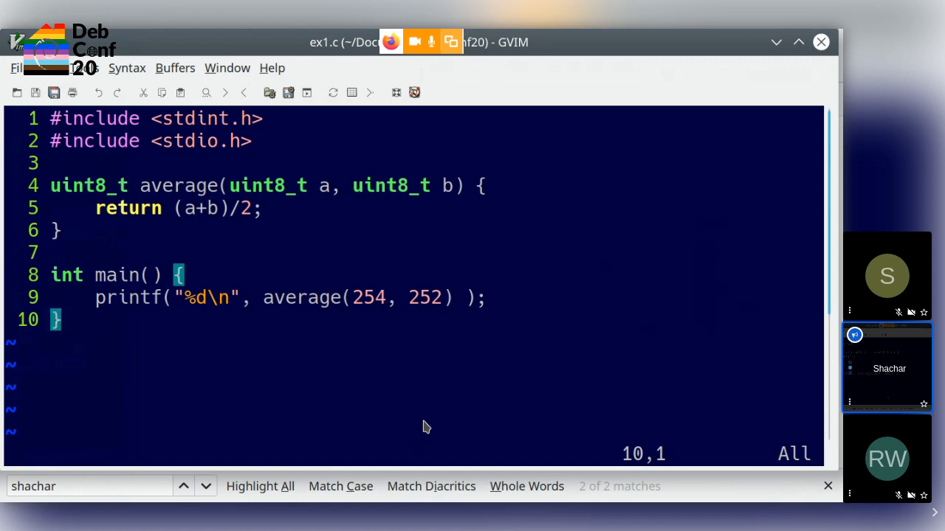
mouse_move(268, 246)
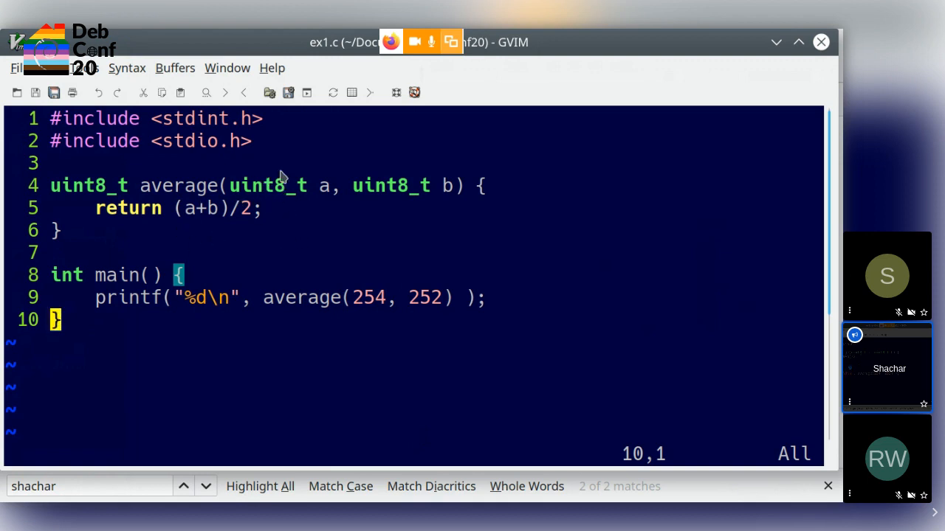
mouse_move(296, 214)
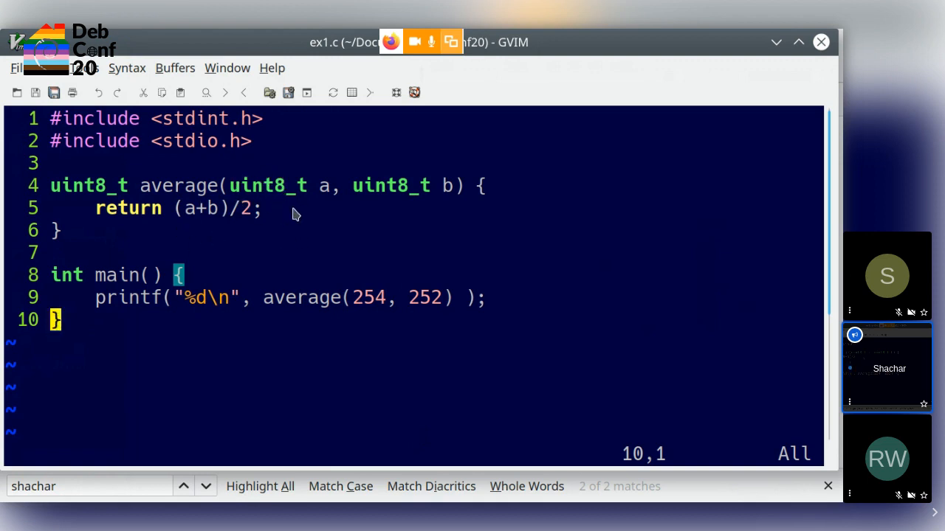
mouse_move(257, 201)
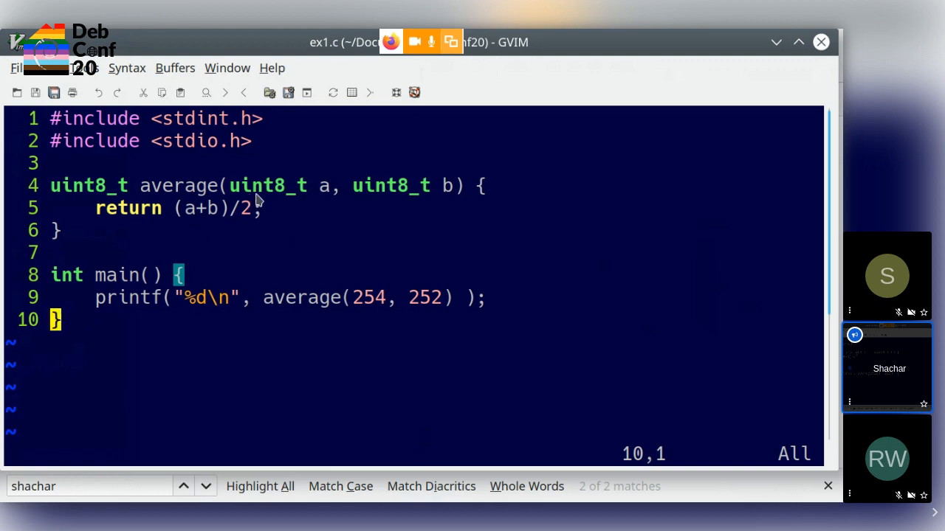
mouse_move(257, 186)
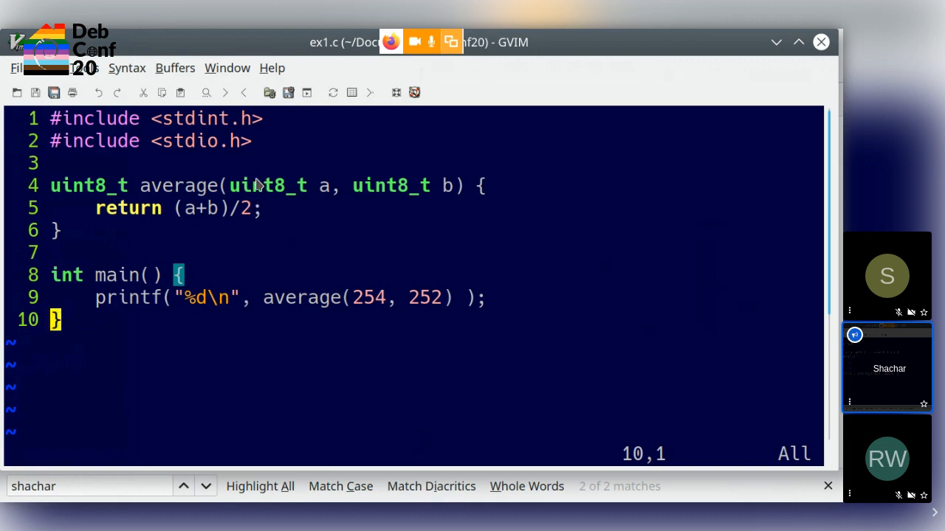
mouse_move(396, 286)
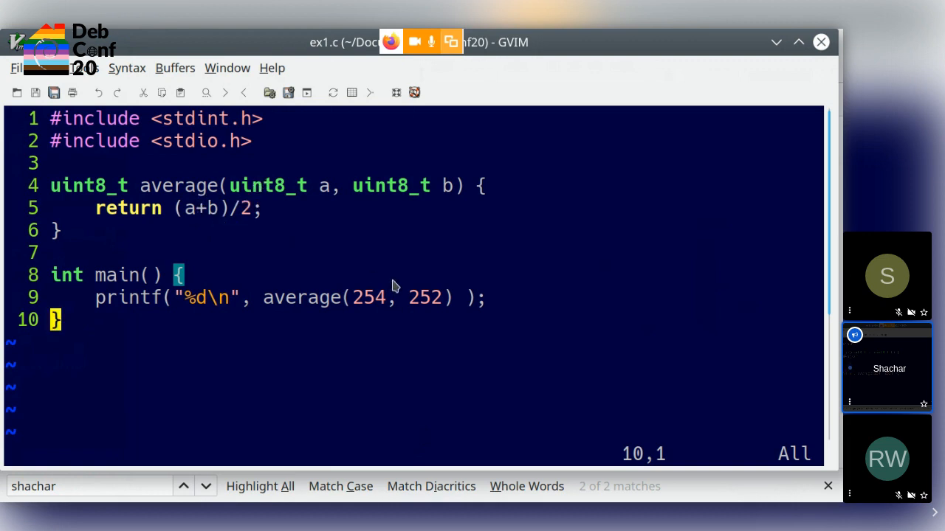
mouse_move(422, 301)
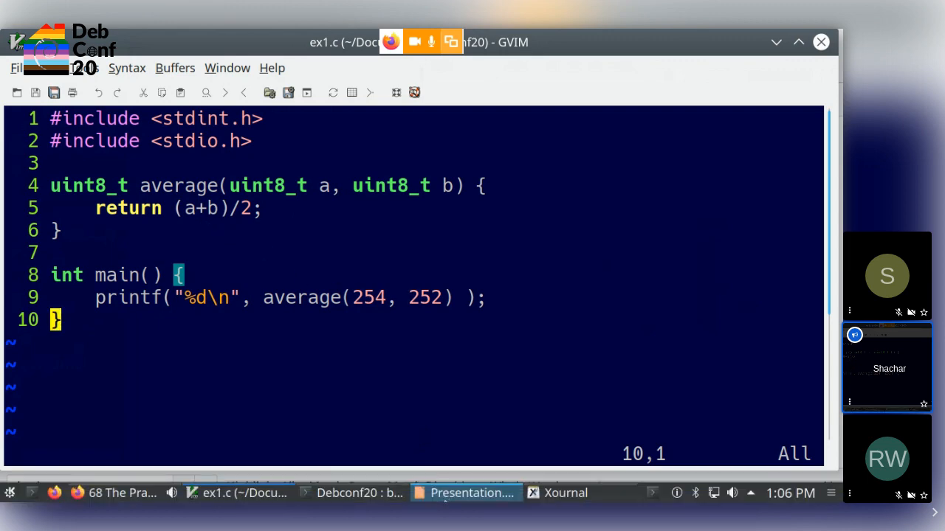
click(121, 493)
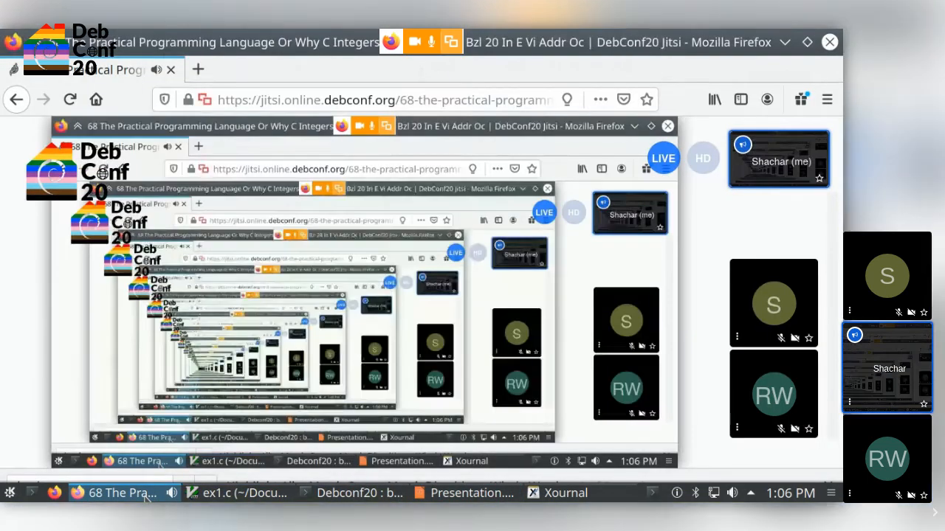
key(ctrl+f)
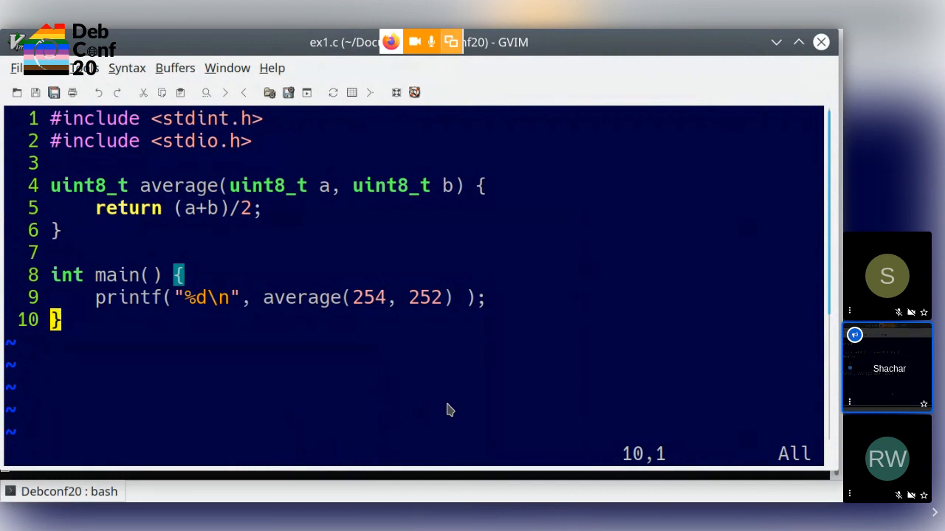
mouse_move(369, 316)
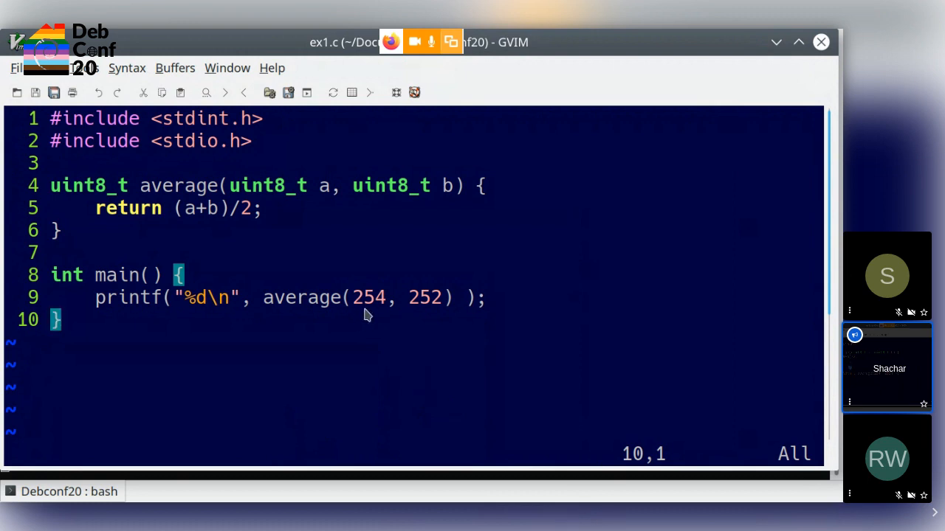
mouse_move(423, 313)
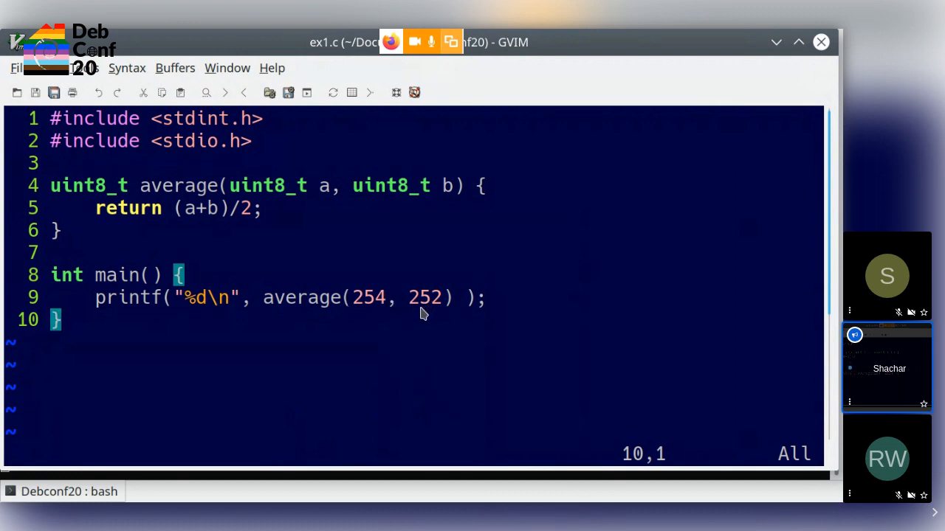
mouse_move(377, 318)
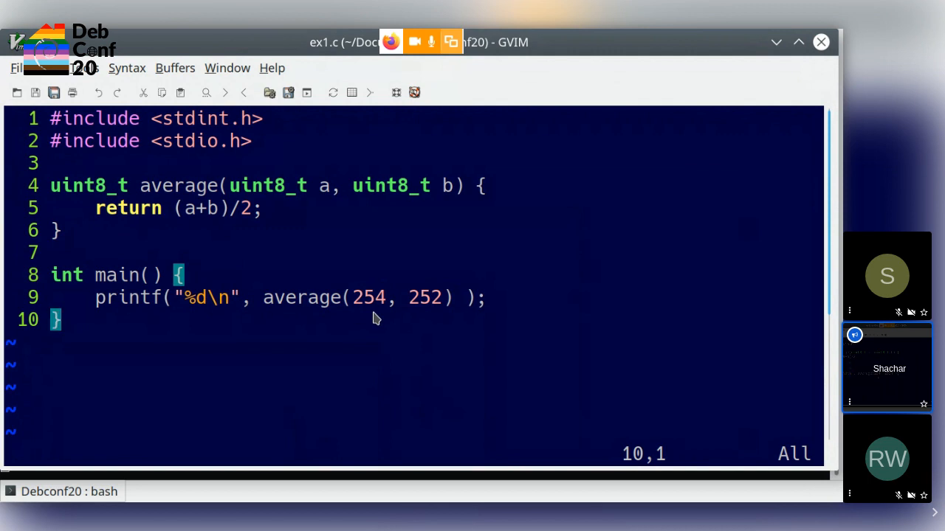
mouse_move(244, 254)
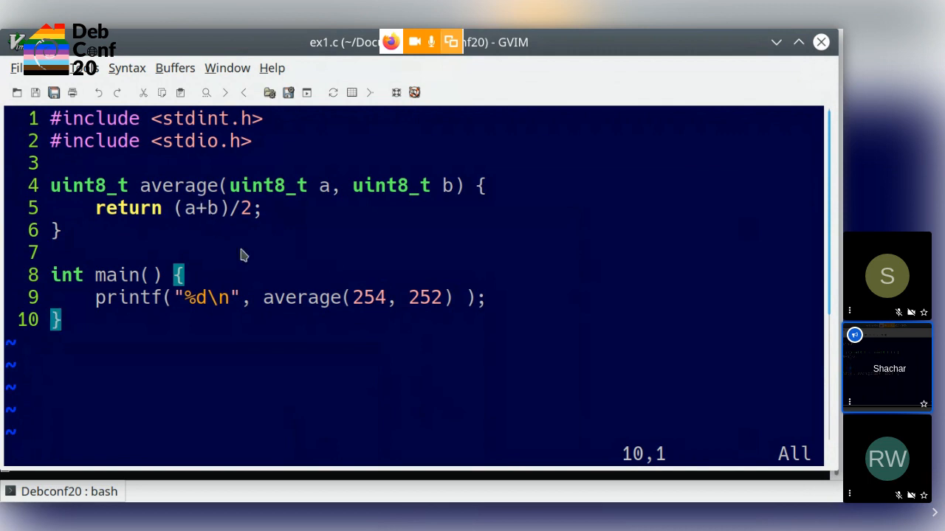
mouse_move(361, 310)
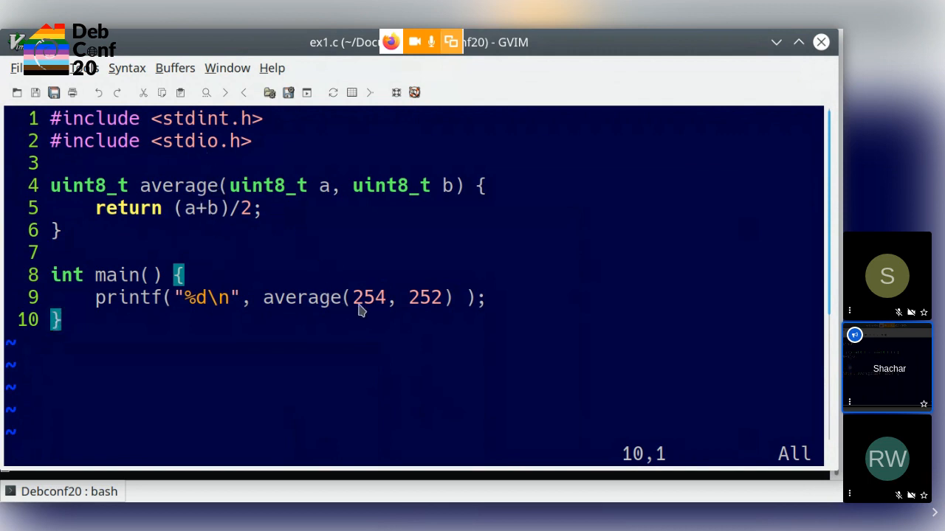
mouse_move(480, 321)
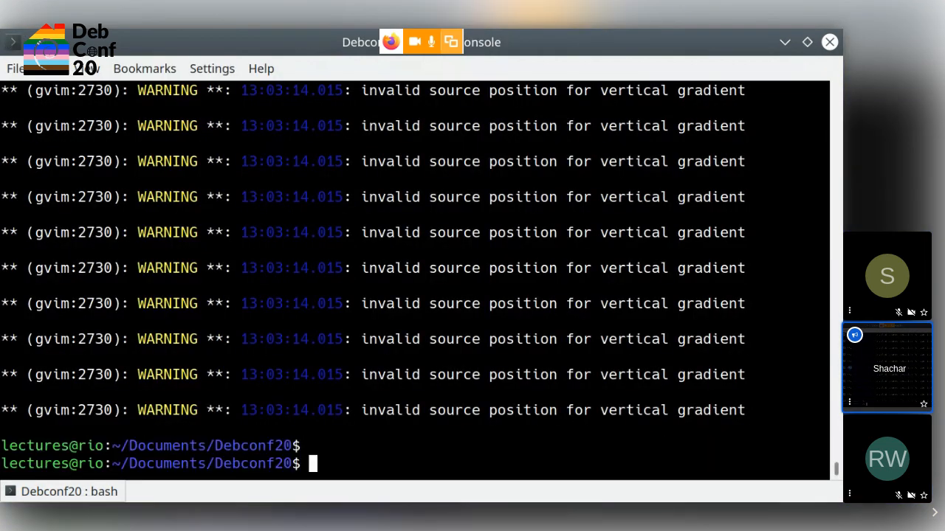
Compile ex1.c into ex1 with gcc and run ./ex1 in Konsole.
text(gcc ex1.c -o ex1)
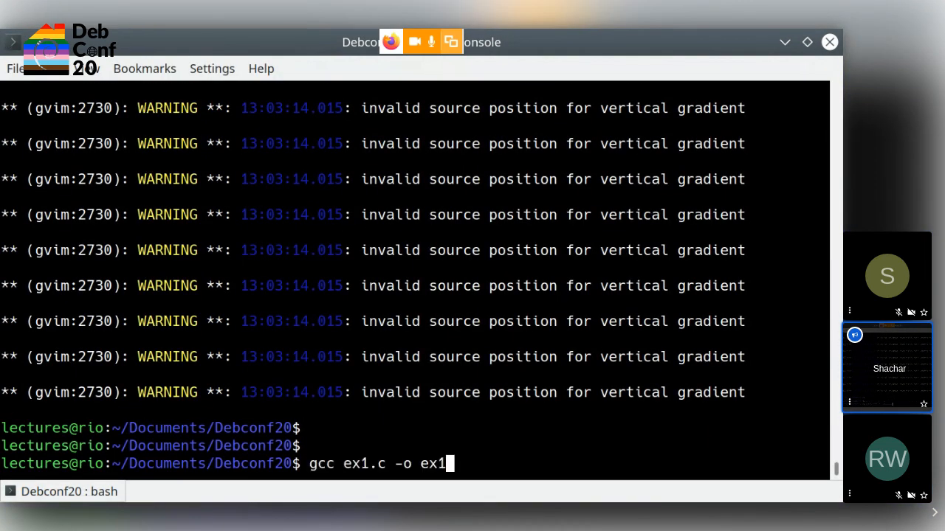
text(&& ./ex)
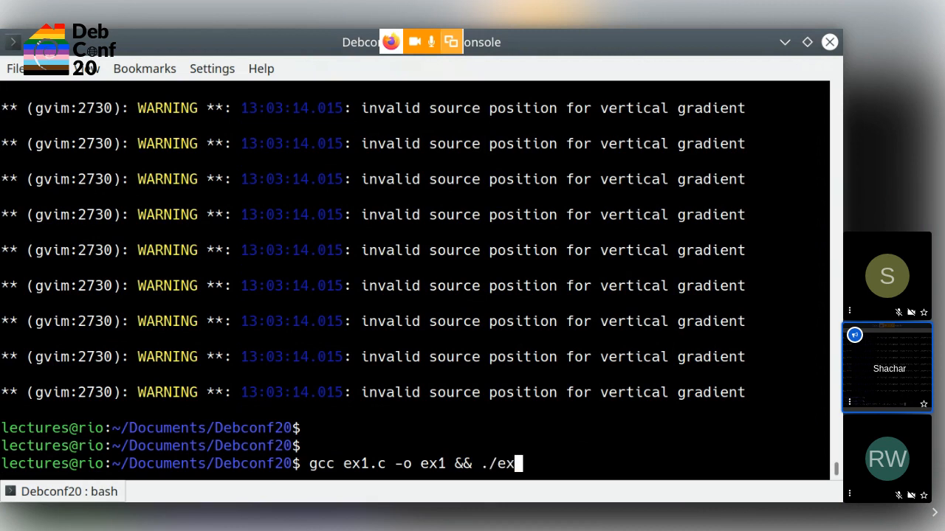
key(Return)
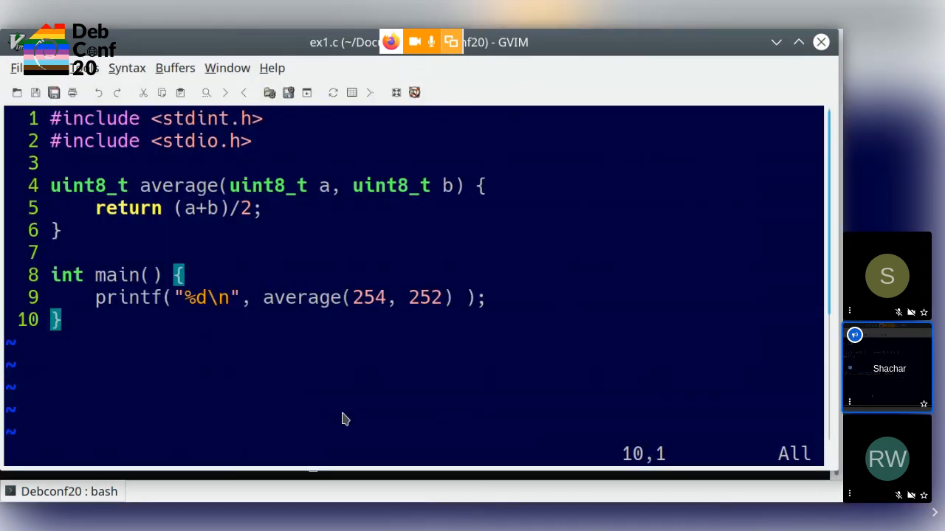
mouse_move(590, 450)
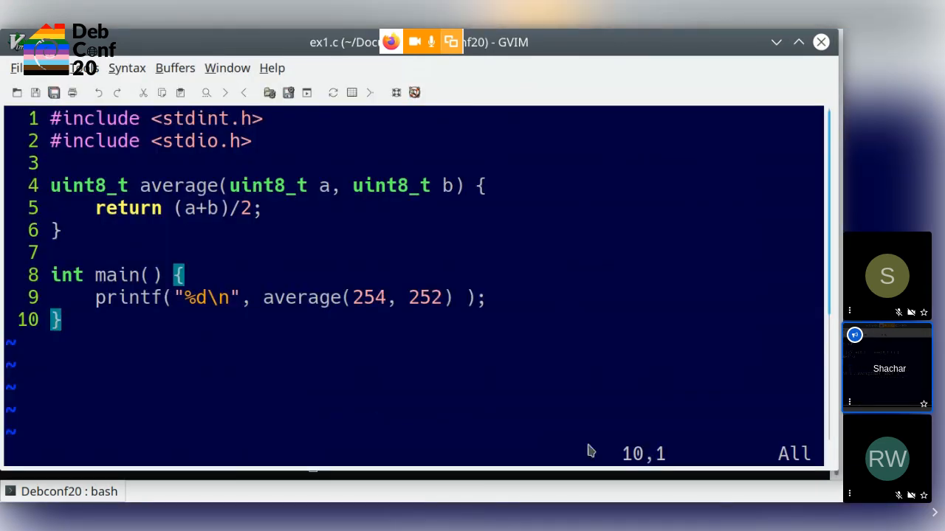
mouse_move(307, 242)
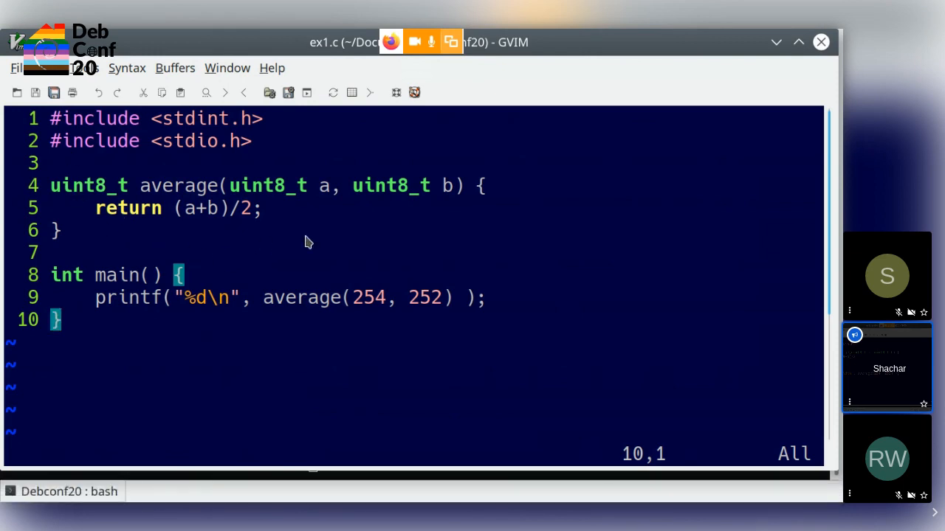
mouse_move(295, 224)
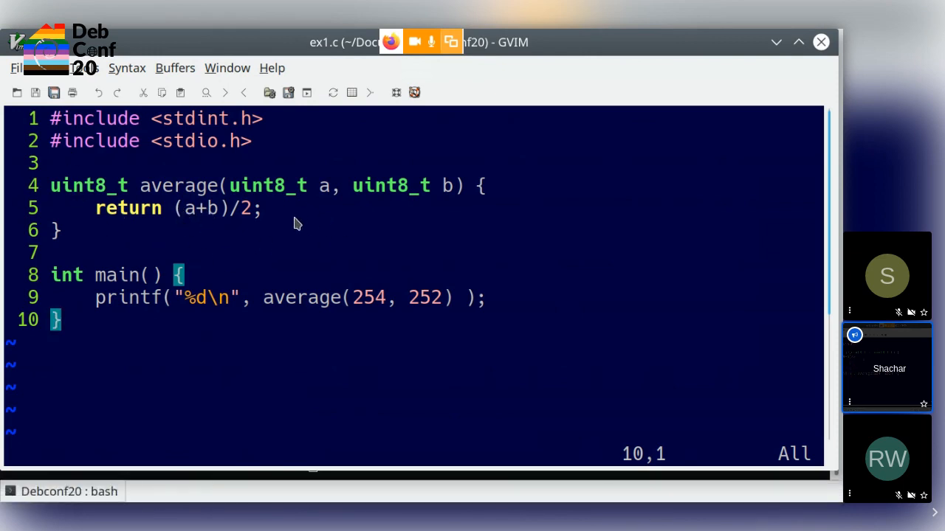
mouse_move(186, 216)
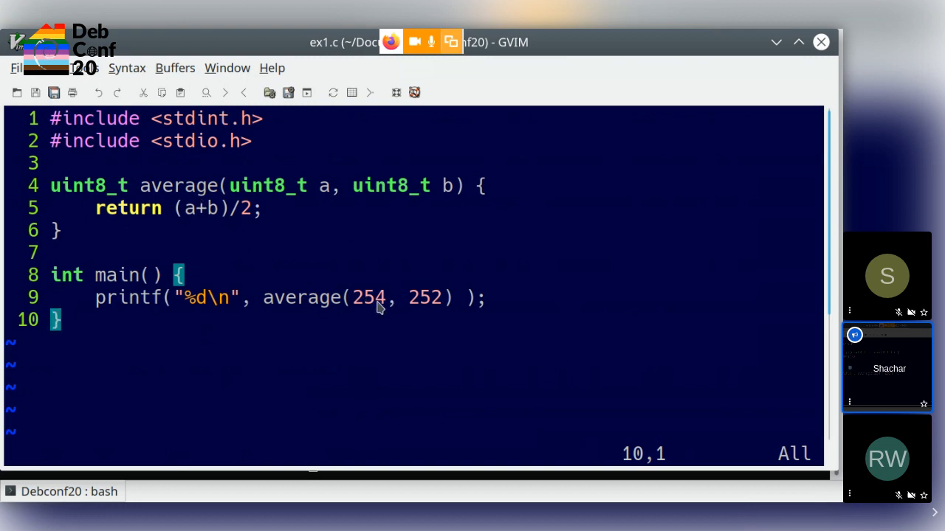
mouse_move(207, 233)
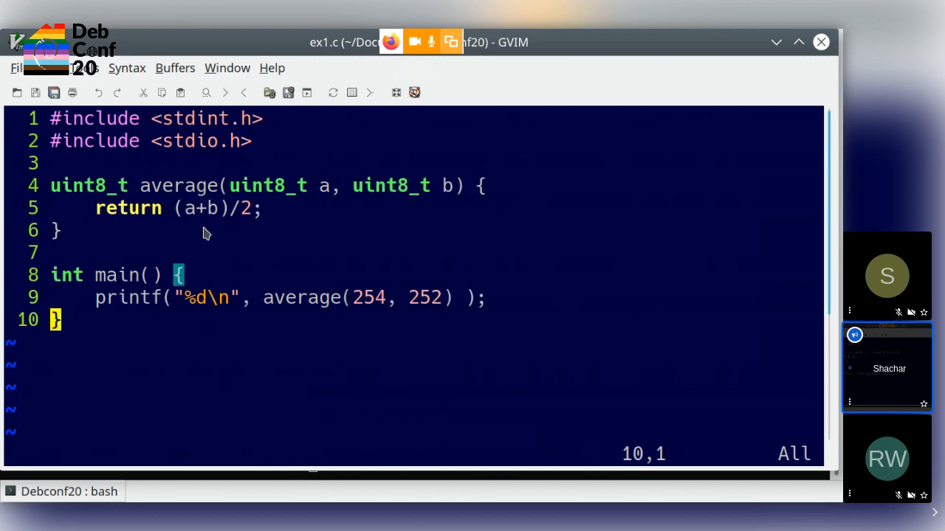
mouse_move(214, 219)
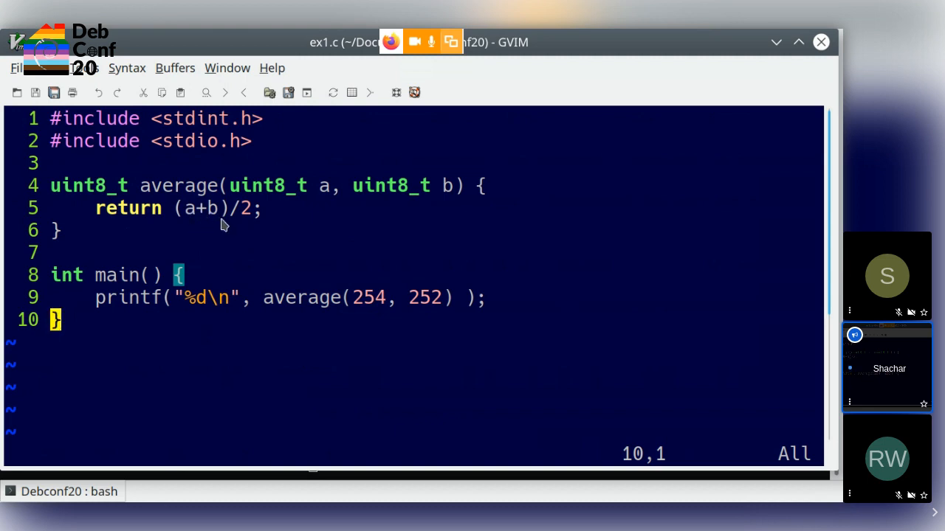
mouse_move(219, 223)
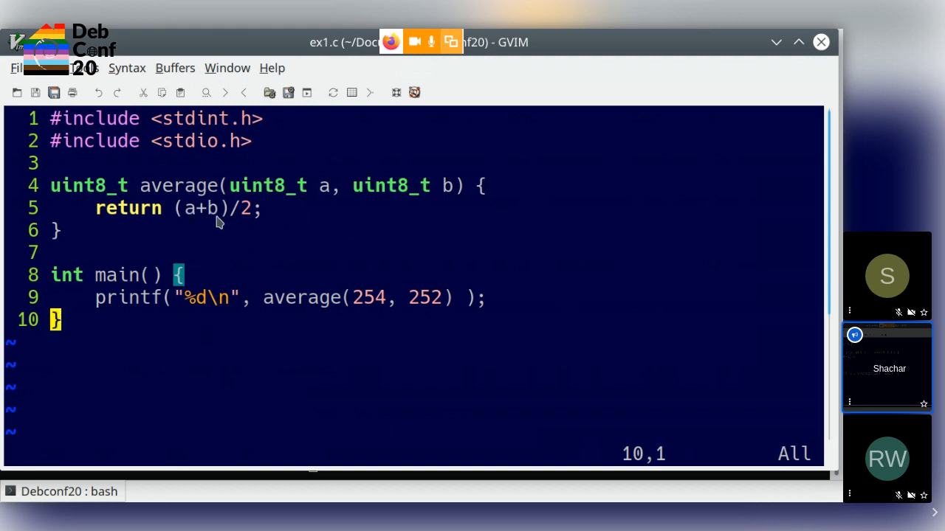
mouse_move(186, 228)
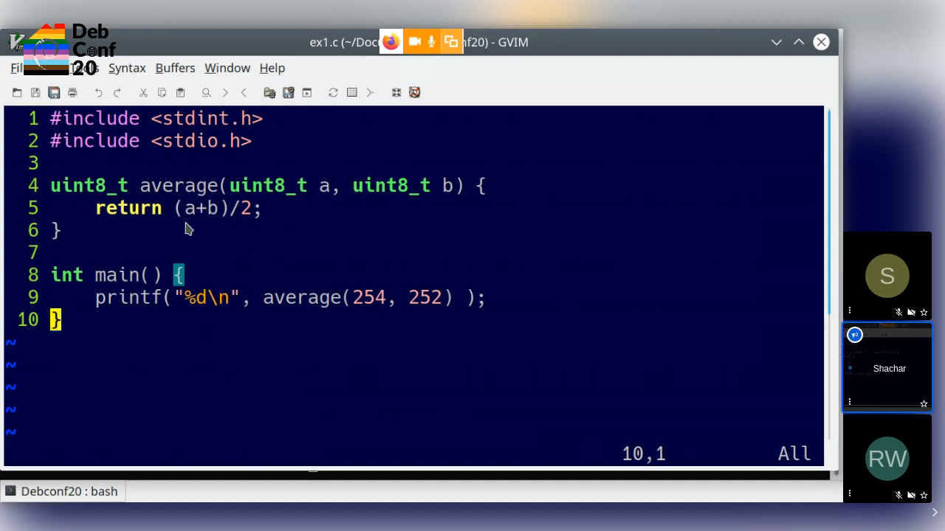
mouse_move(265, 257)
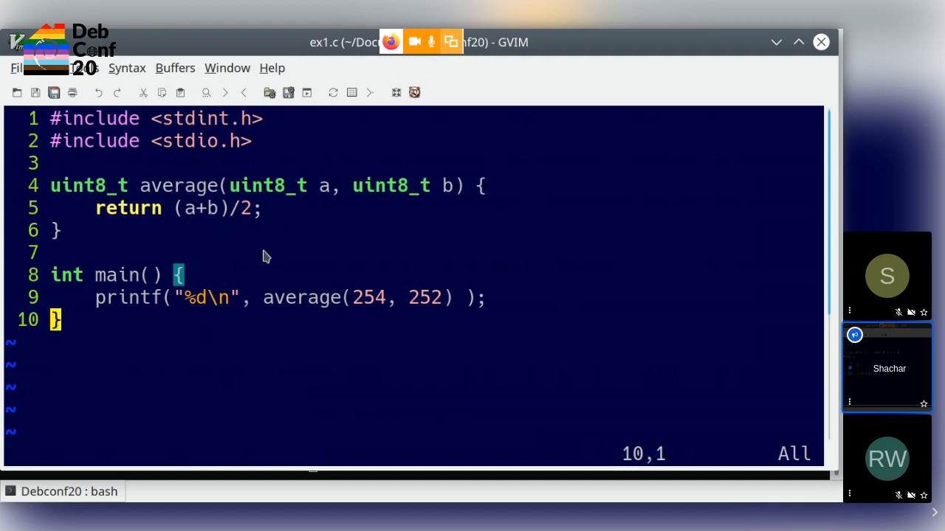
mouse_move(288, 258)
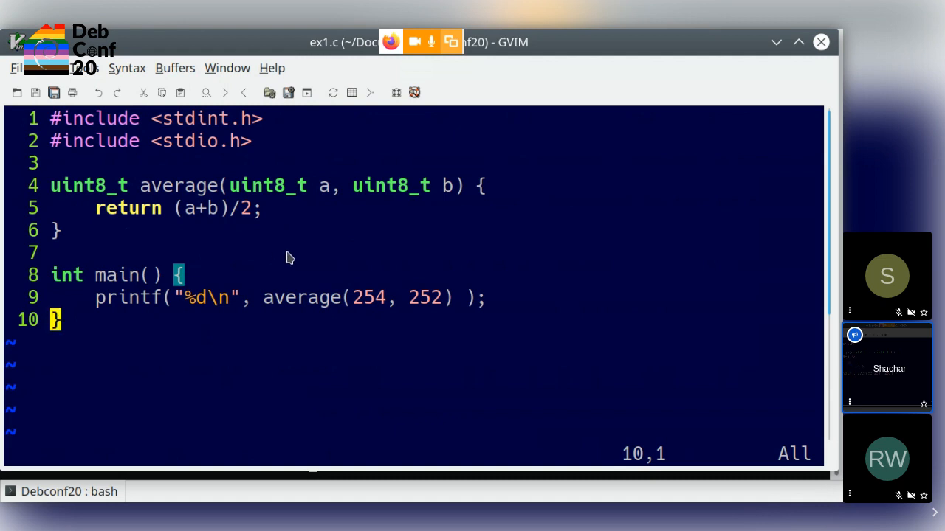
mouse_move(268, 377)
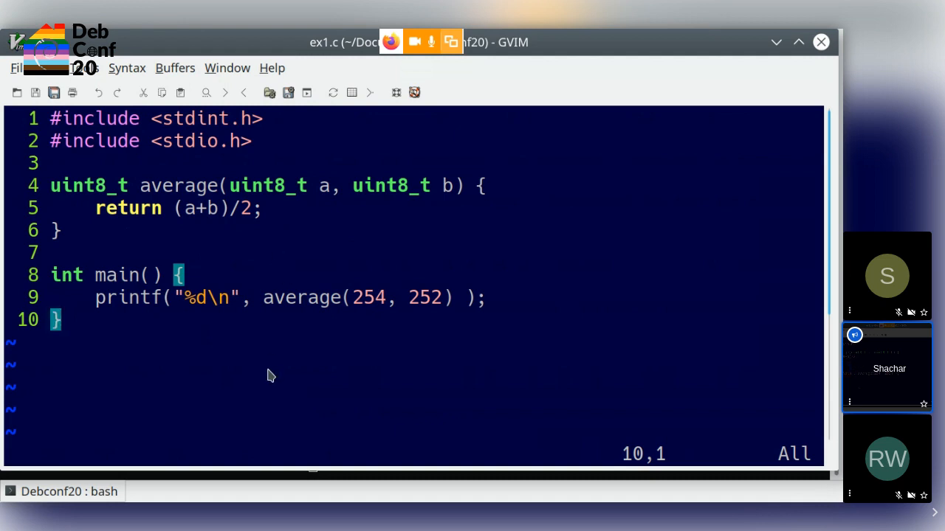
Open prepared/ex1.c, the old-style main(argc, argv) skeleton, with :e.
text(:e)
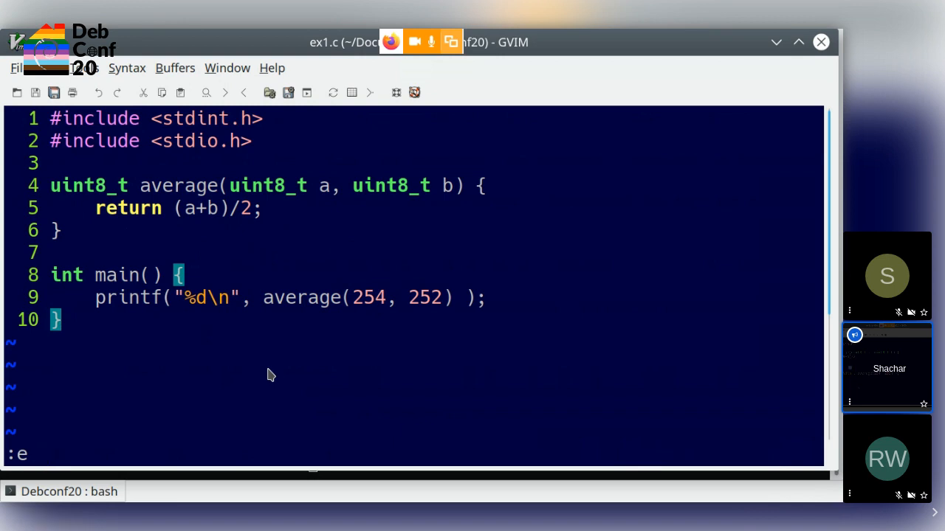
text(prepared/ex1.c)
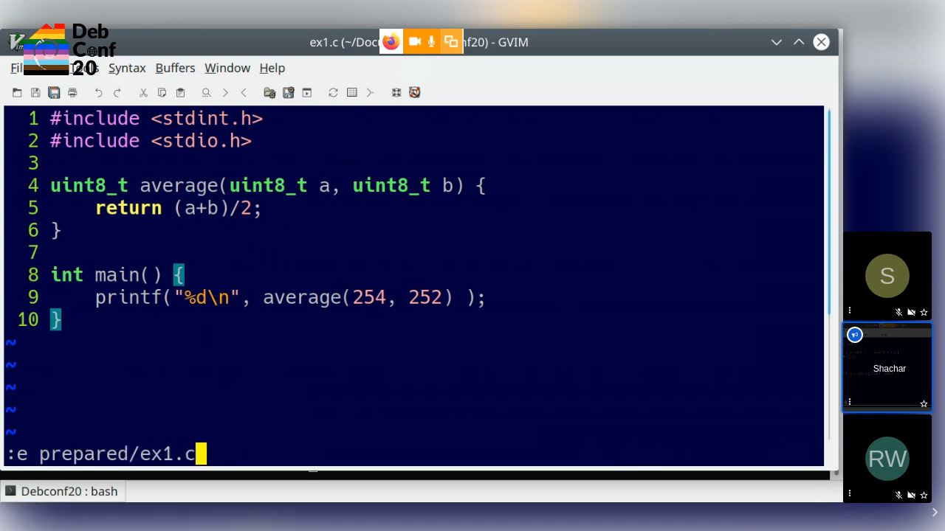
key(Return)
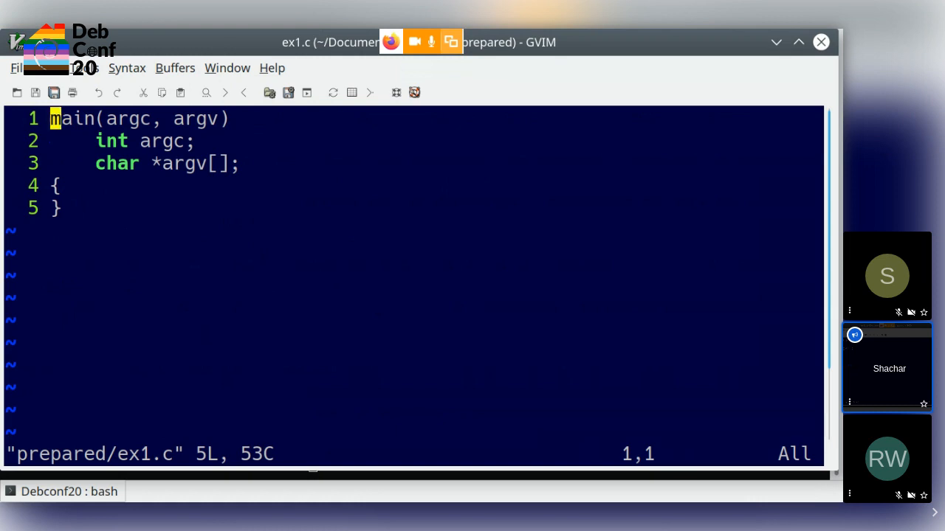
mouse_move(112, 186)
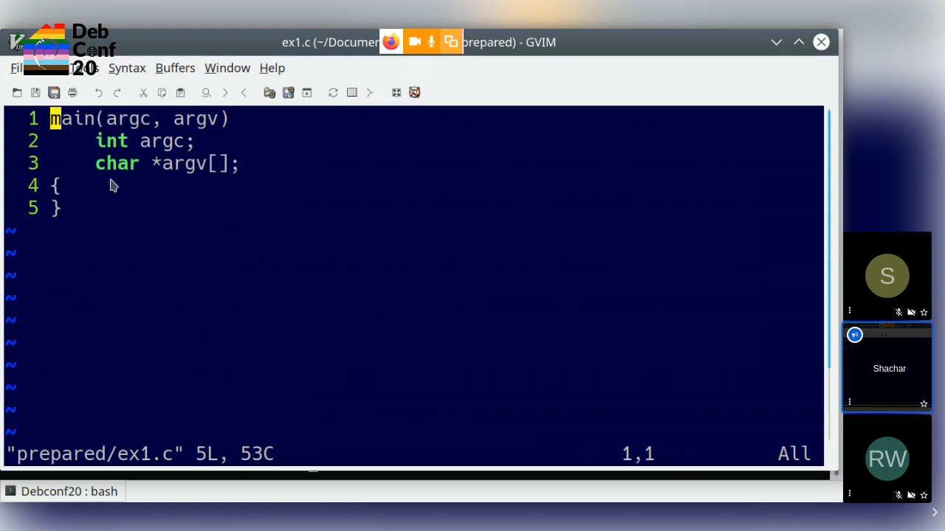
mouse_move(175, 207)
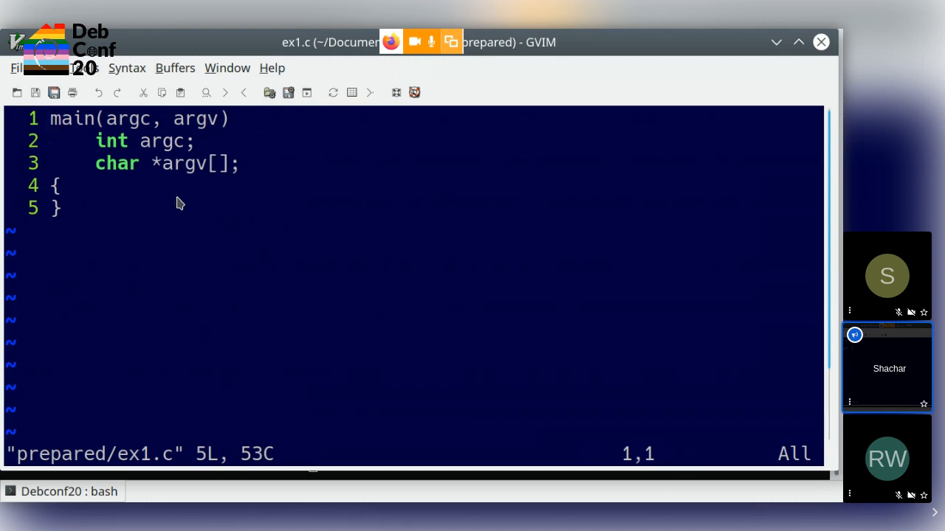
mouse_move(107, 159)
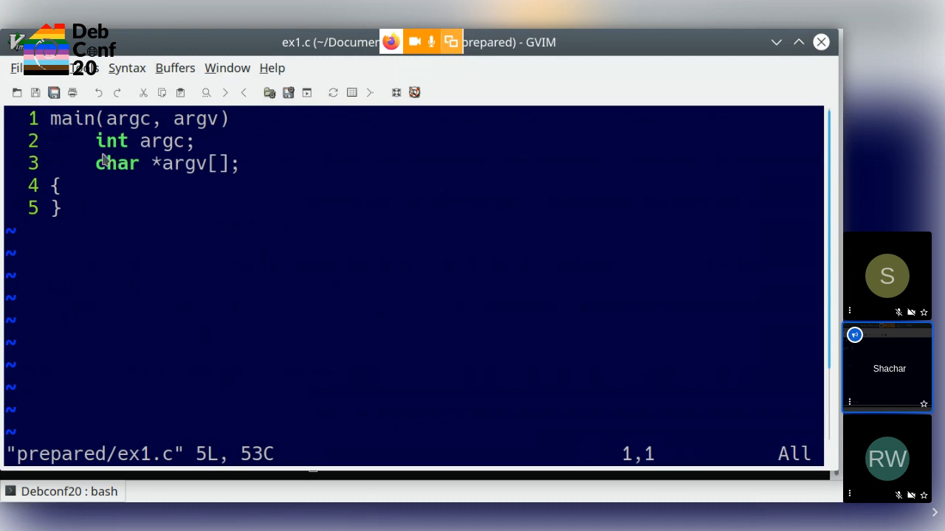
mouse_move(87, 131)
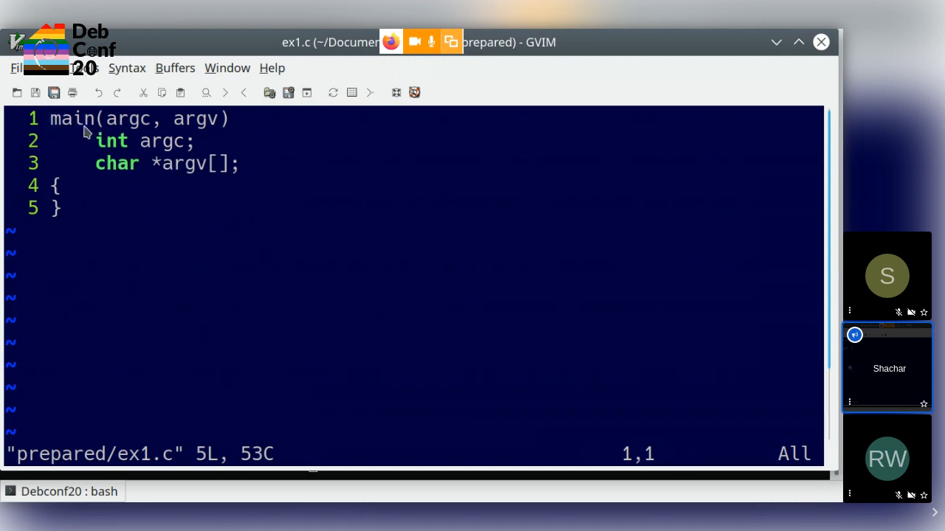
mouse_move(165, 227)
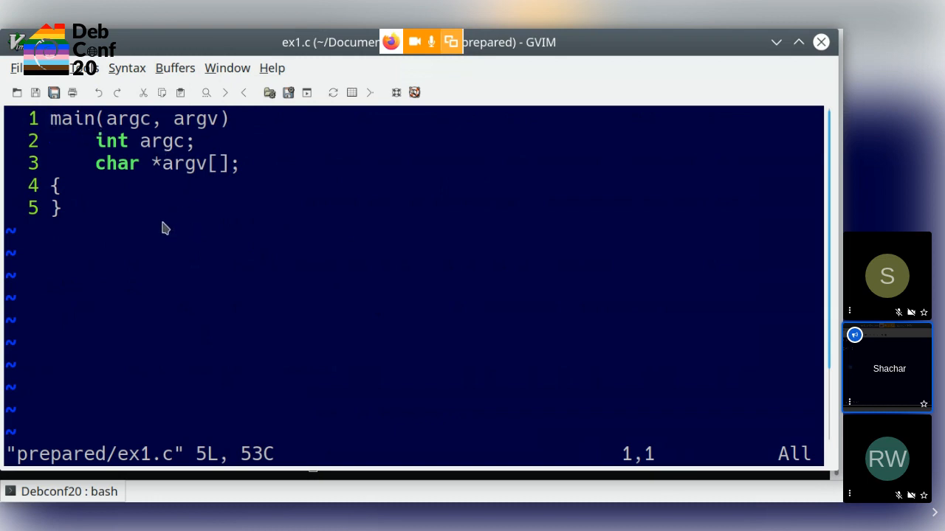
mouse_move(66, 127)
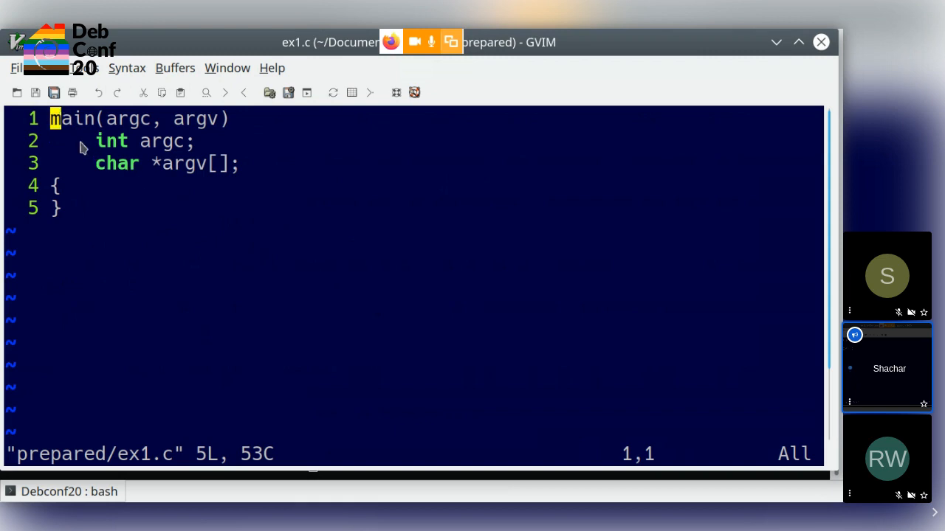
mouse_move(190, 132)
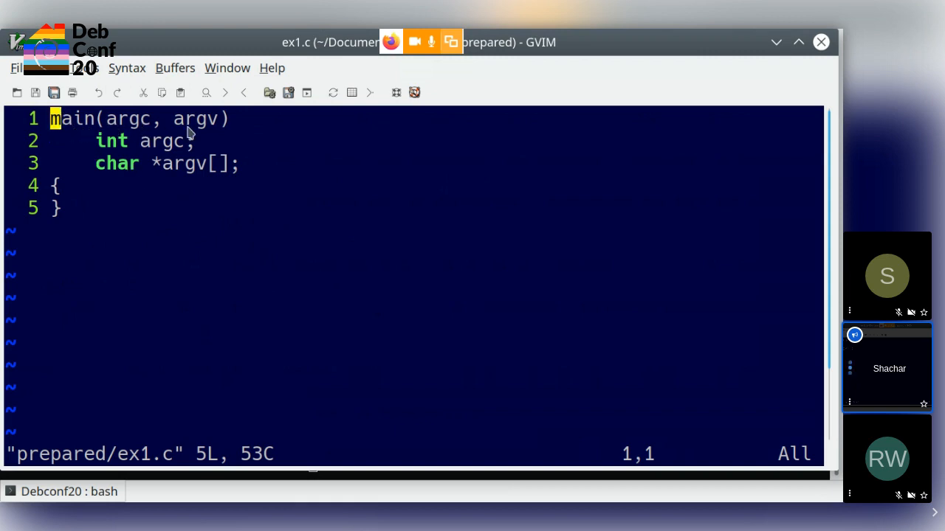
mouse_move(124, 171)
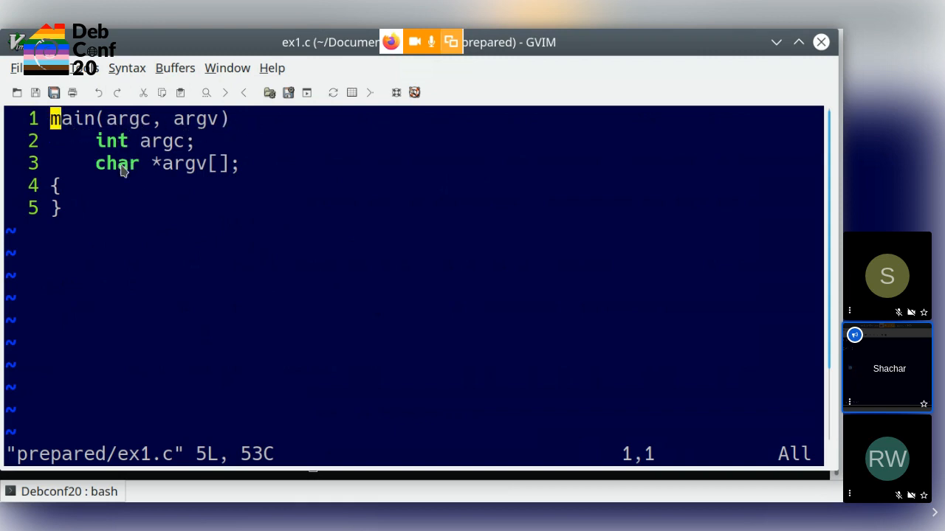
mouse_move(121, 198)
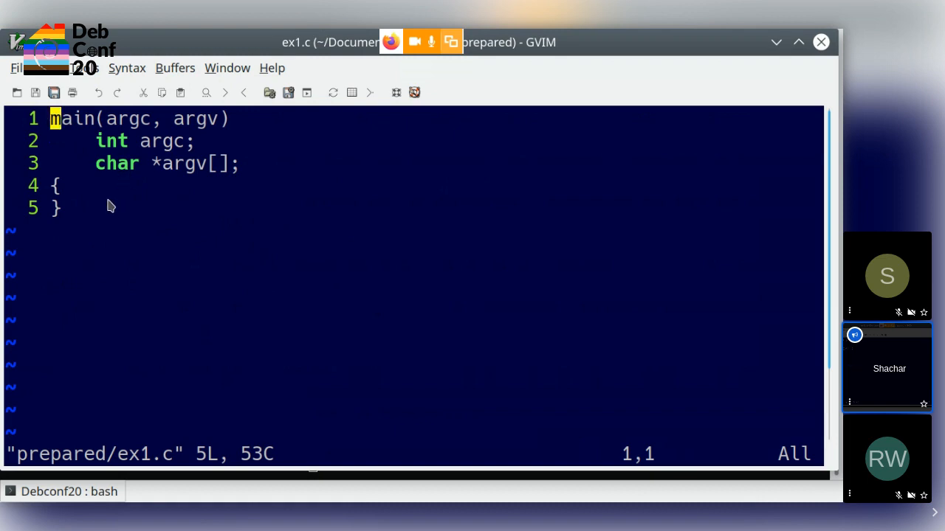
mouse_move(77, 121)
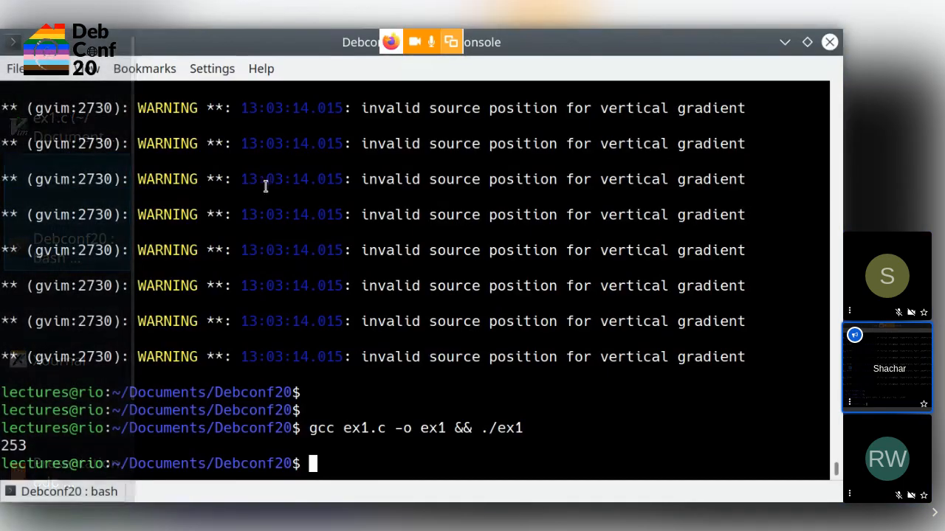
Compile prepared/ex1.c with gcc and highlight 'int' in the return-type warning.
text(gcc)
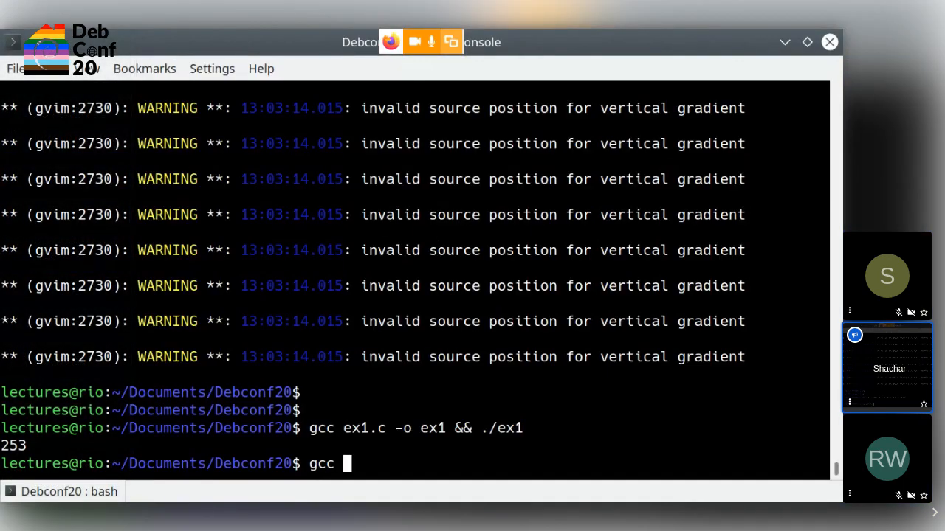
text(prepared/ex1.c)
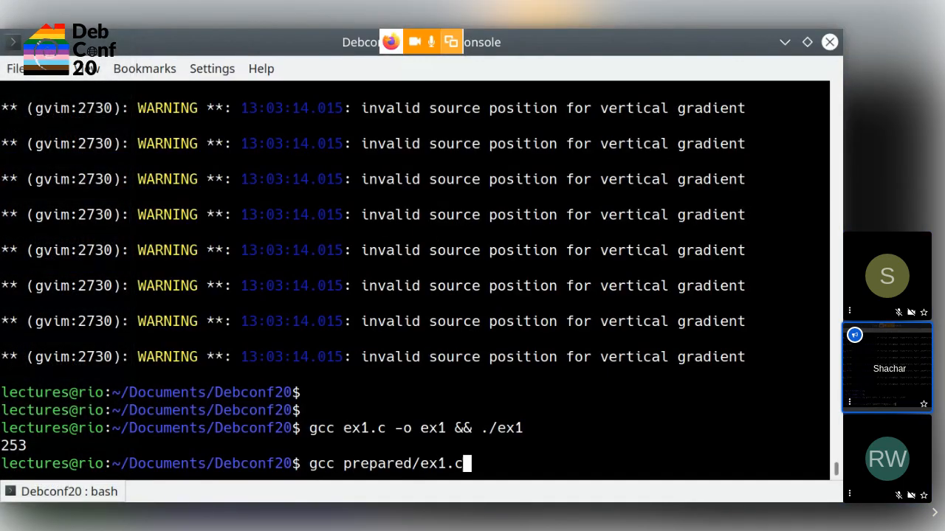
key(Return)
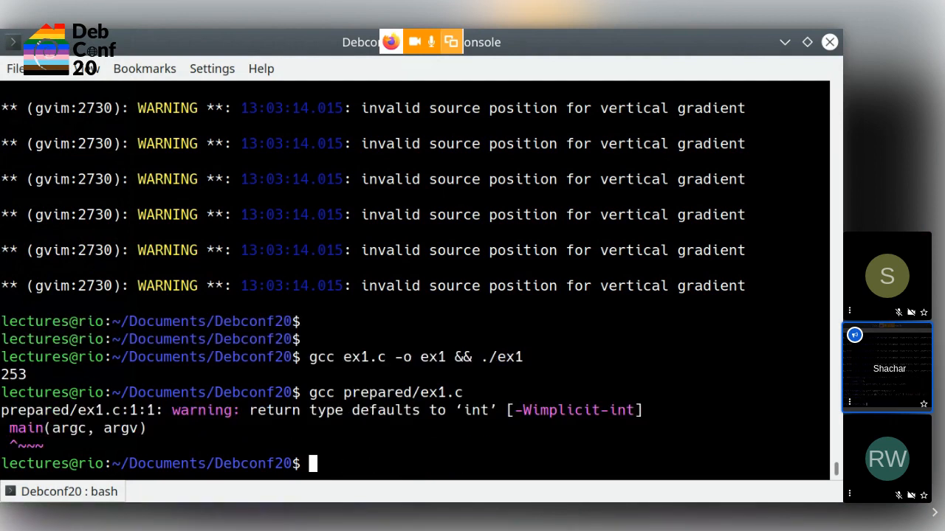
mouse_move(481, 206)
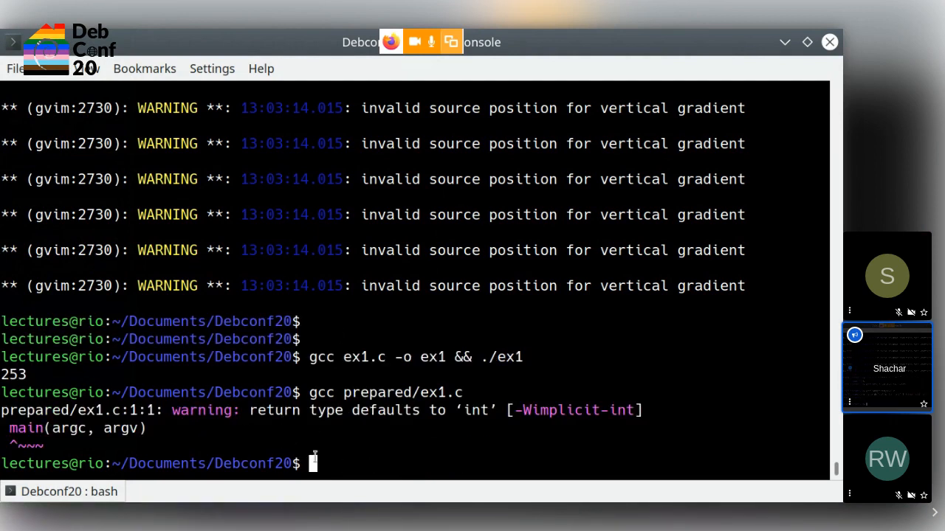
double_click(475, 410)
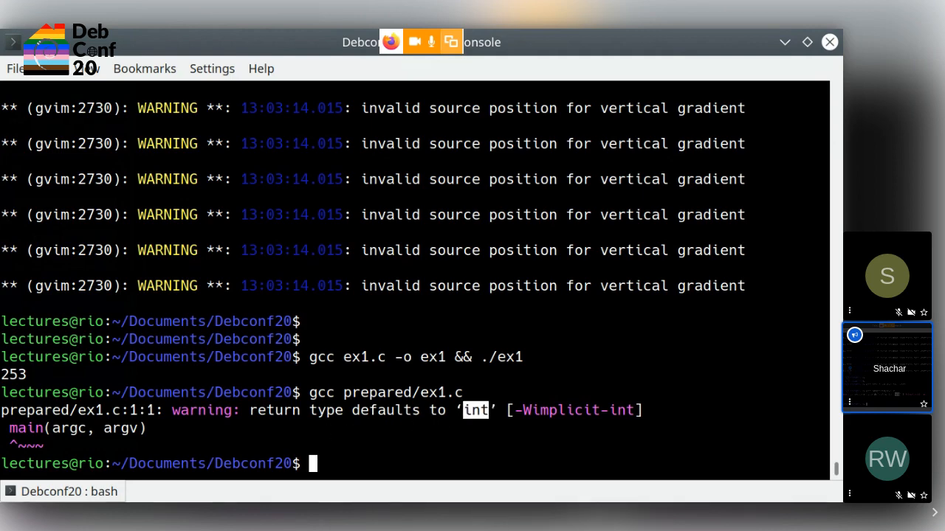
mouse_move(404, 331)
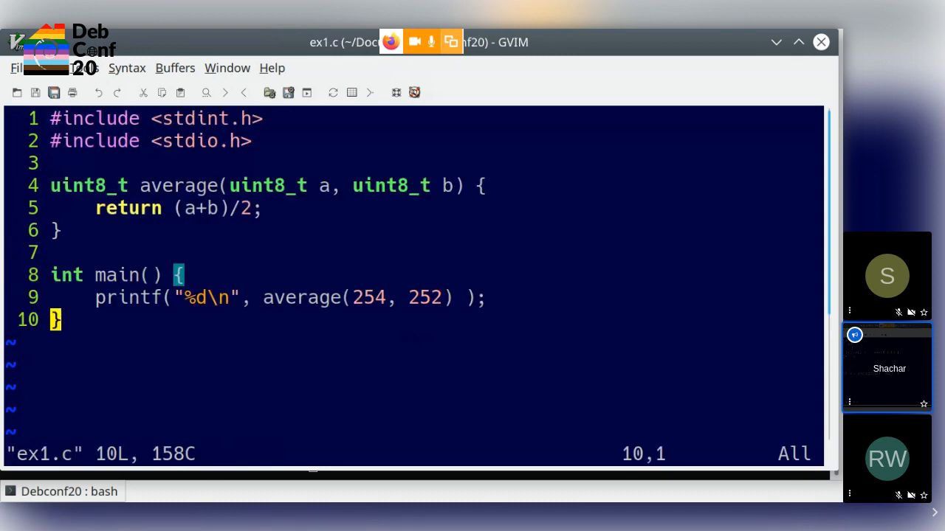
mouse_move(266, 284)
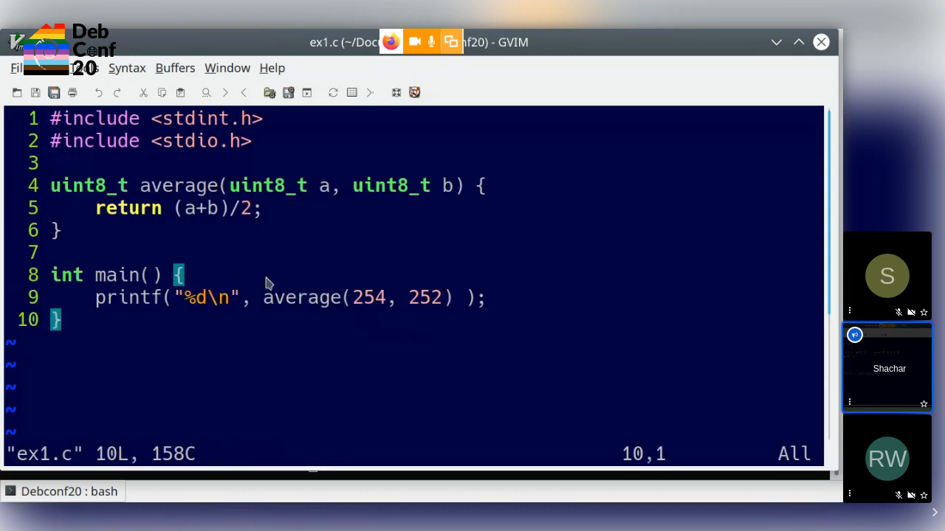
mouse_move(187, 216)
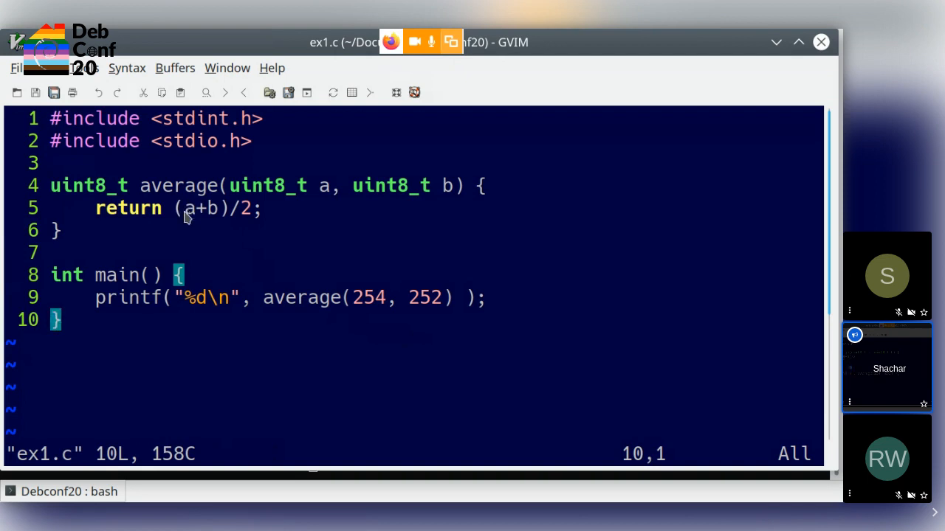
mouse_move(198, 203)
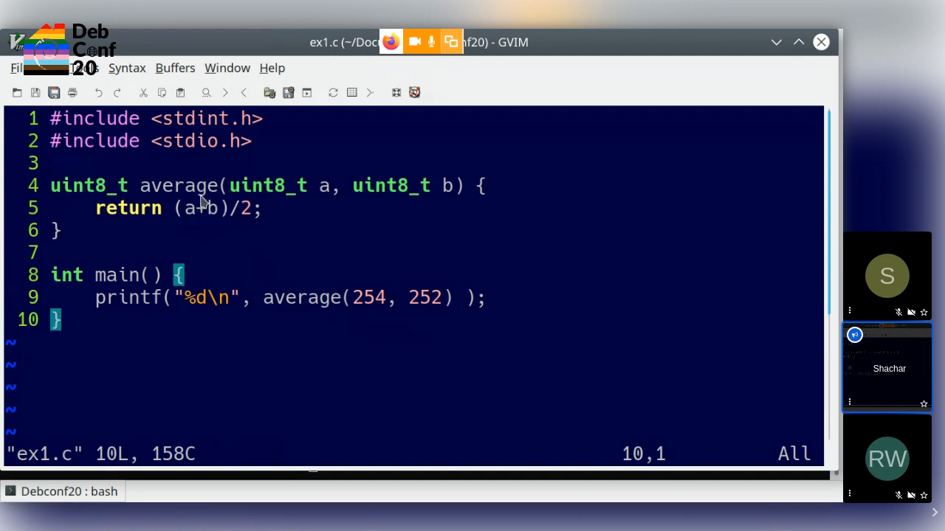
mouse_move(177, 234)
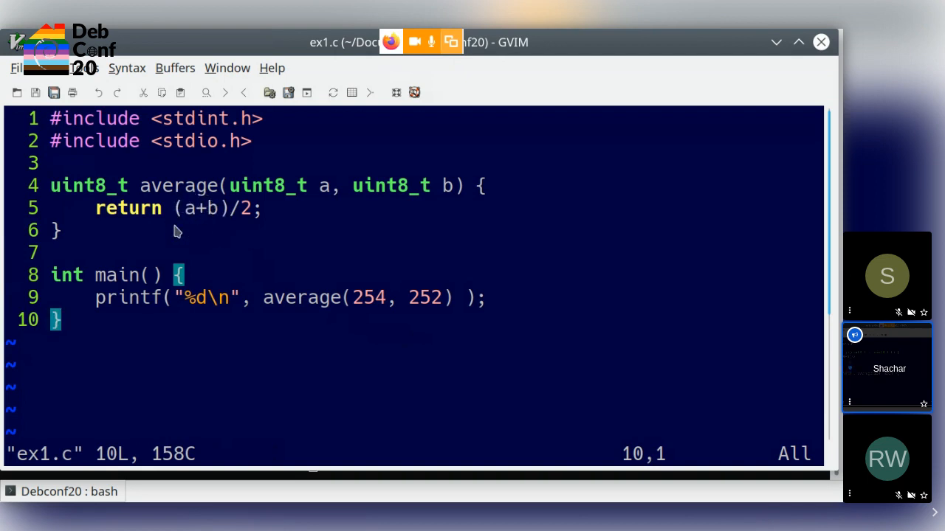
mouse_move(221, 209)
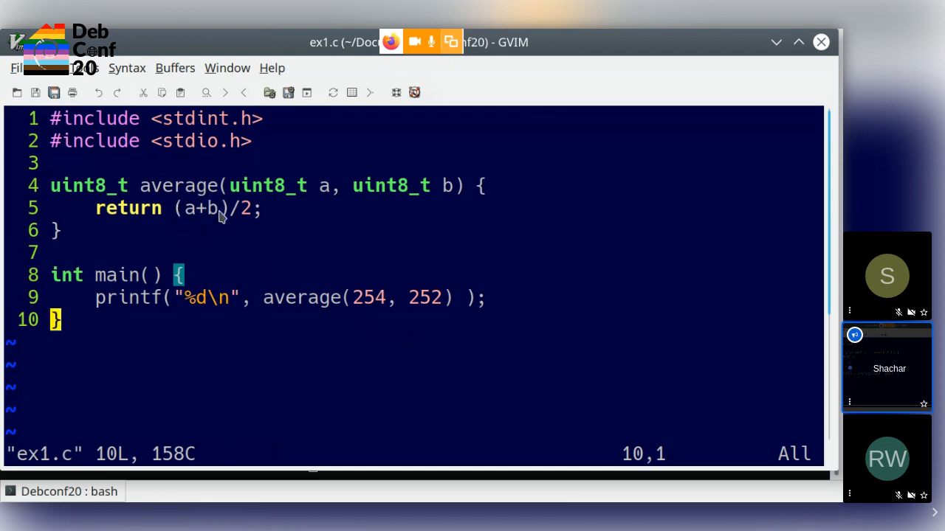
mouse_move(216, 221)
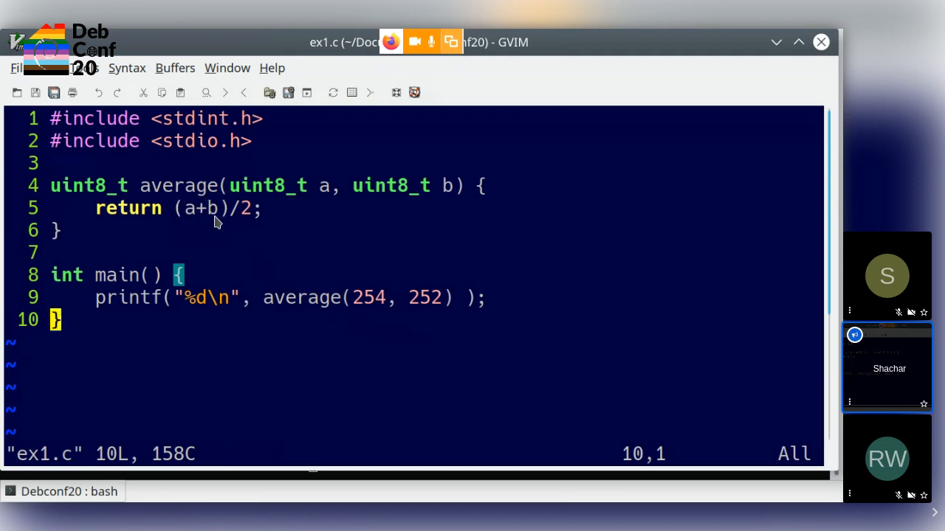
mouse_move(229, 189)
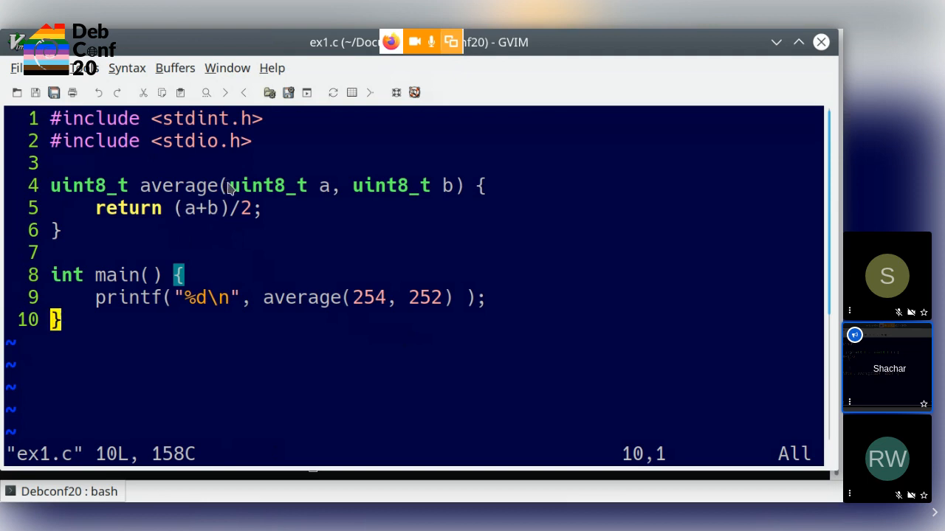
mouse_move(186, 198)
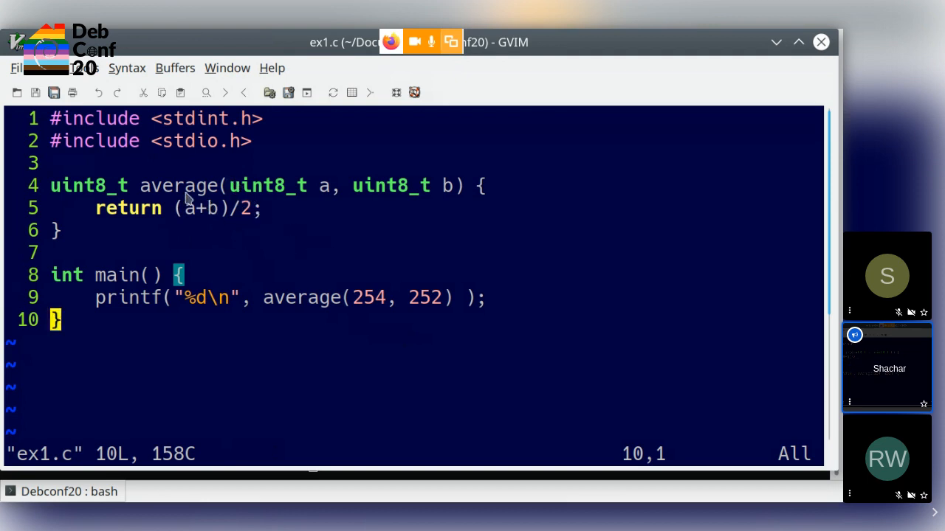
mouse_move(190, 210)
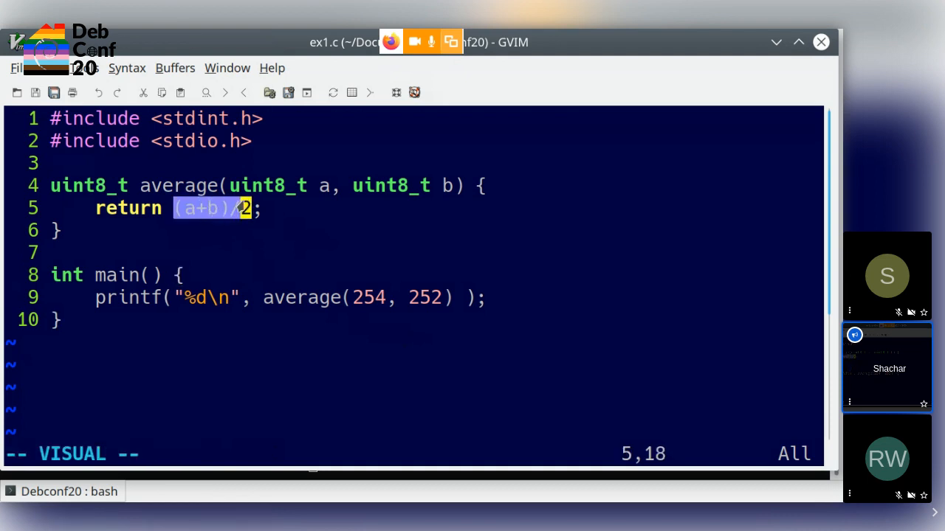
mouse_move(416, 310)
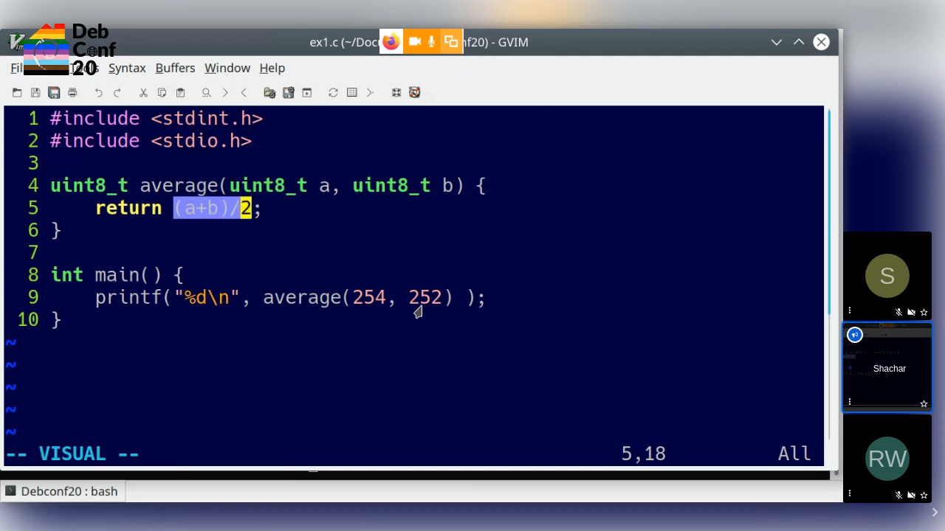
mouse_move(283, 210)
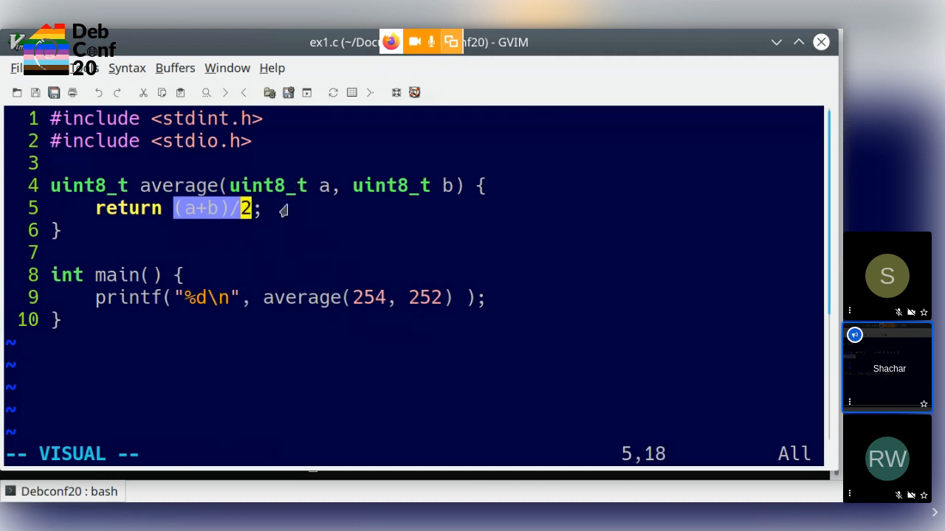
mouse_move(205, 174)
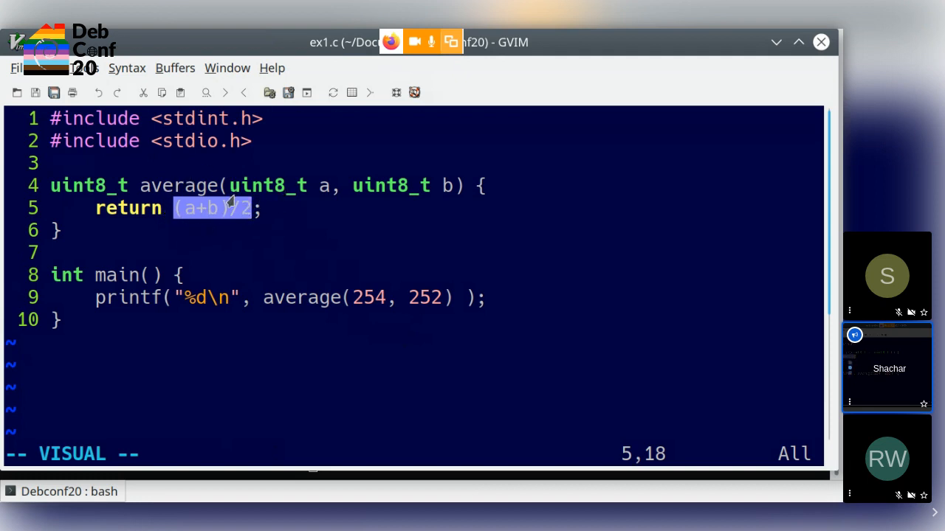
mouse_move(62, 172)
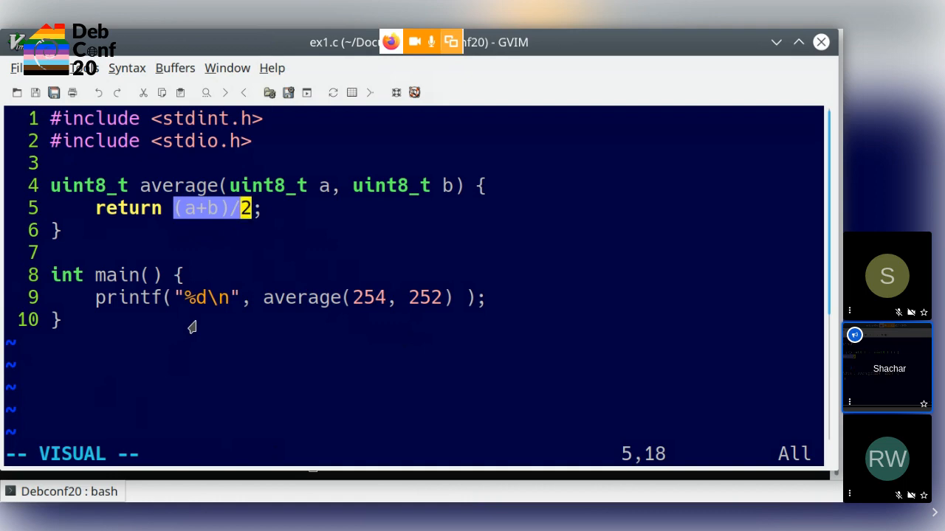
mouse_move(132, 487)
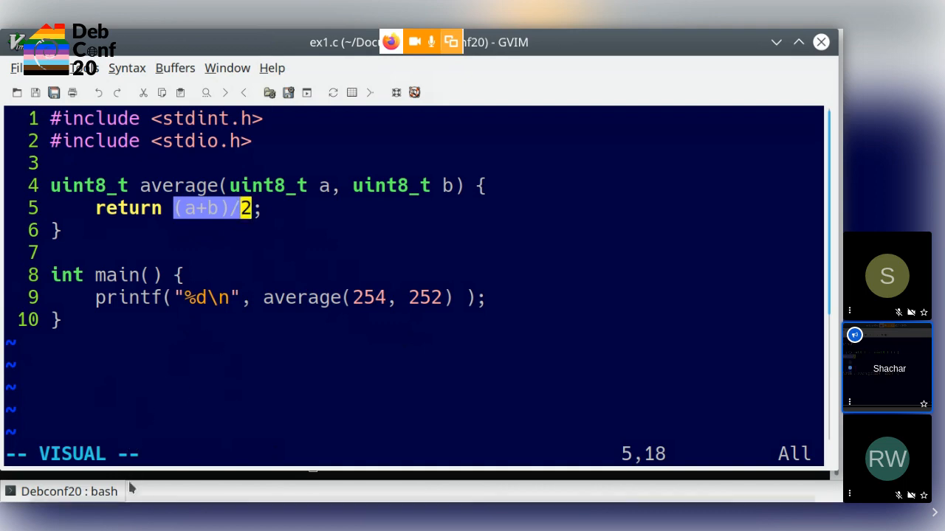
mouse_move(282, 352)
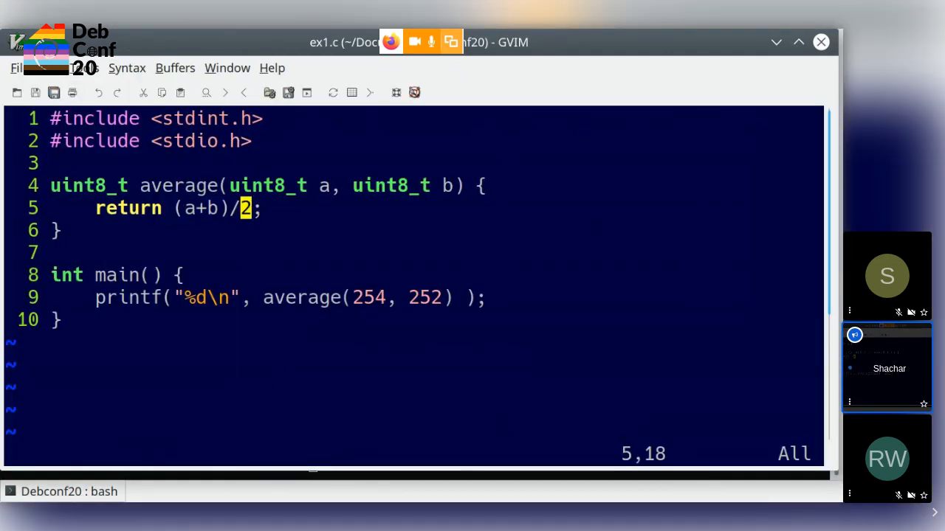
Create ex3.c and add the line #include <stdint.h>.
text(:e ex)
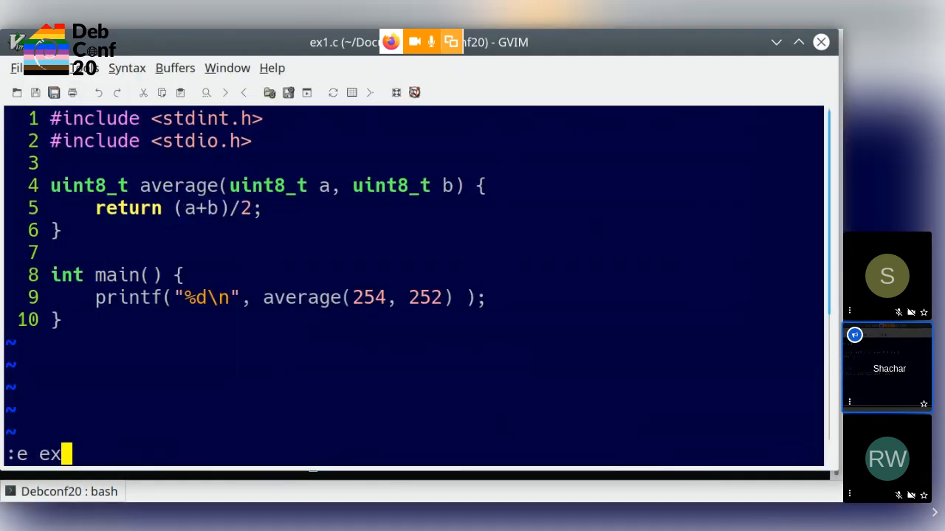
text(3.c)
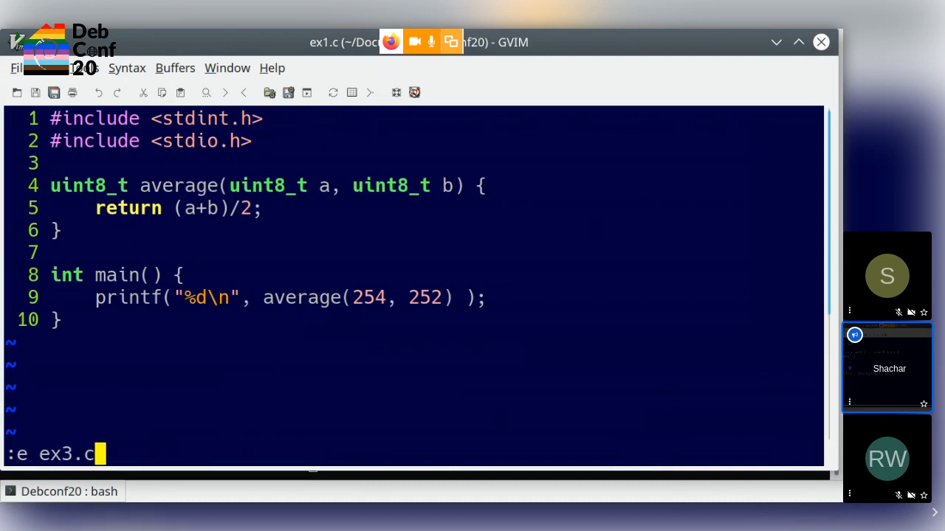
key(Return)
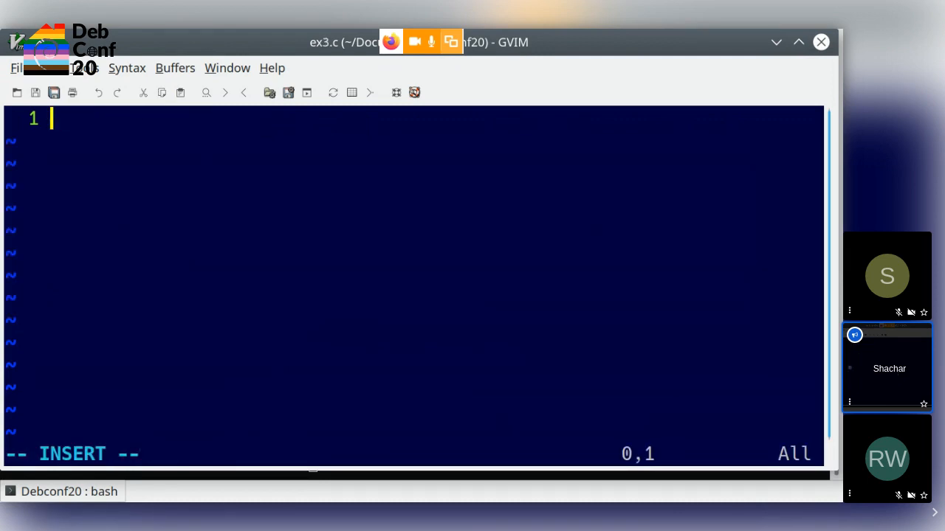
text(#)
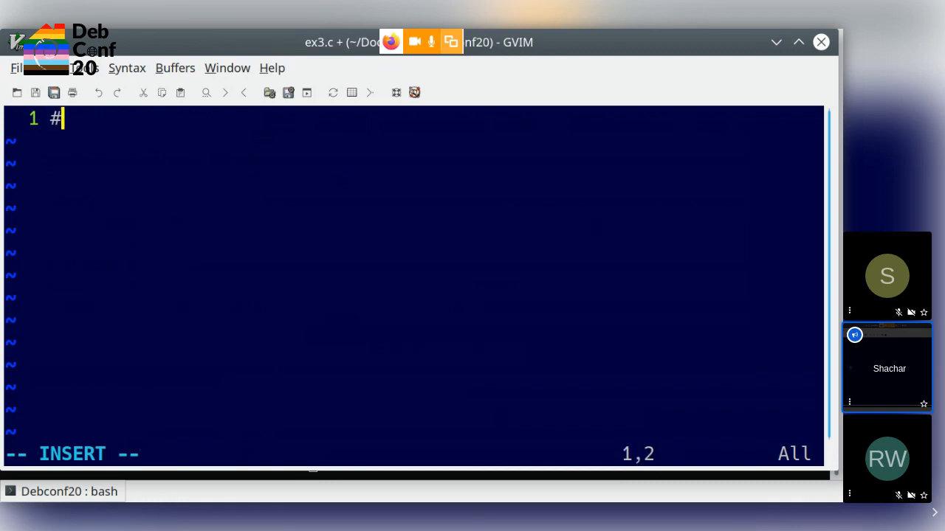
text(include <std)
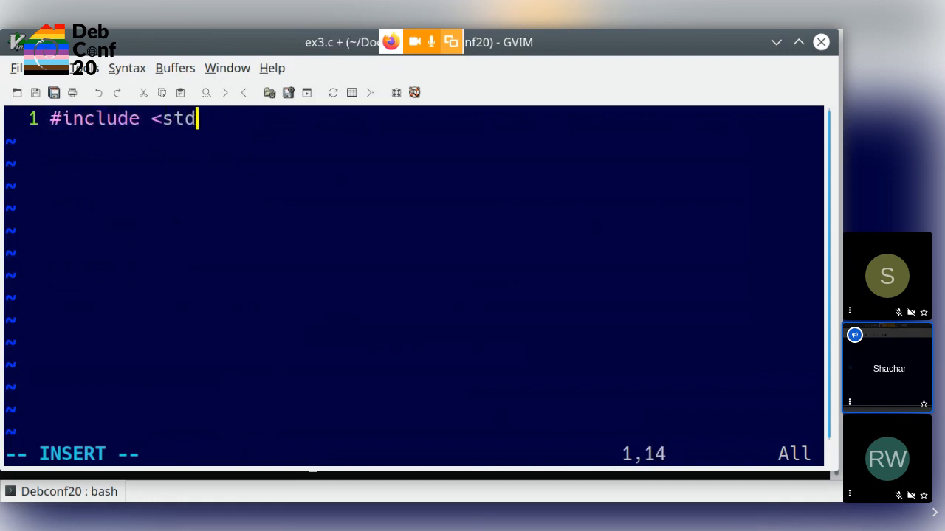
text(int.h>)
text(uint)
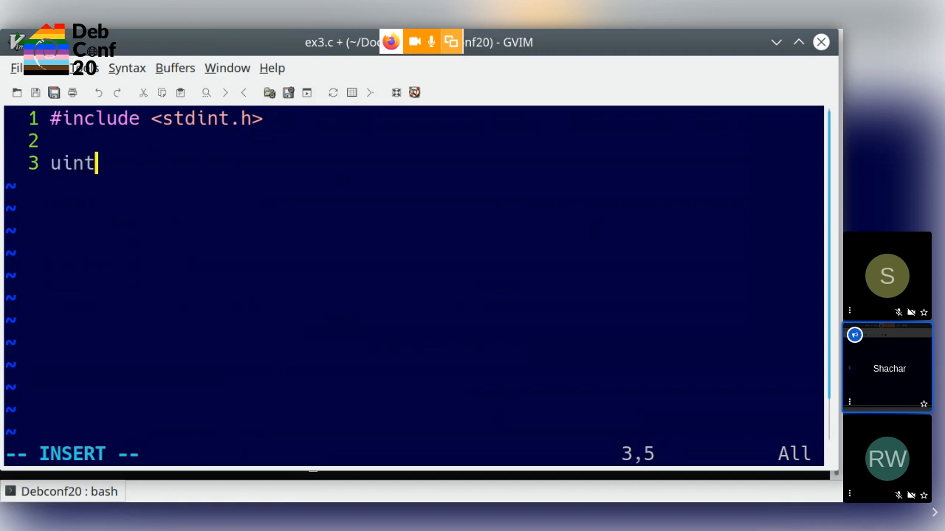
Begin the function uint8_t truncate(uint16_t a) {.
text(8_t)
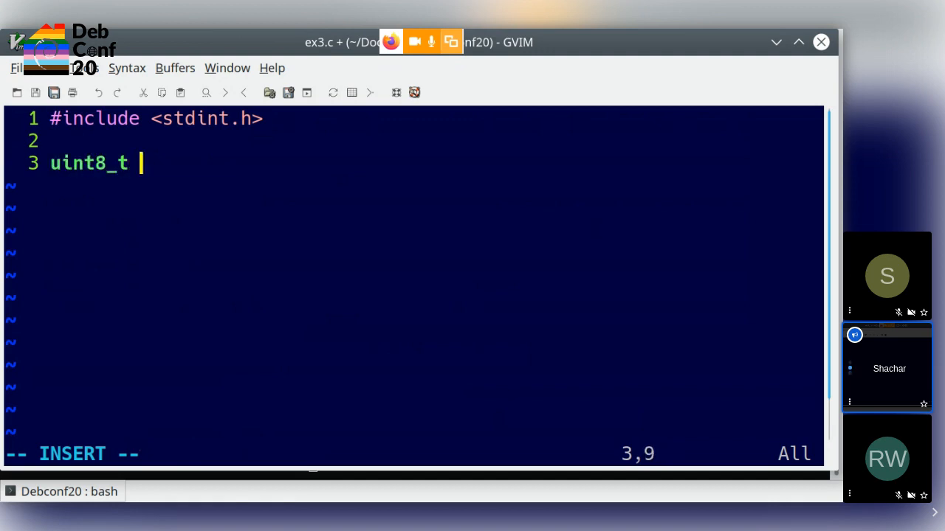
text(truncate()
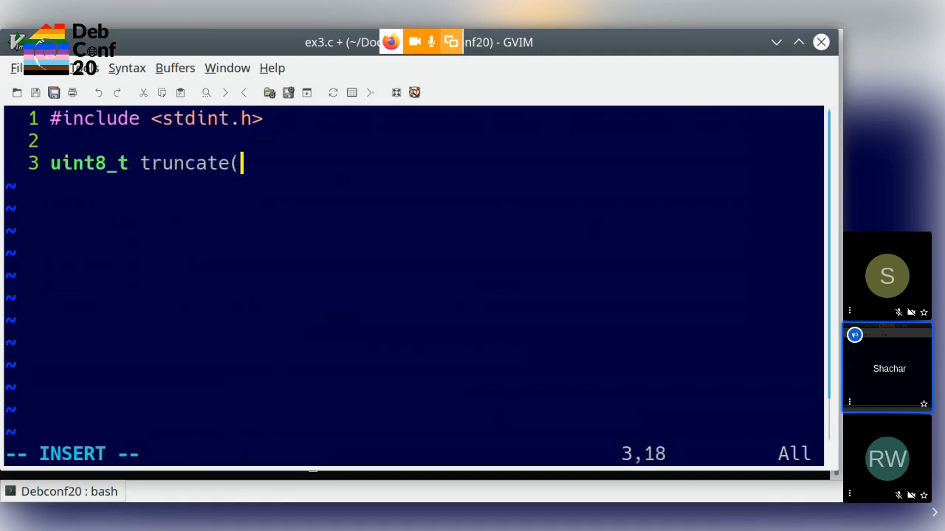
text(uint16_t)
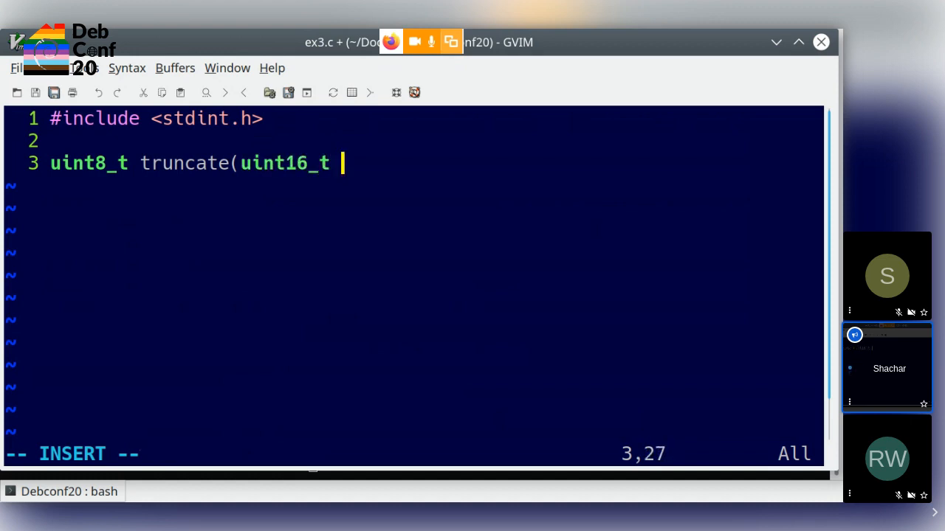
text(a) {)
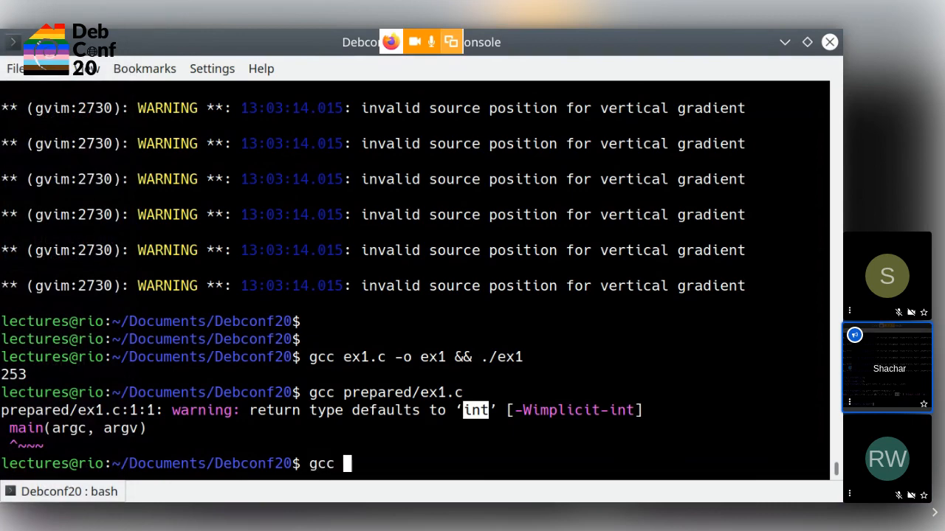
Compile ex3.c with gcc -Wall, then again with -Wextra added.
text(ex3.)
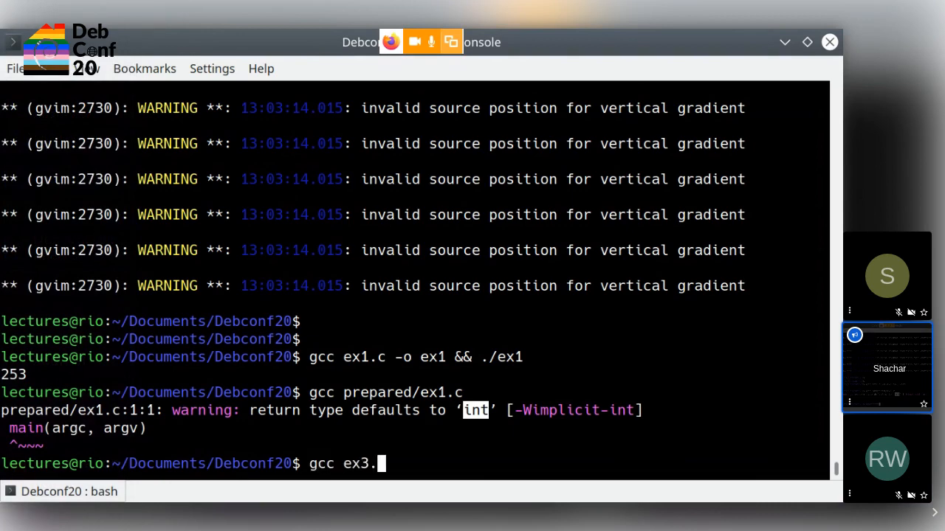
key(Return)
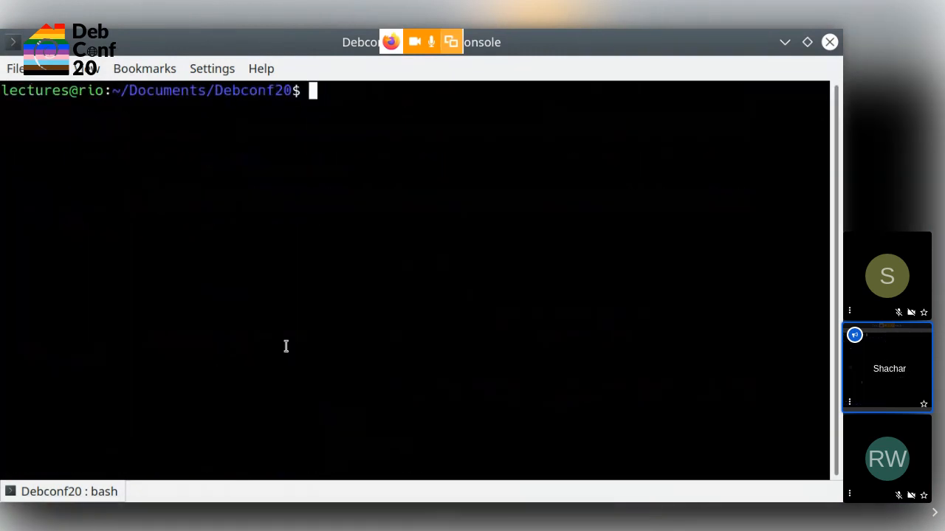
text(gcc ex3.c -c)
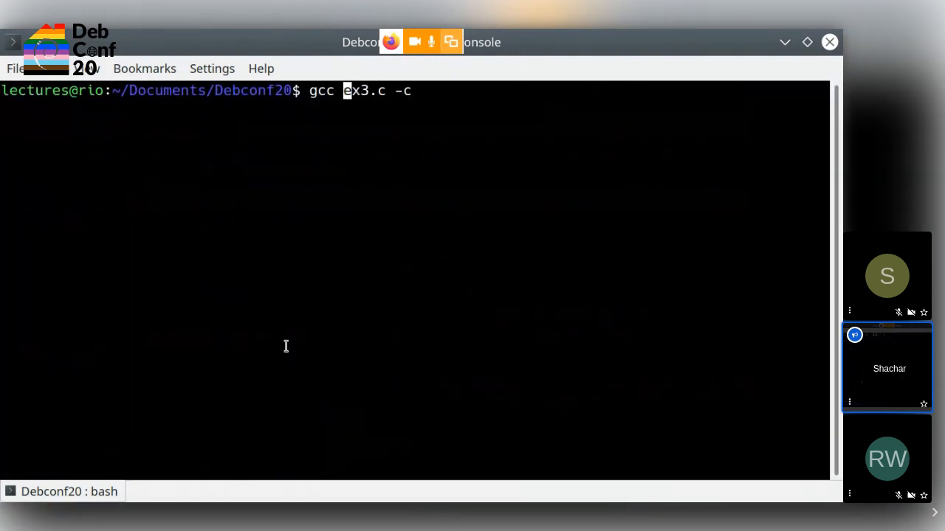
key(Return)
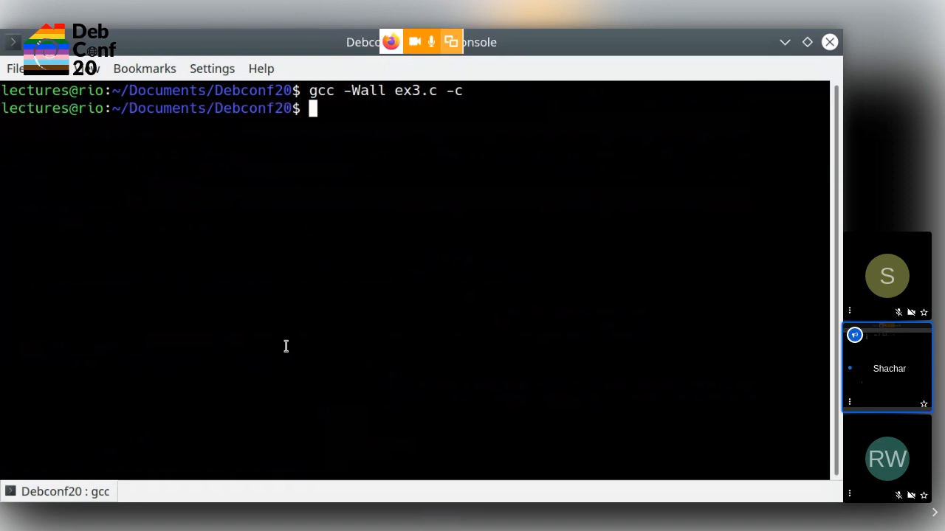
key(Up)
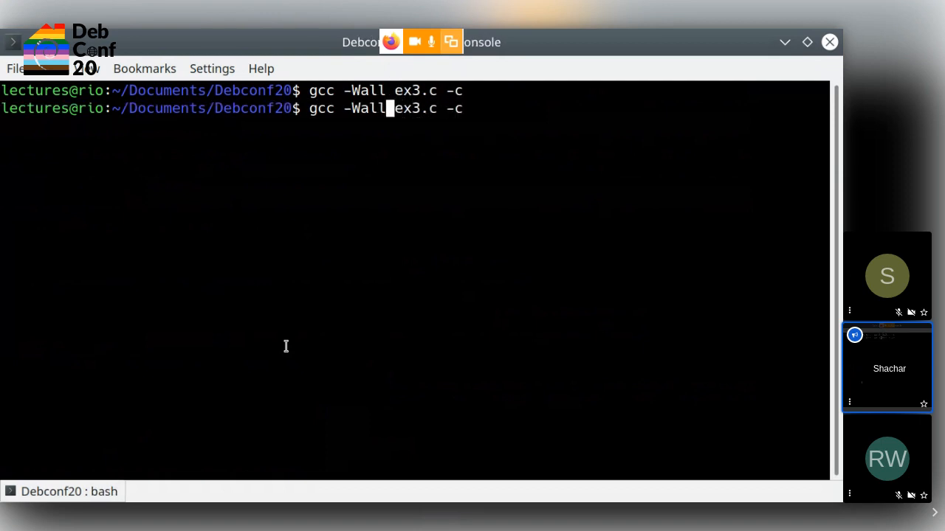
text(-Wextra)
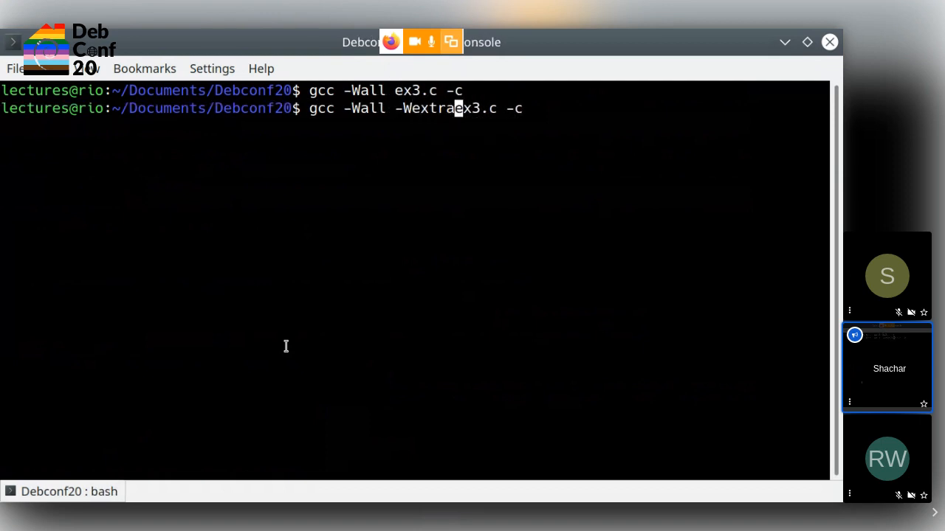
key(Return)
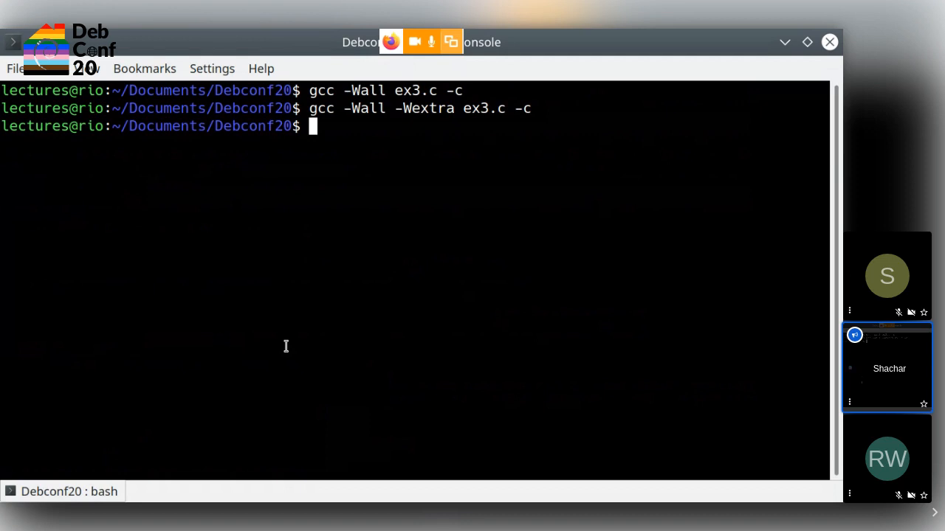
Rename ex3.c to ex3.cpp and compile it as C++ with g++.
text(mv ex3.)
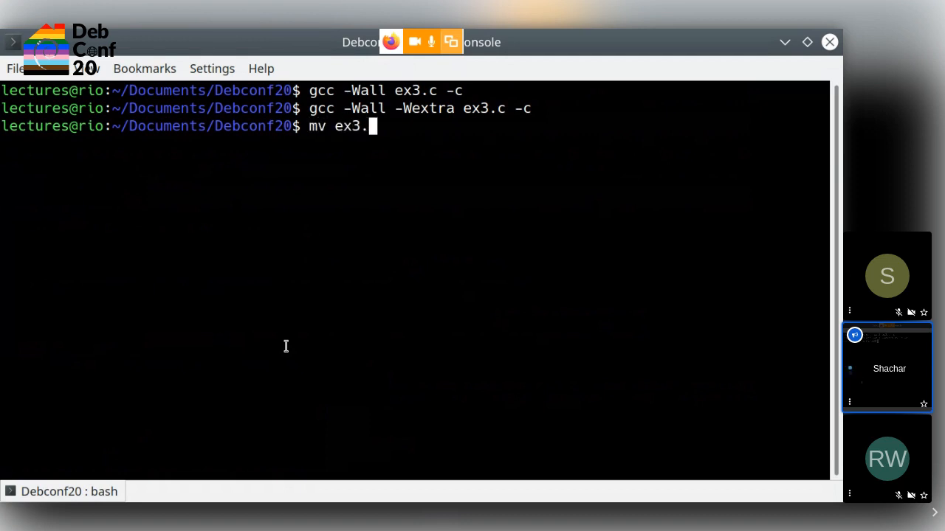
text(c ex.)
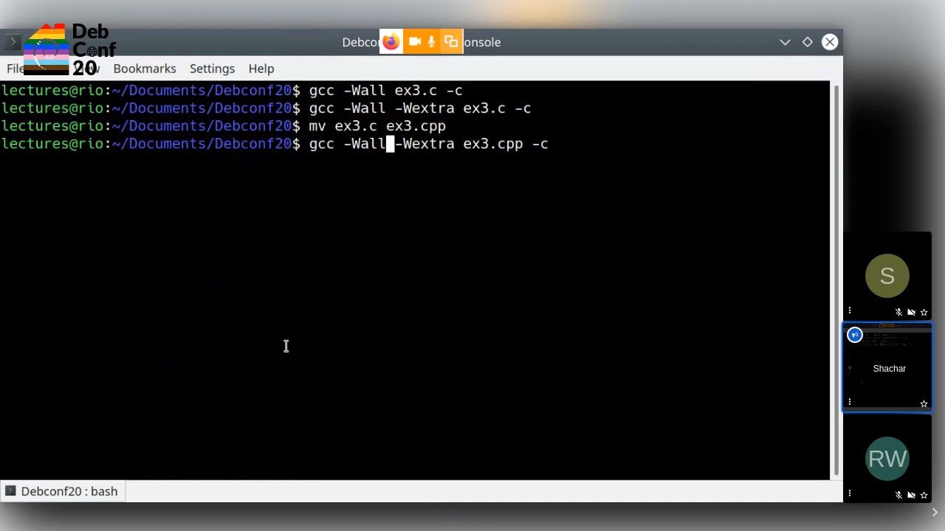
text(++)
key(Return)
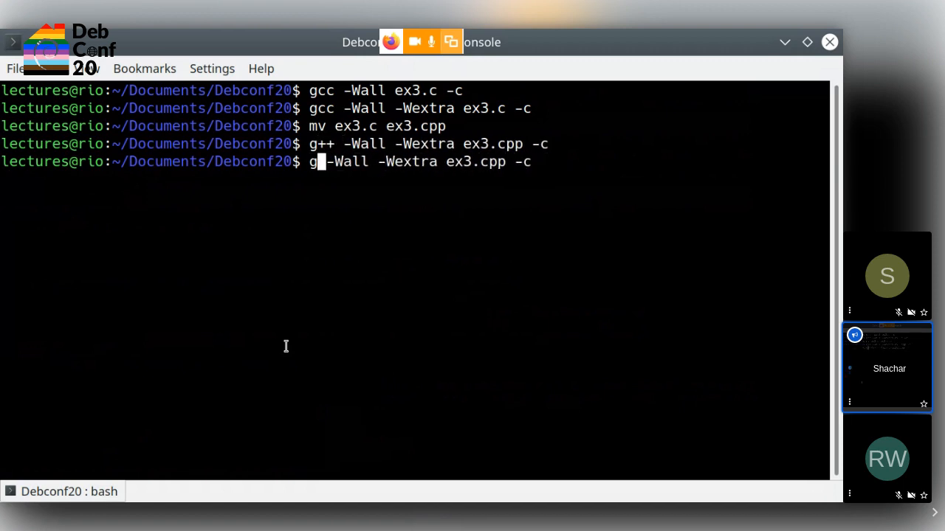
Try compiling ex3.cpp with clang-19 and clang++ versions, which aren't found.
text(clang-19)
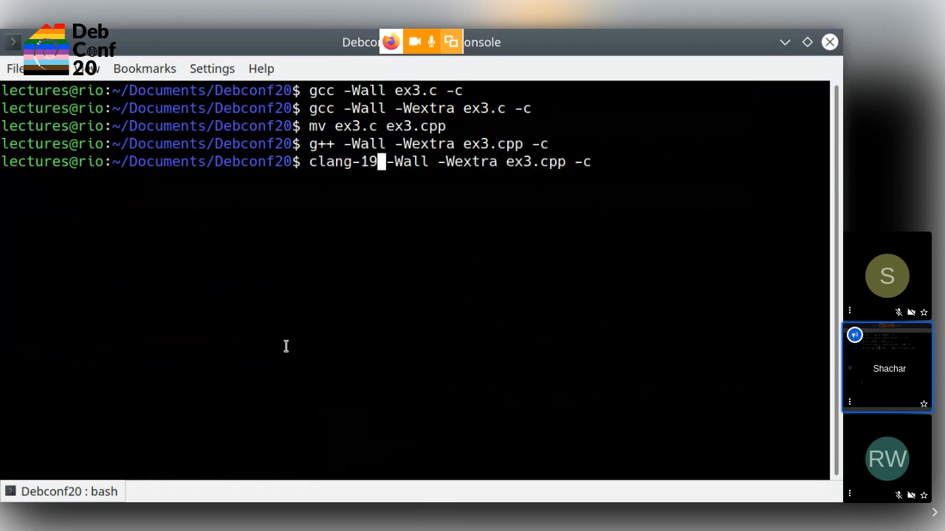
key(Return)
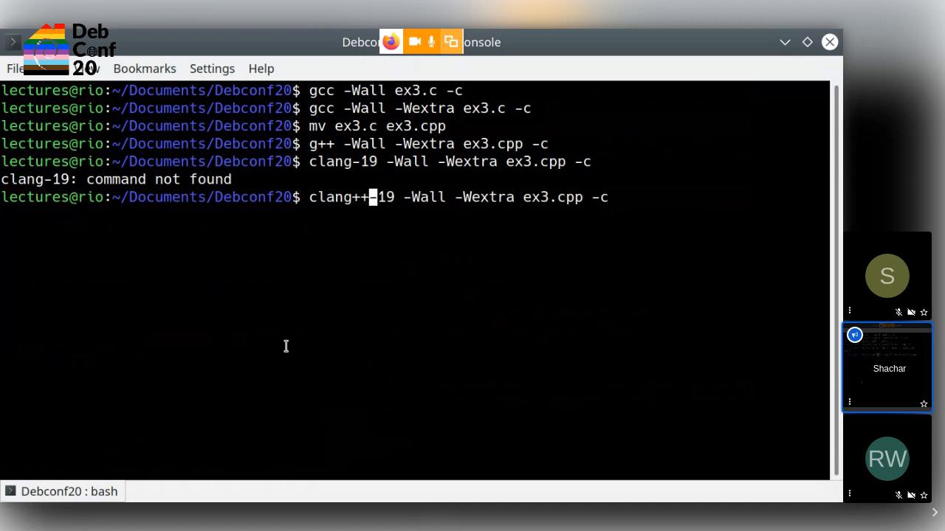
key(Return)
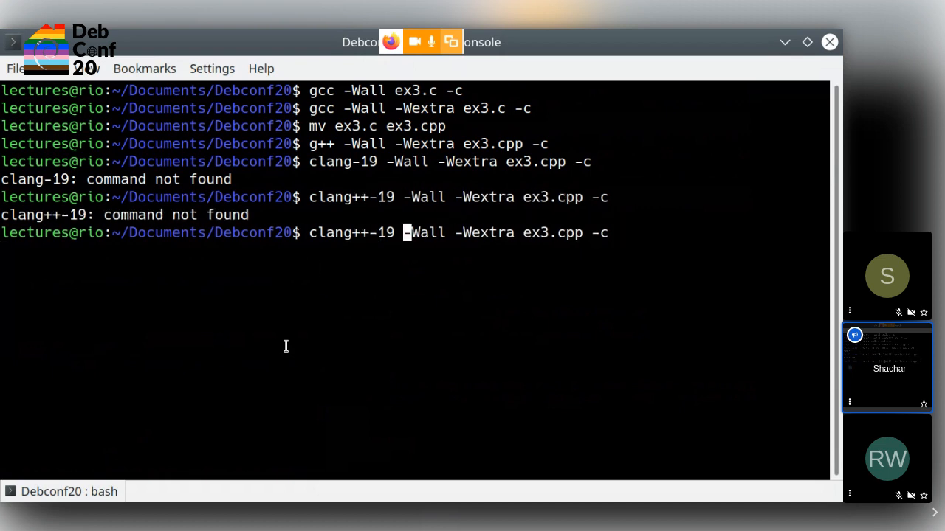
key(Return)
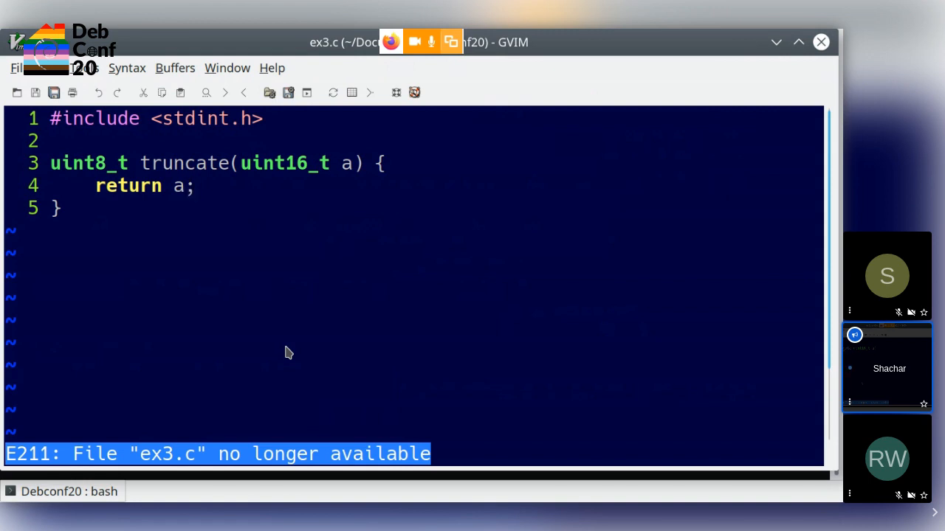
mouse_move(322, 169)
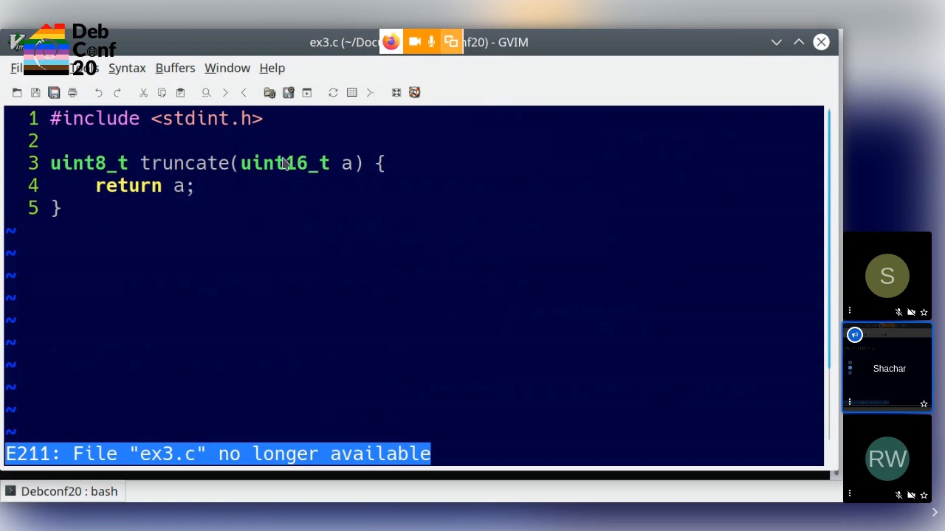
mouse_move(227, 214)
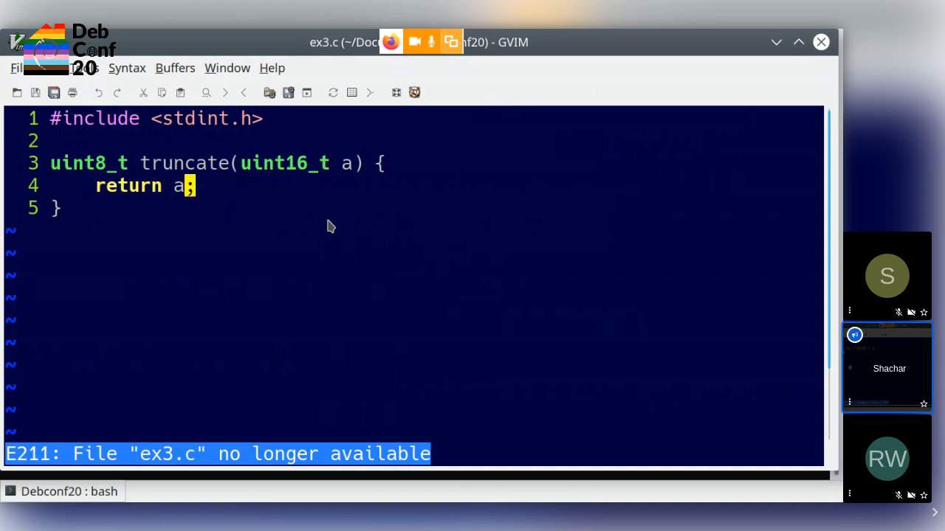
mouse_move(332, 206)
text(:e)
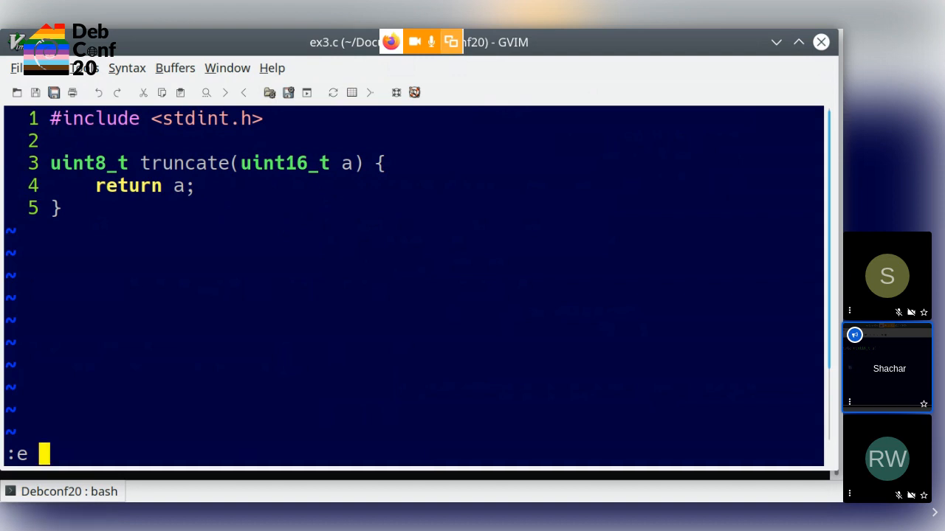
mouse_move(334, 207)
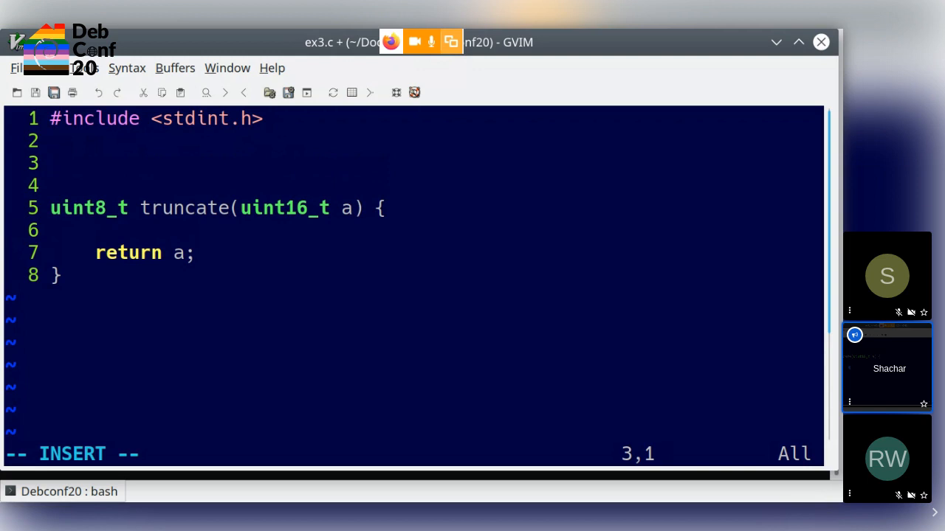
Write size notes: char = 8bit, short >= char, int >= short, long >= int, with 16 and 32.
text(char =)
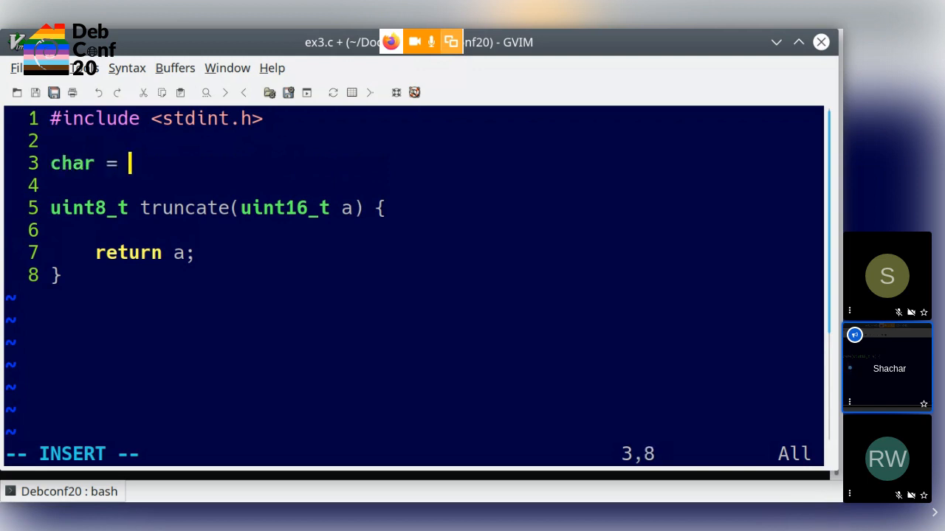
text(8bit)
text(short)
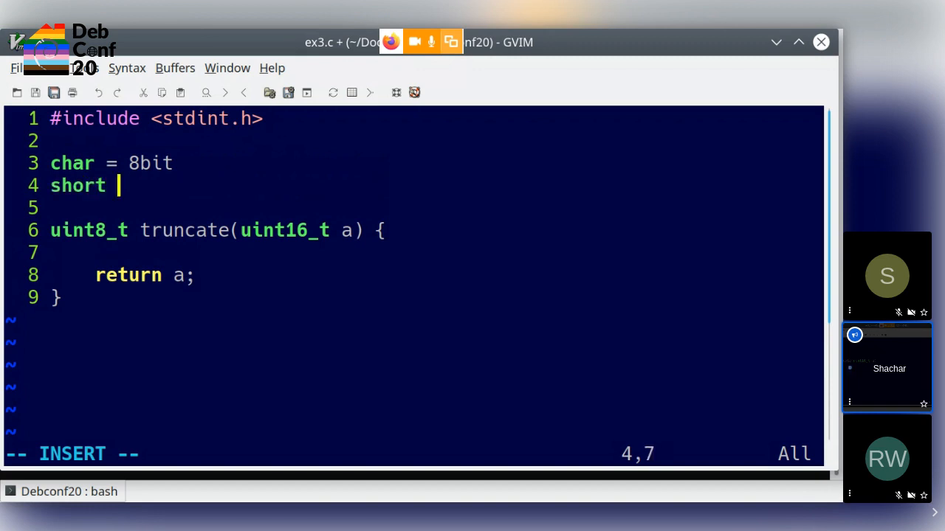
text(>= char)
text(int)
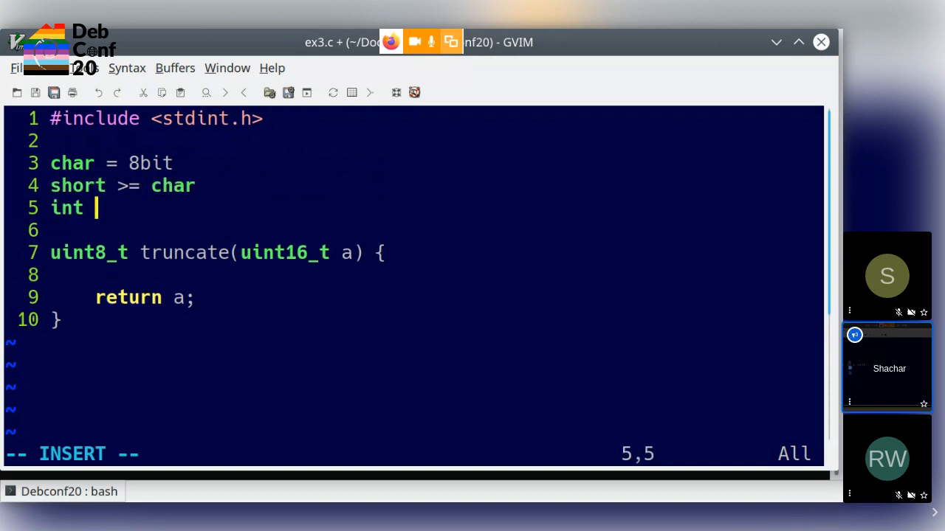
text(>= short)
text(long >=)
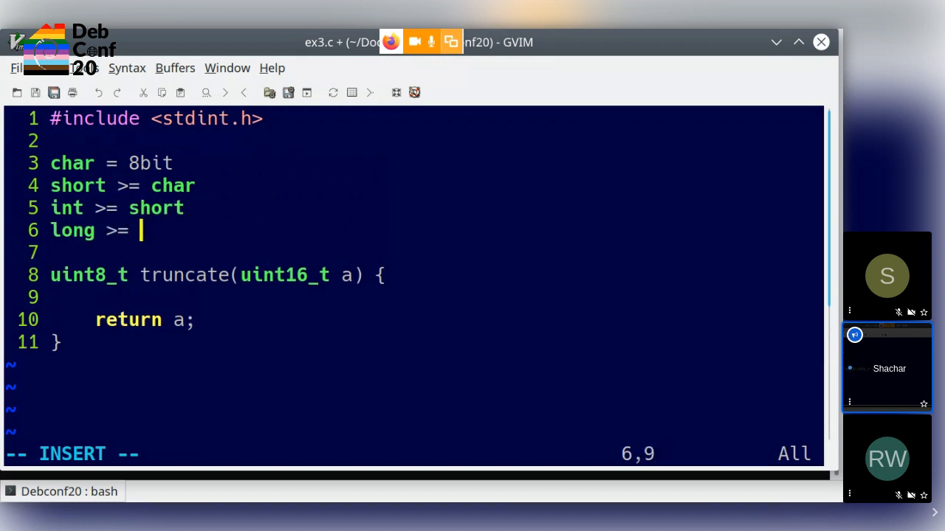
text(int)
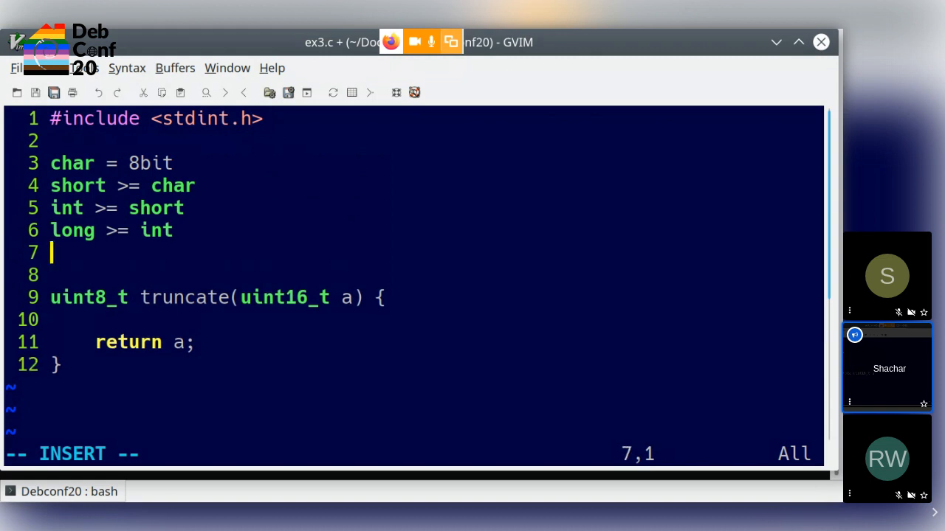
key(Return)
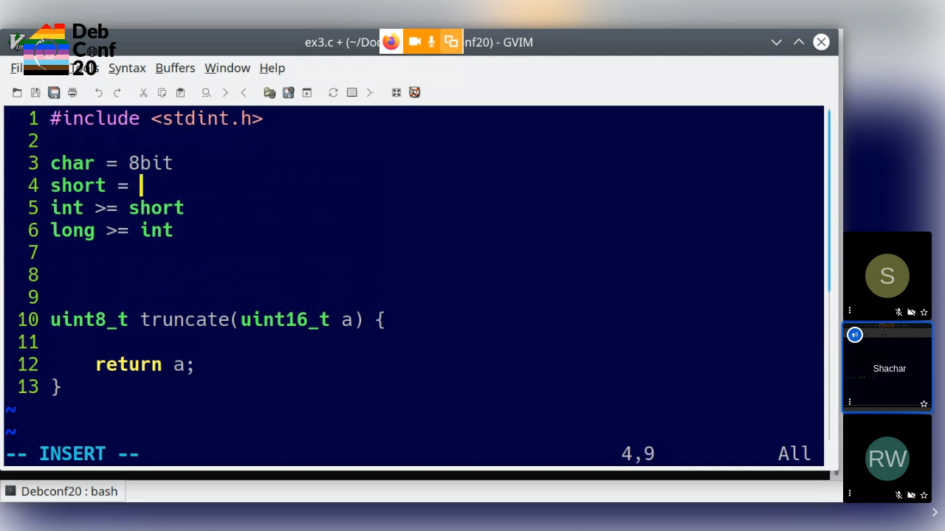
text(16)
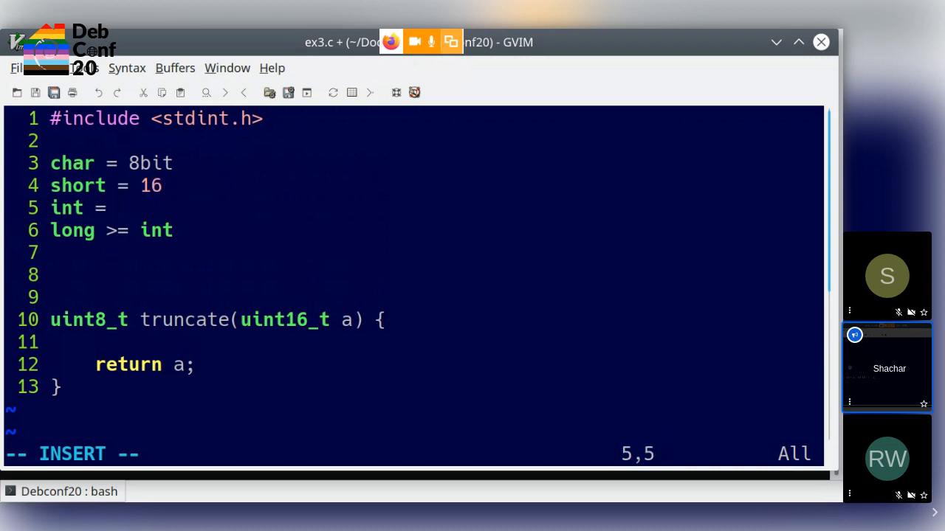
text(32)
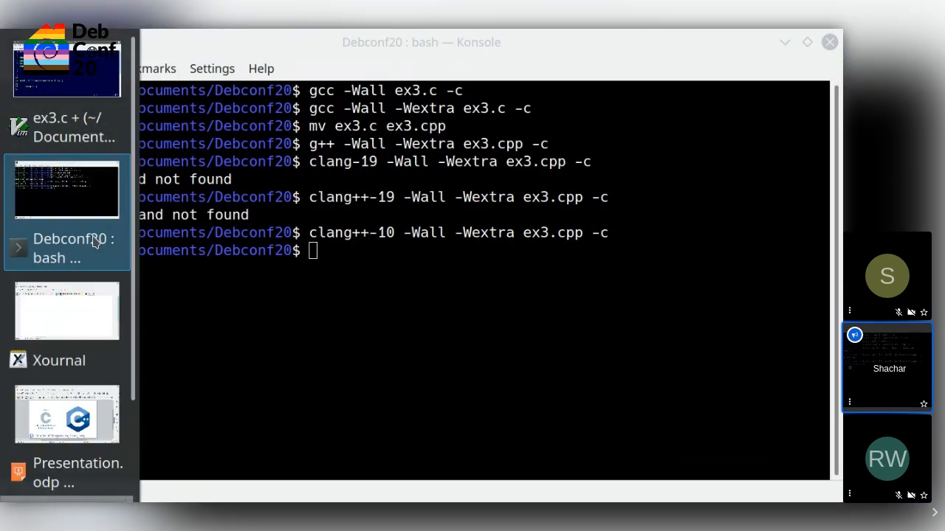
Switch to the Impress slides at the Rust logo and advance to the next slide.
click(66, 414)
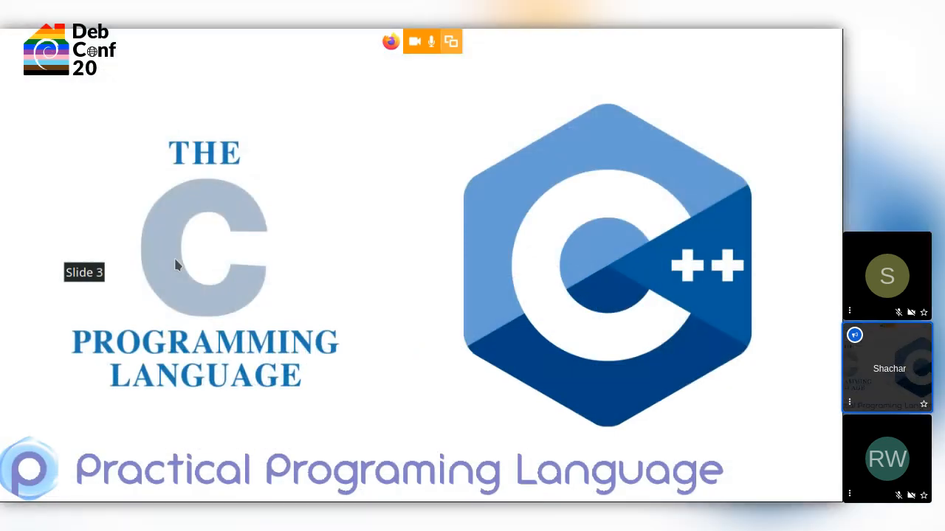
mouse_move(382, 328)
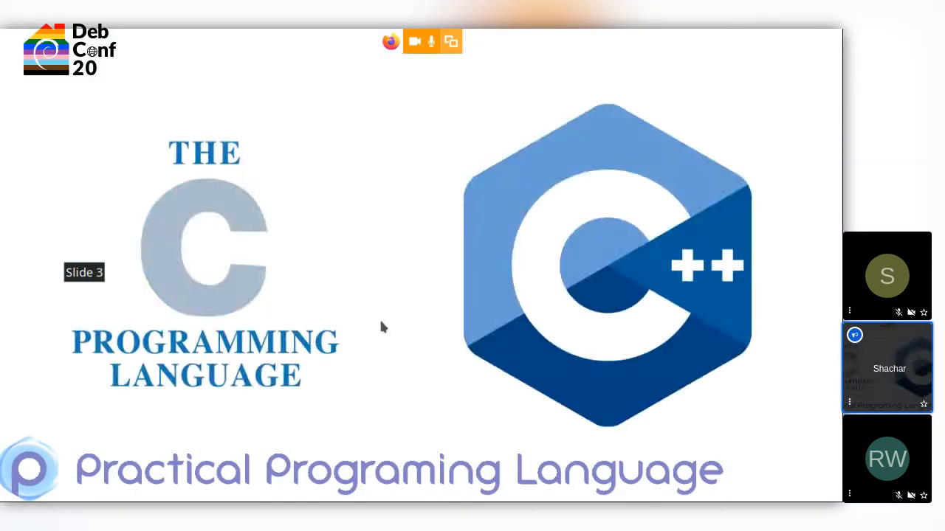
mouse_move(153, 282)
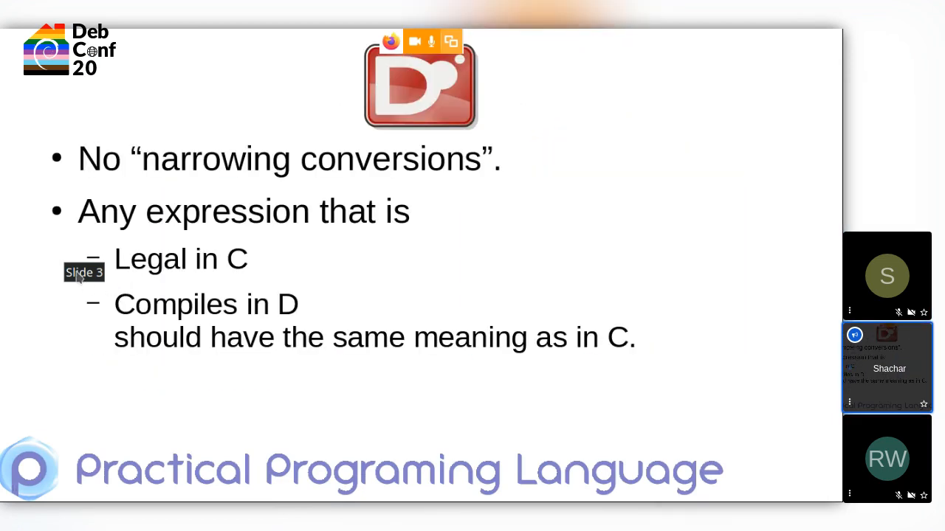
mouse_move(60, 368)
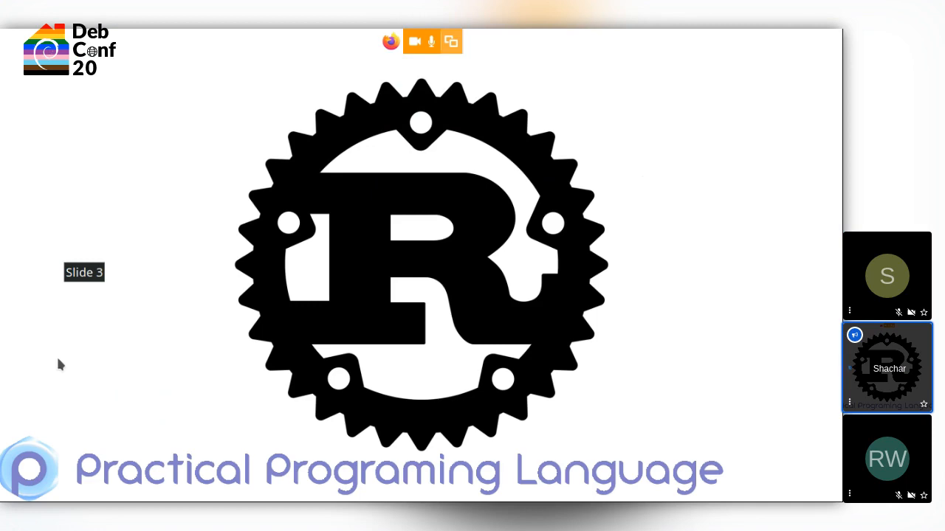
key(Escape)
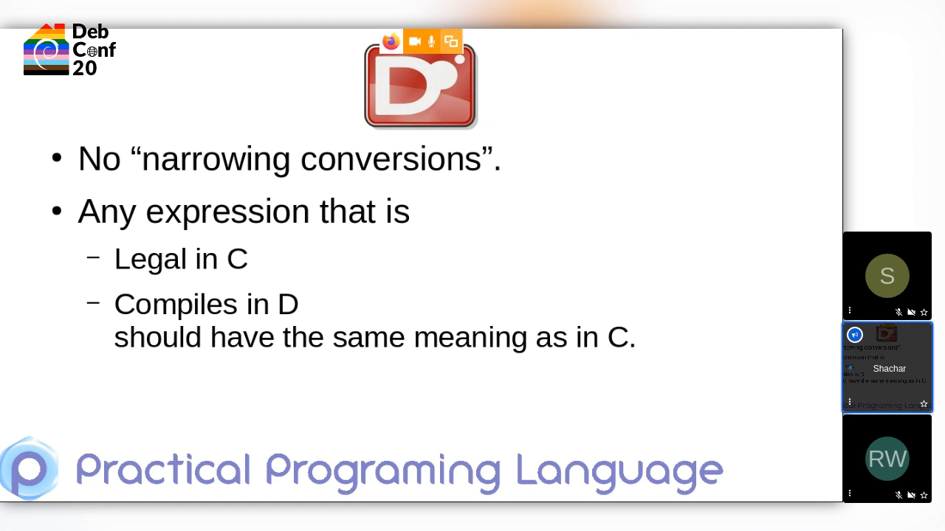
mouse_move(201, 164)
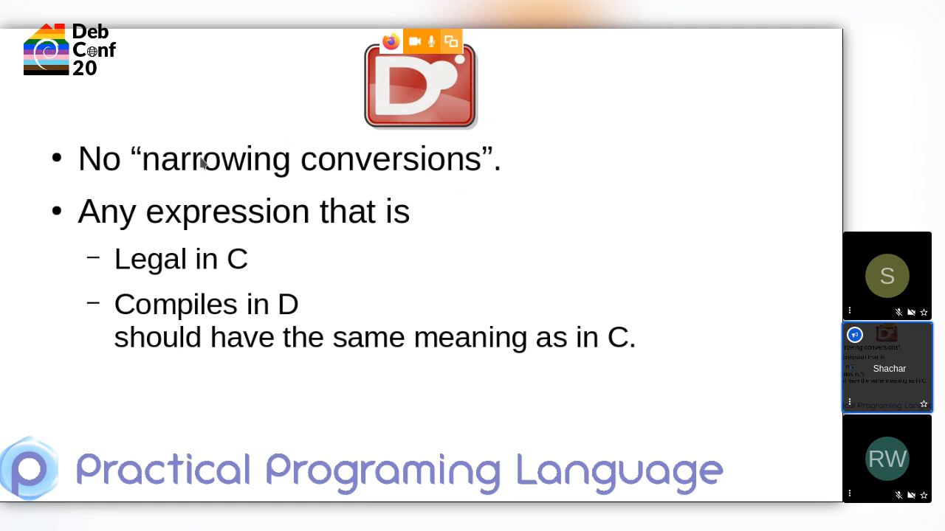
mouse_move(434, 183)
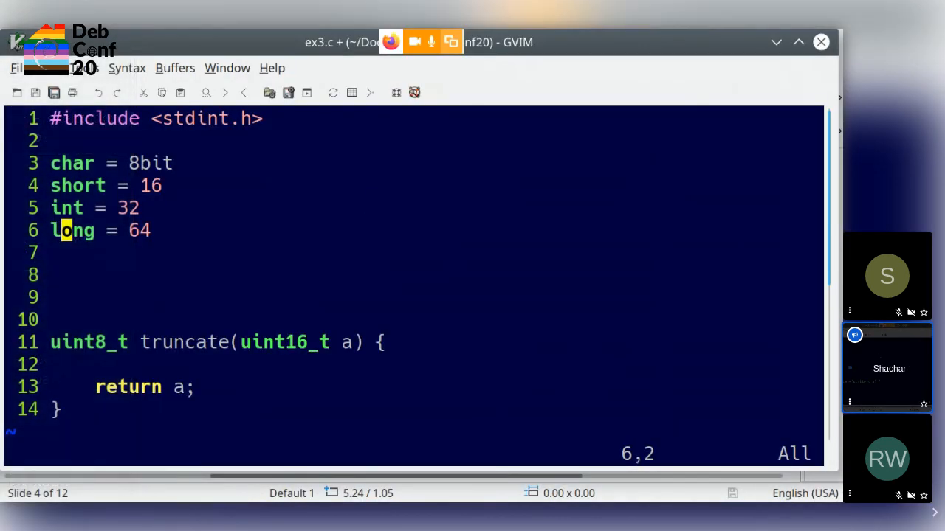
Save, open the new ex4.d and add import std.stdio;.
text(:e ex)
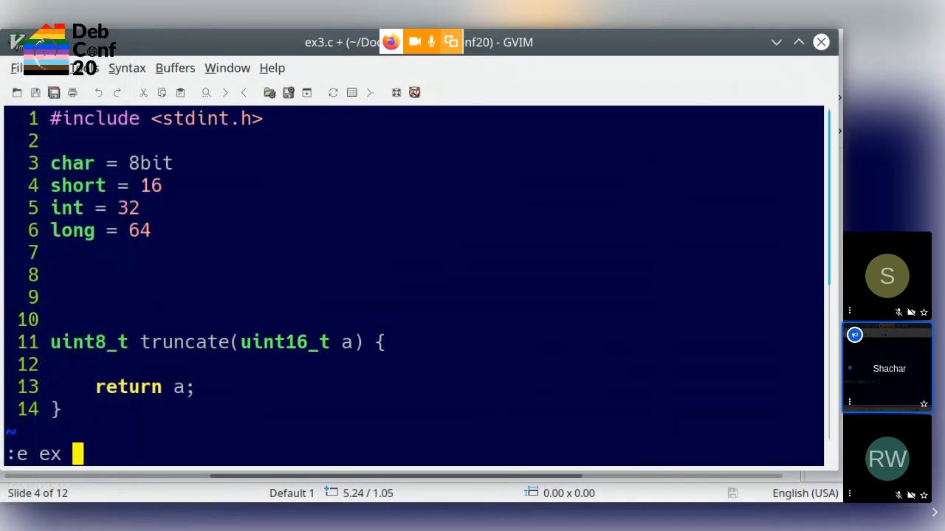
key(Return)
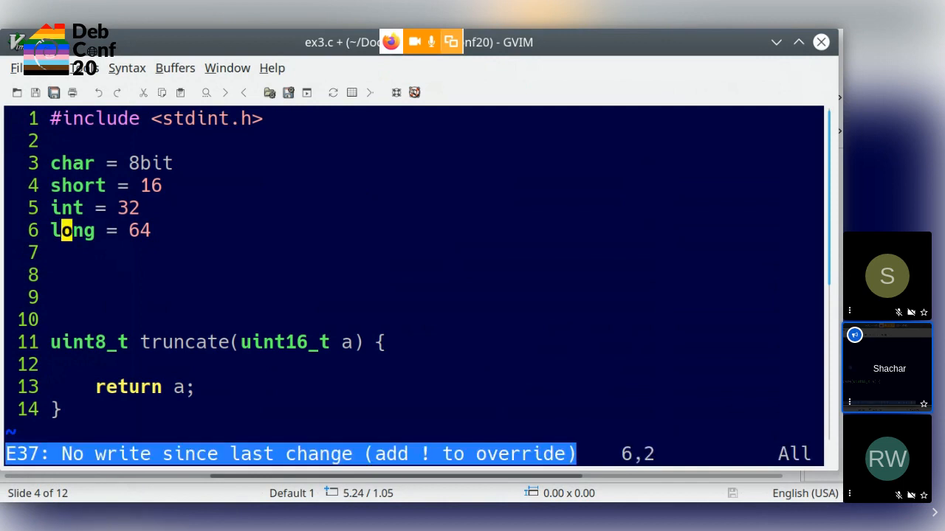
text(:W)
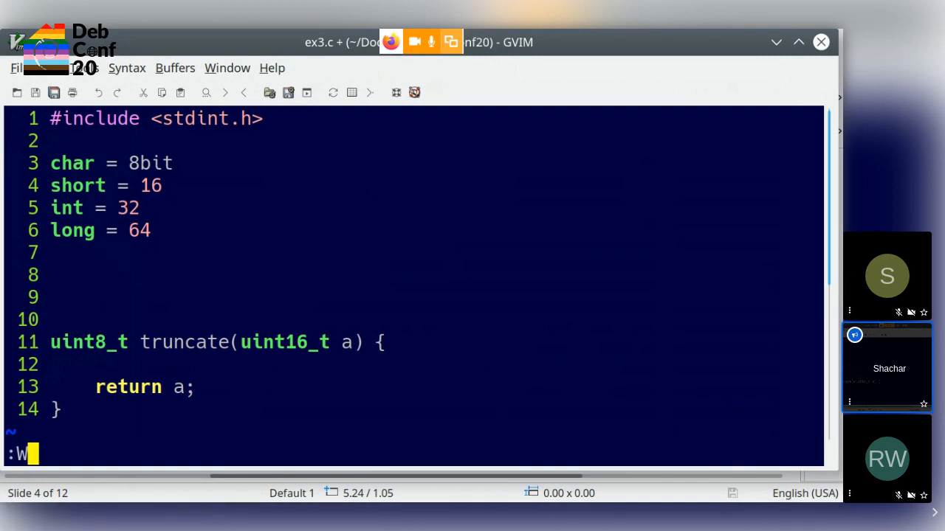
text(:e)
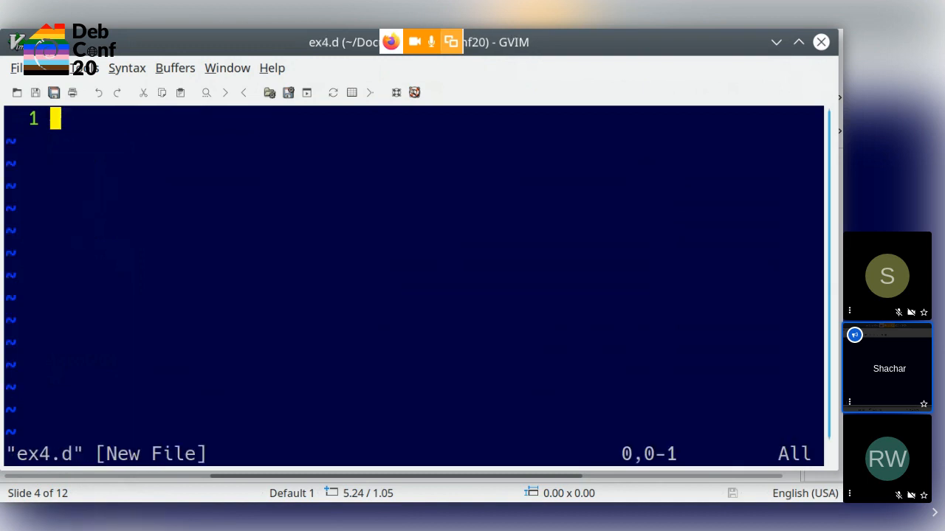
text(im)
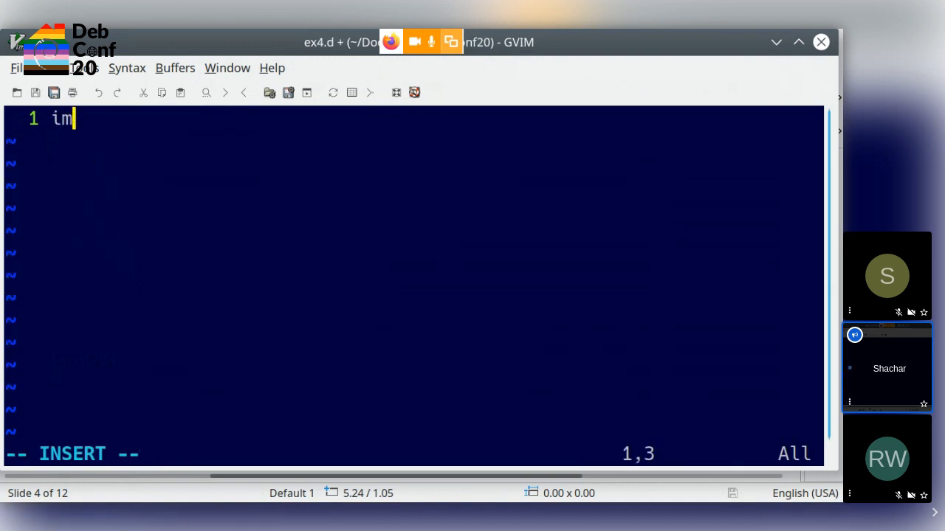
text(port std.stdi)
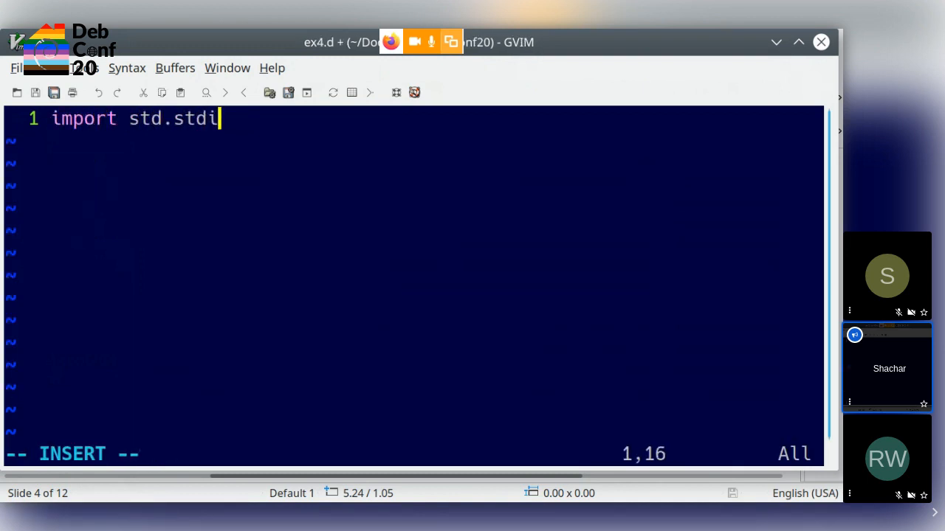
text(o;)
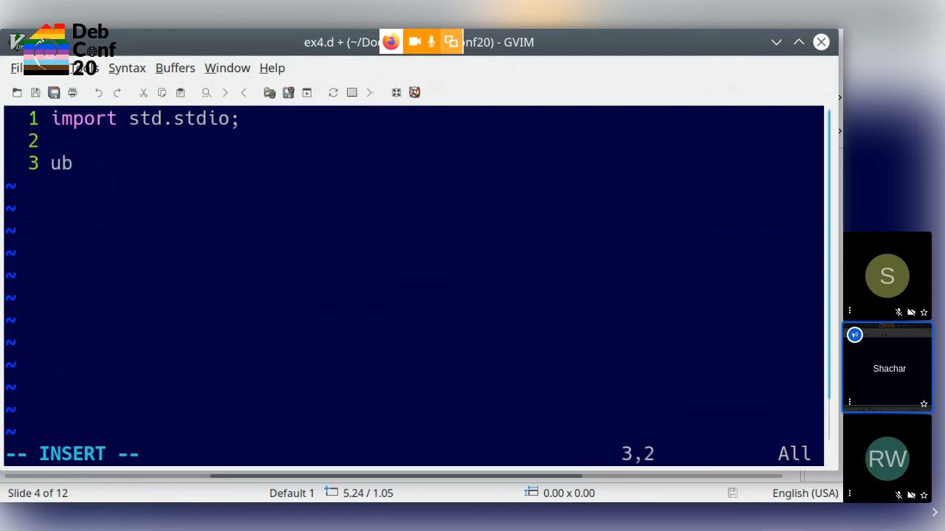
Write ubyte average(ubyte a, ubyte b) returning (a+b)/2.
text(yte)
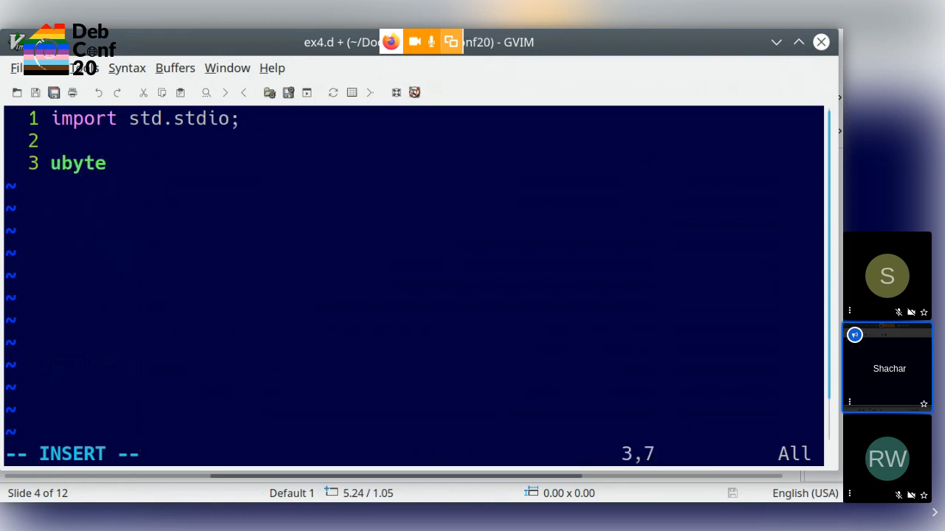
text(average)
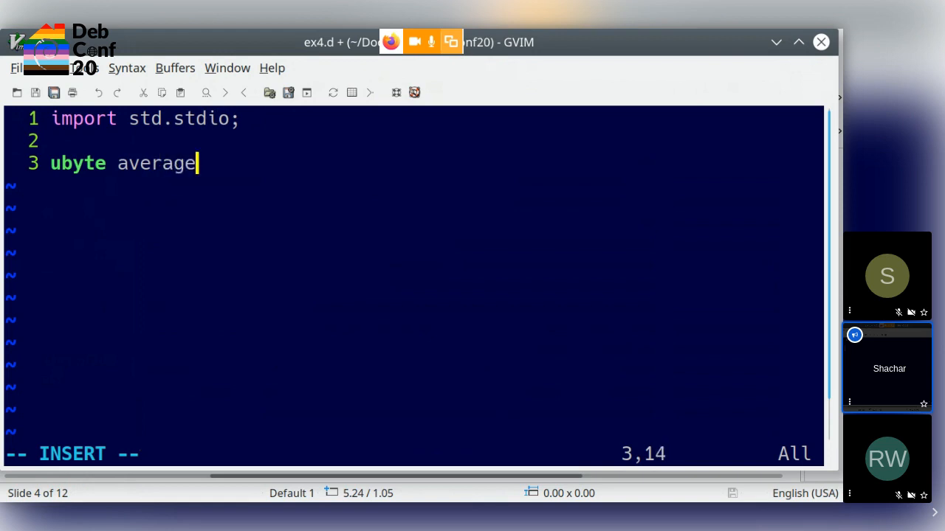
text(( ubyte a)
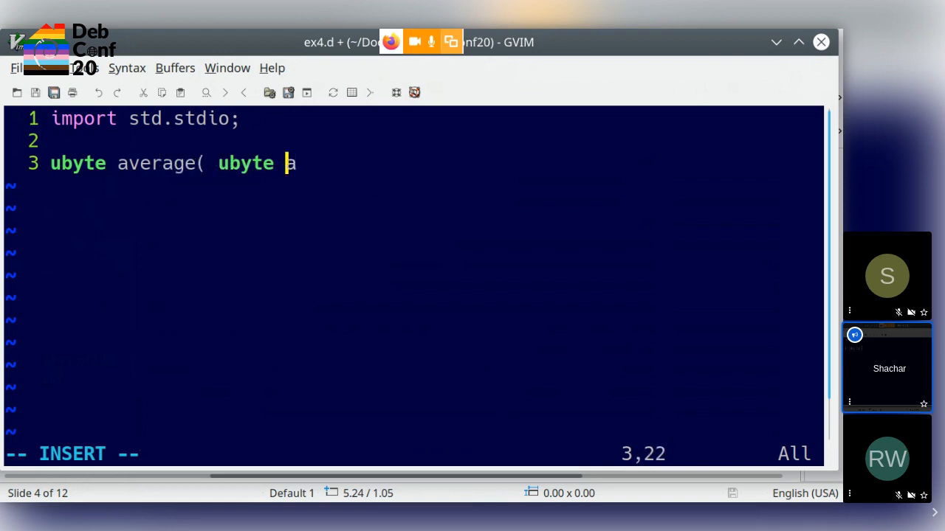
text(, ubyte b)
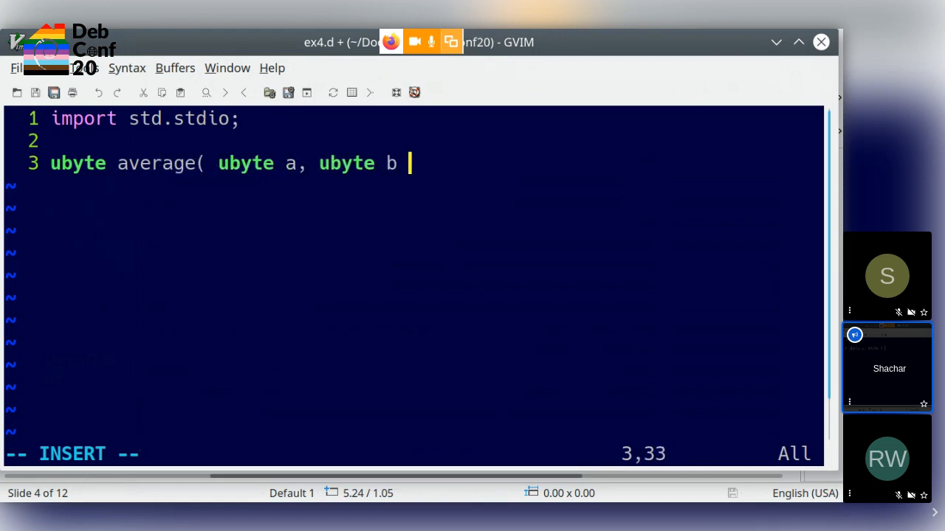
text() {)
text(return)
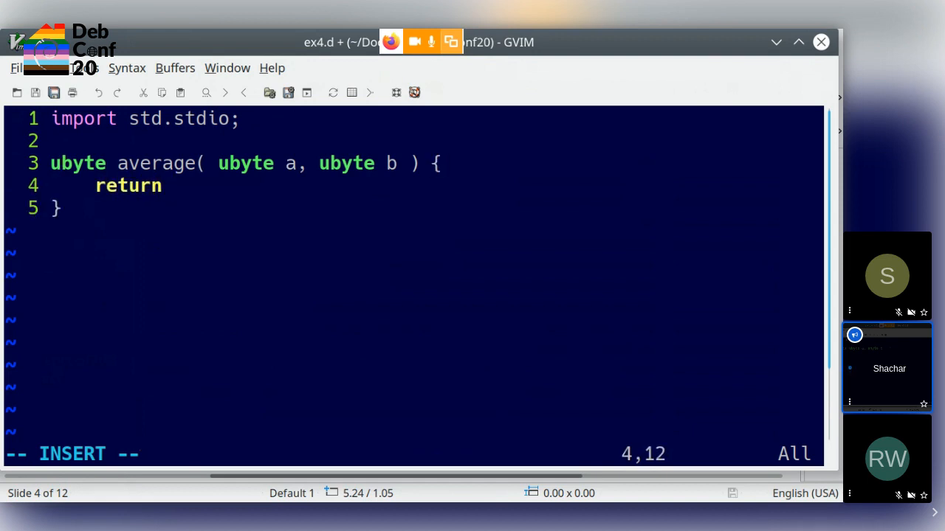
text((a+b)/2)
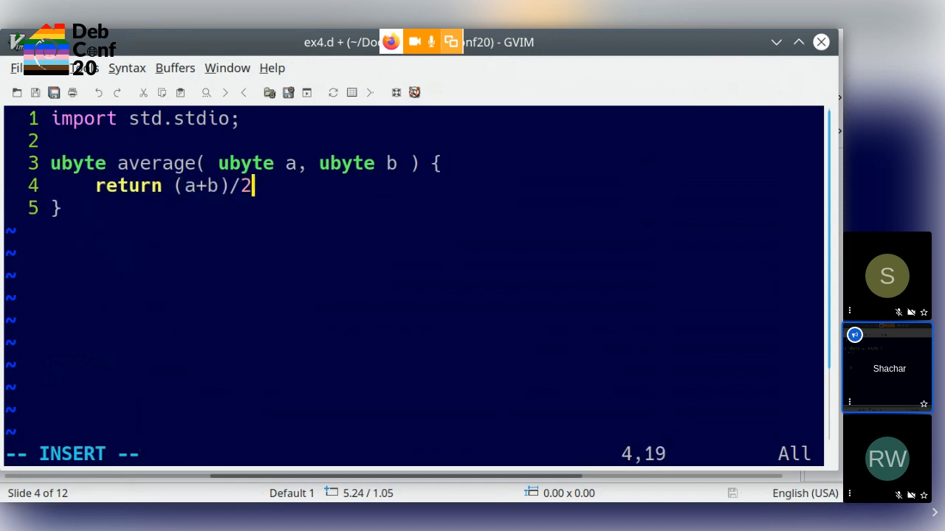
text(;)
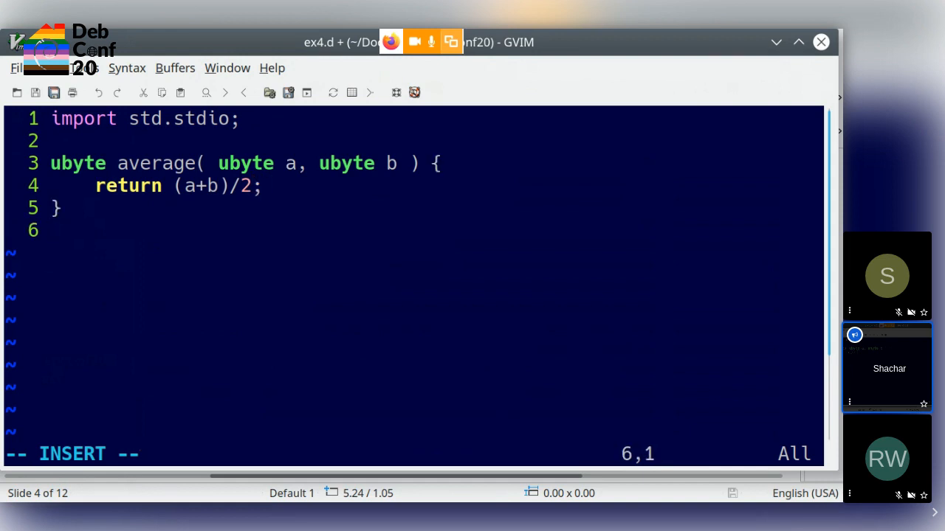
Write void main() calling writeln(average(254, 252)).
text(void mai)
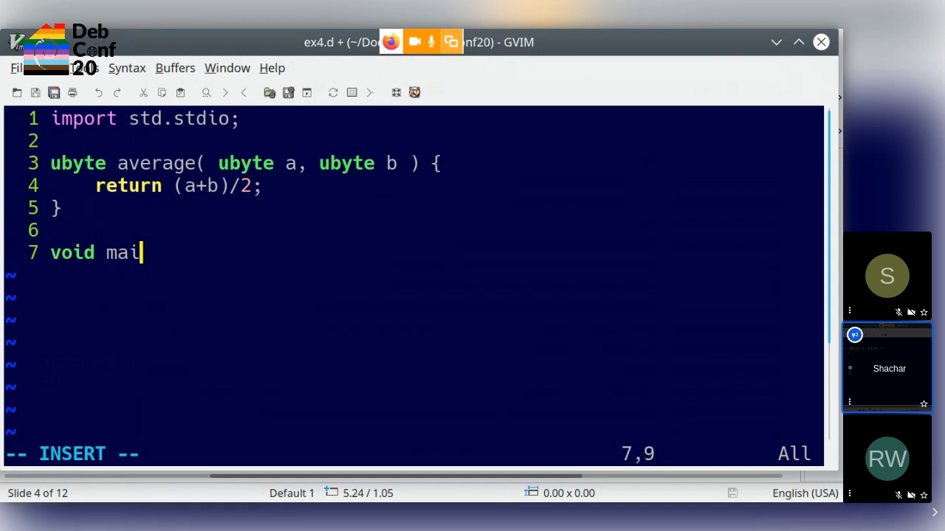
text(n() {)
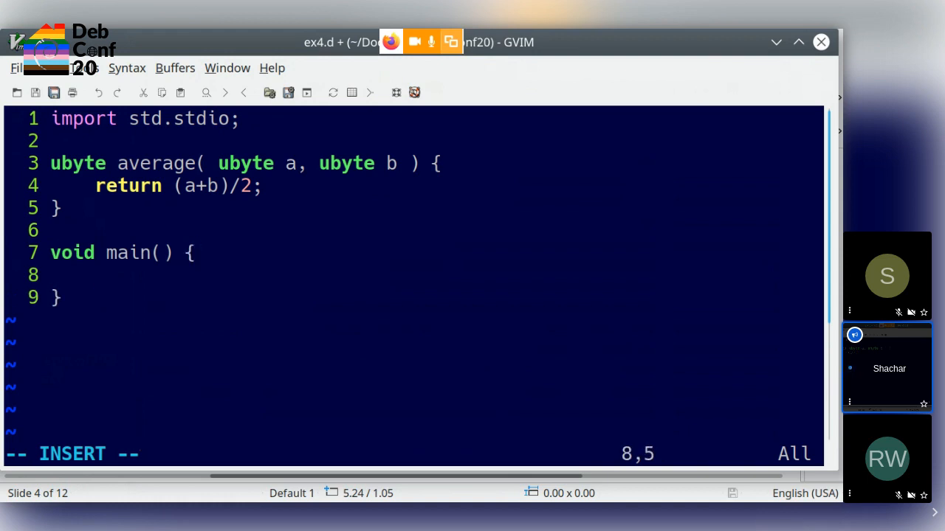
text(writeln()
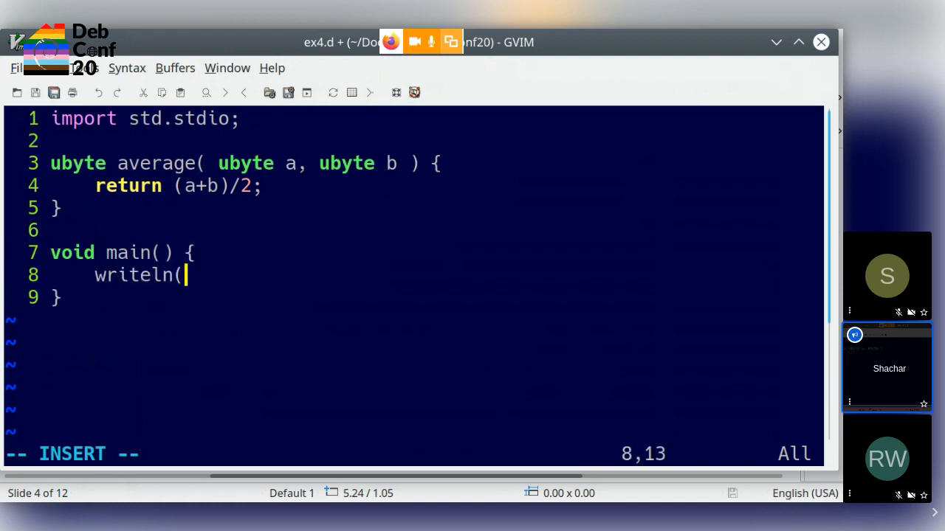
text(average()
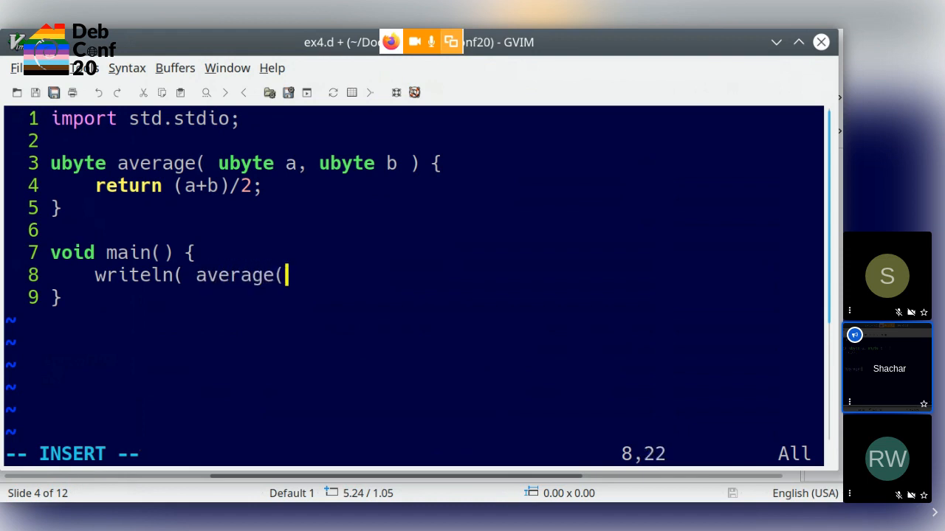
text(254, 252) );)
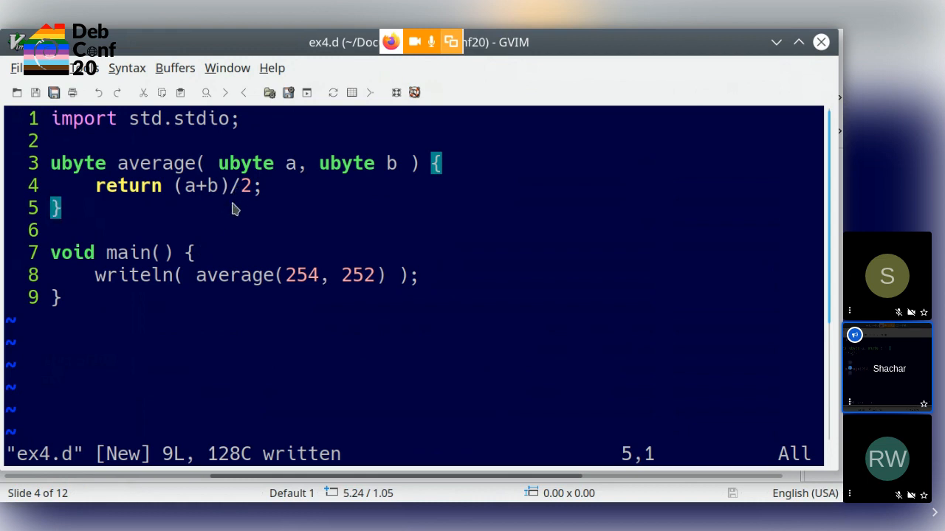
mouse_move(248, 204)
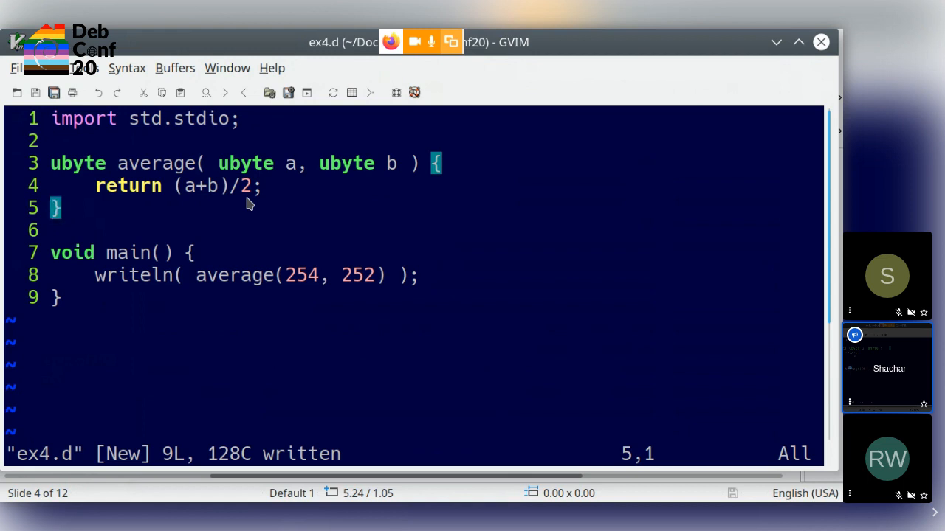
mouse_move(157, 210)
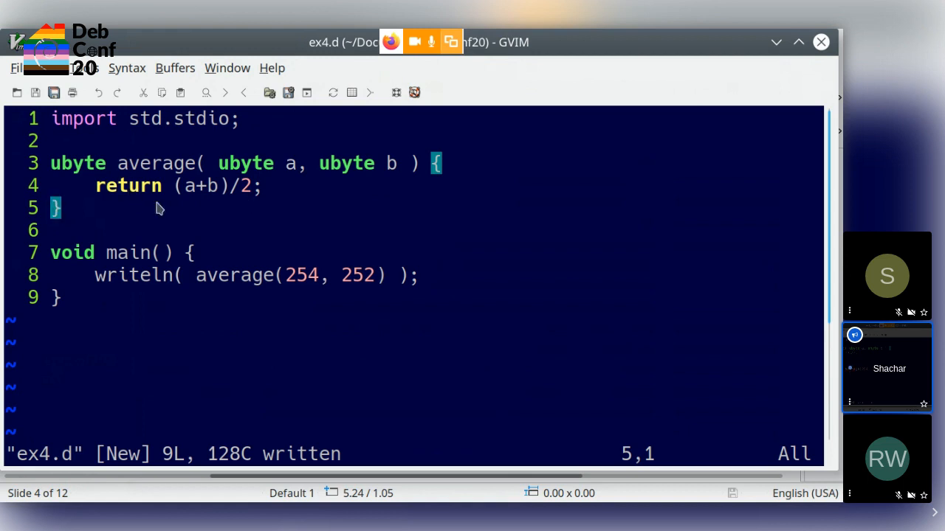
mouse_move(221, 194)
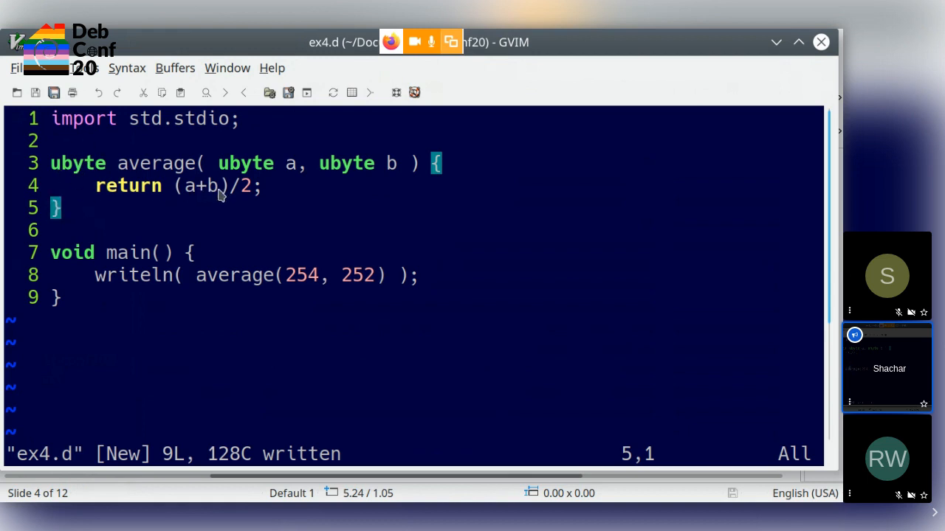
mouse_move(333, 233)
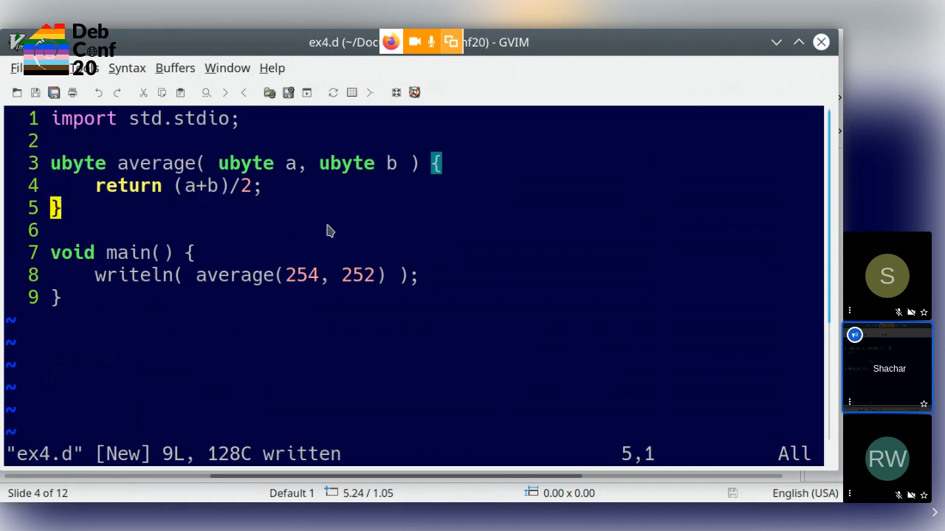
mouse_move(327, 221)
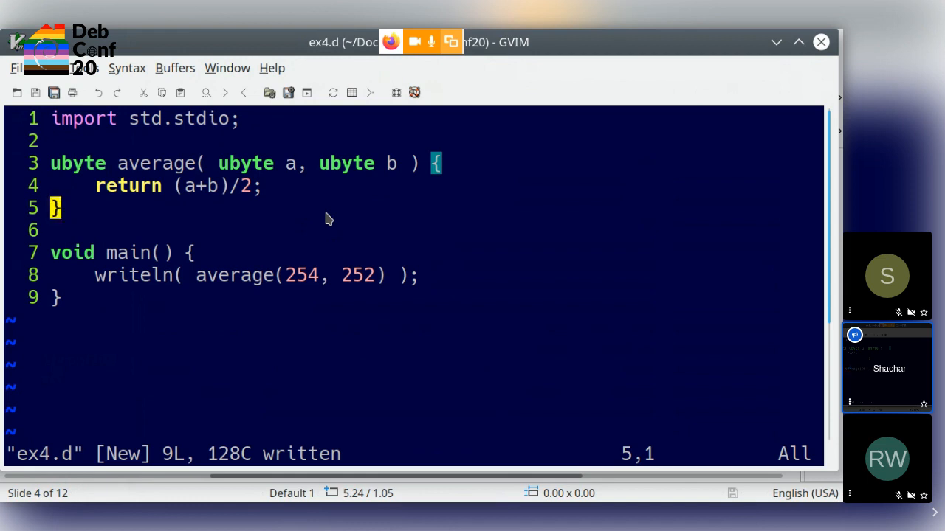
Begin the declaration ubyte add( ubyte a, ubyte b above main.
text(ubte)
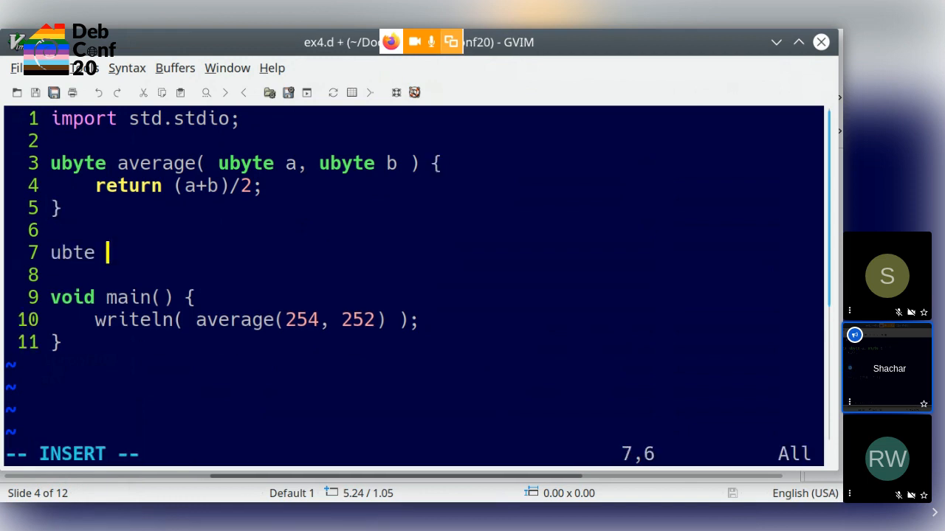
text(y)
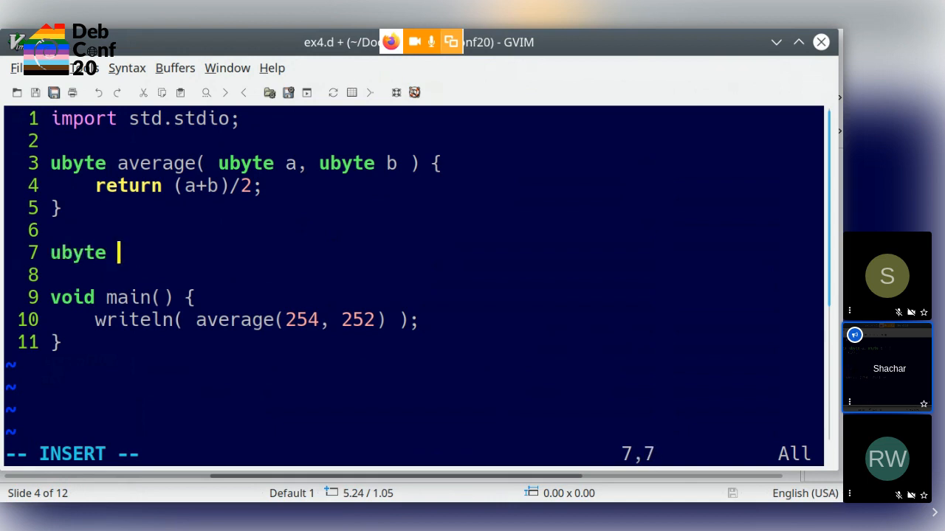
text(add( u)
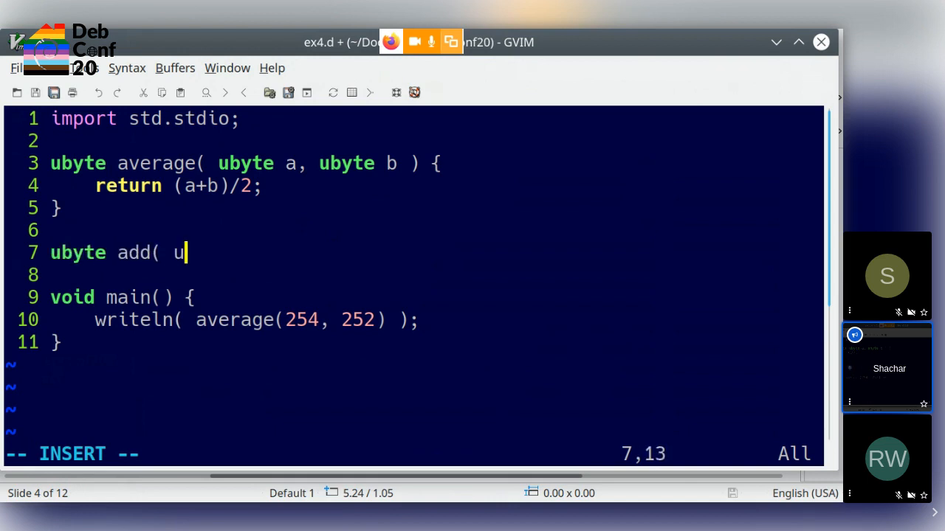
text(byte a)
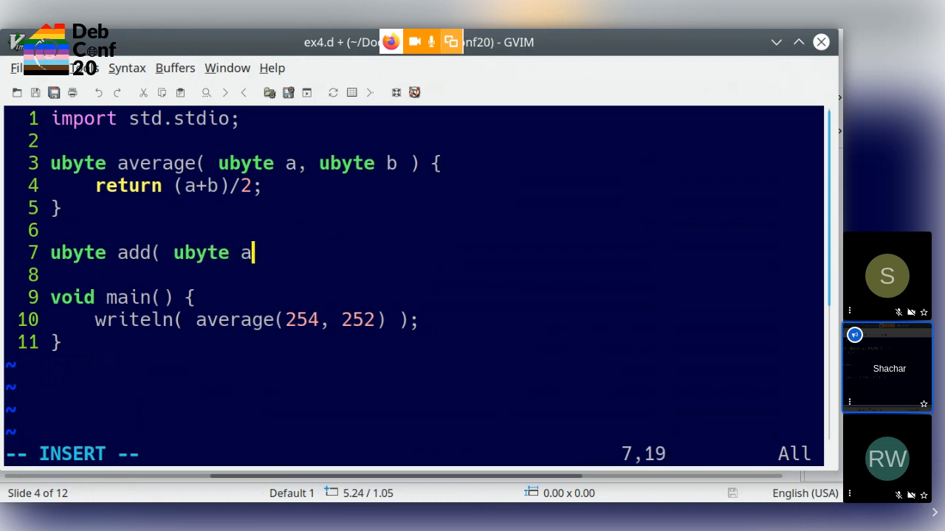
text(, ubyte b)
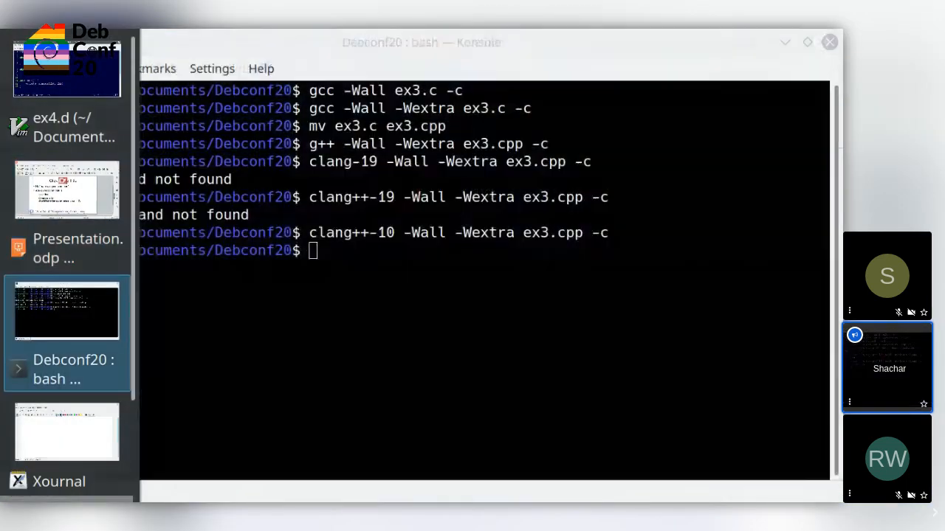
Compile ex4.d by running 'ldc2 ex4.d' in the terminal.
text(ldc)
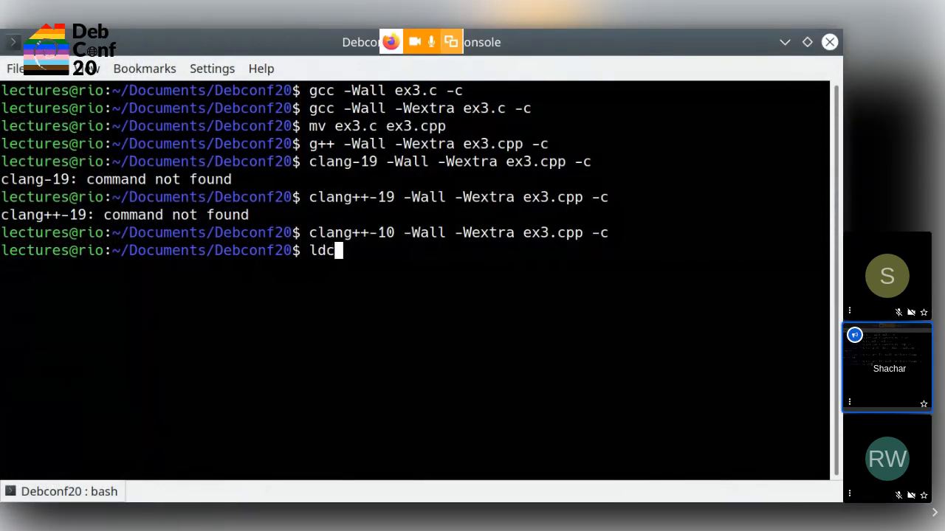
text(2 ex4.d)
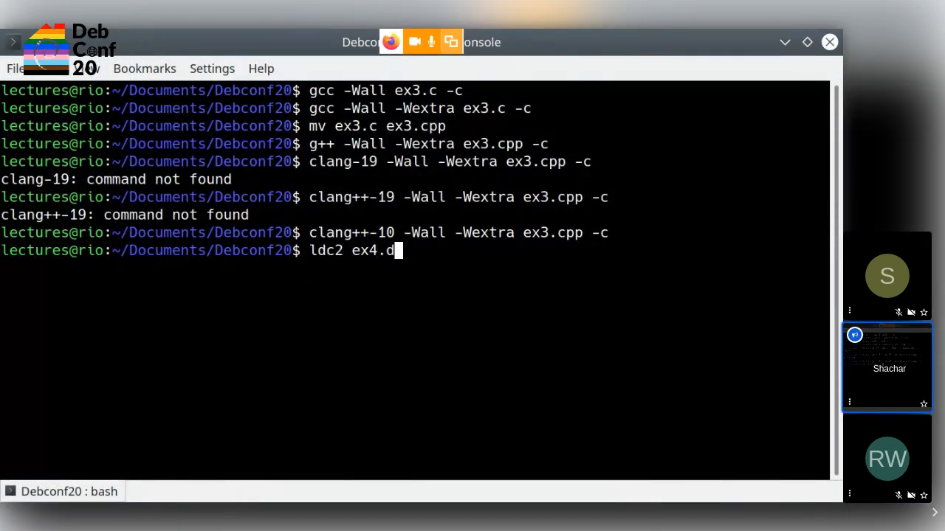
key(Return)
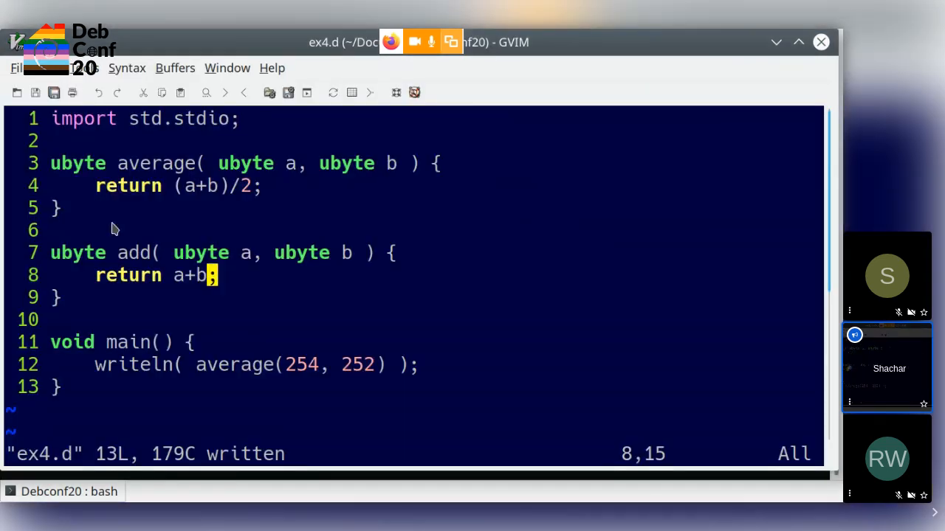
Finish add's closing brace in ex4.d and bring the Impress slides back to the front.
key(V)
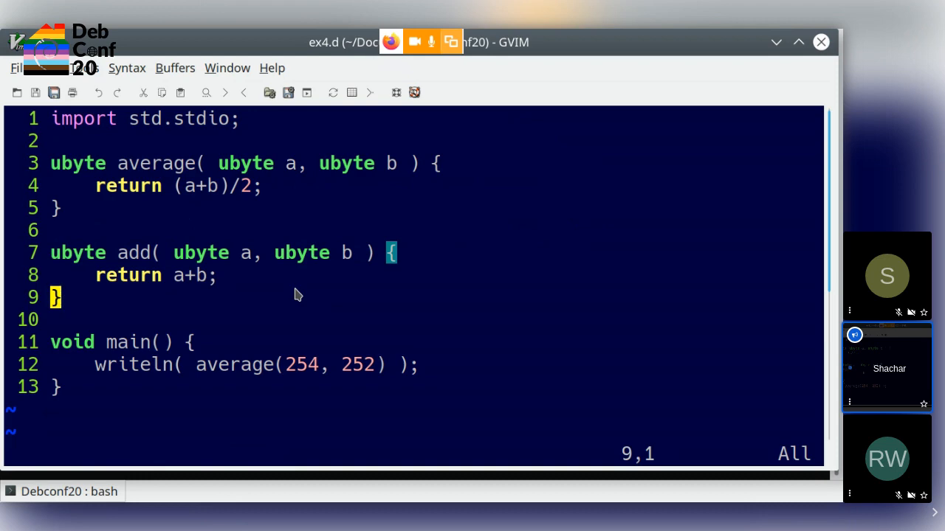
click(68, 492)
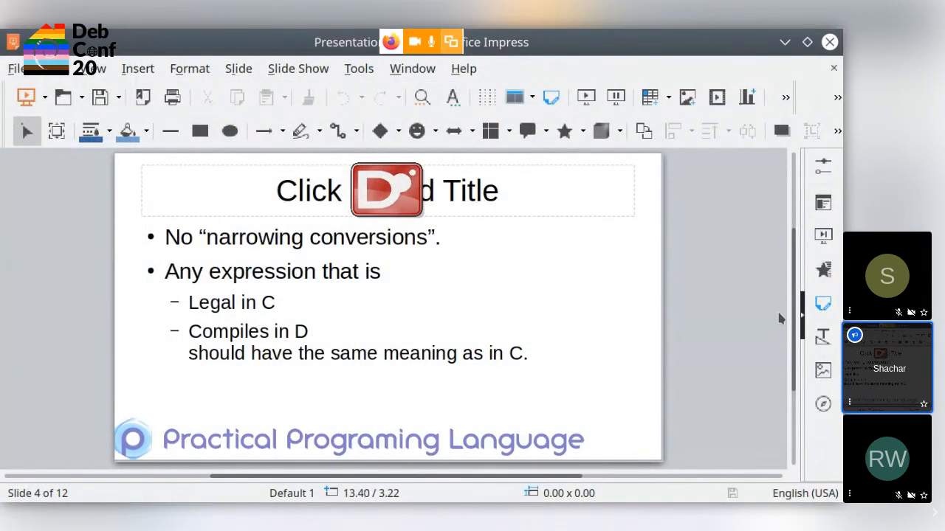
Present the slides and advance from the narrowing-conversions slide to the Rust logo slide.
click(585, 97)
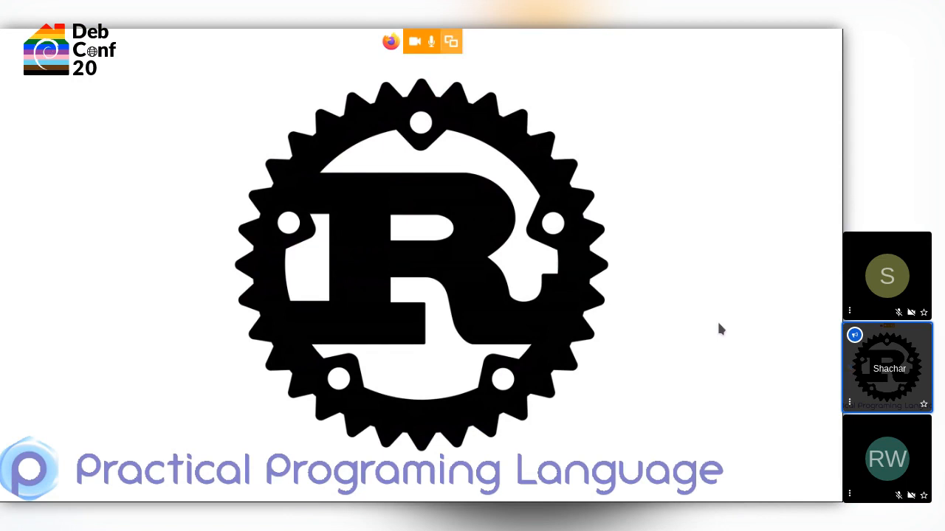
key(Escape)
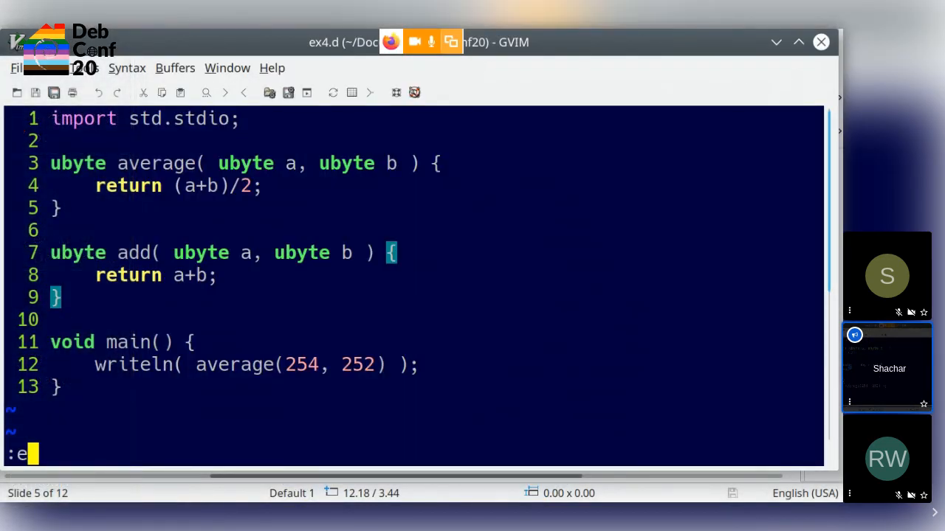
Edit a new file ex5.rs in GVim.
text(ex5.)
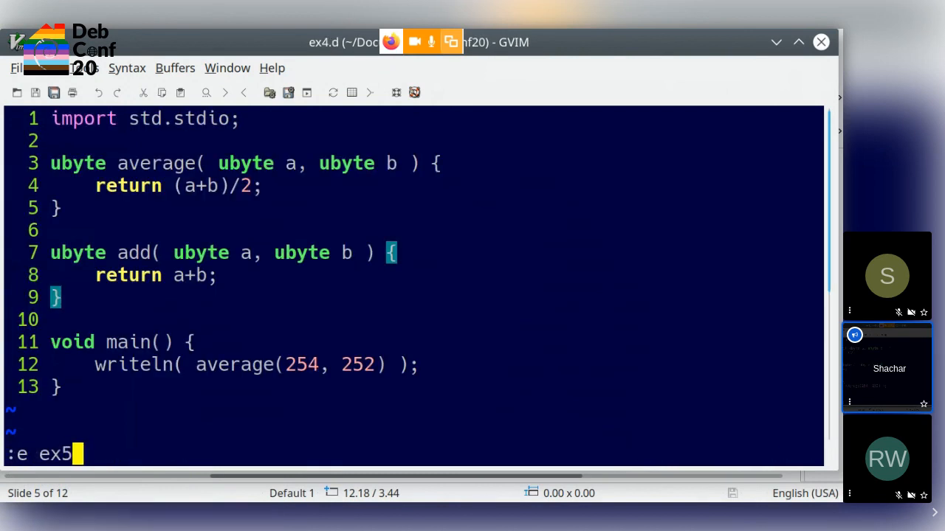
key(Return)
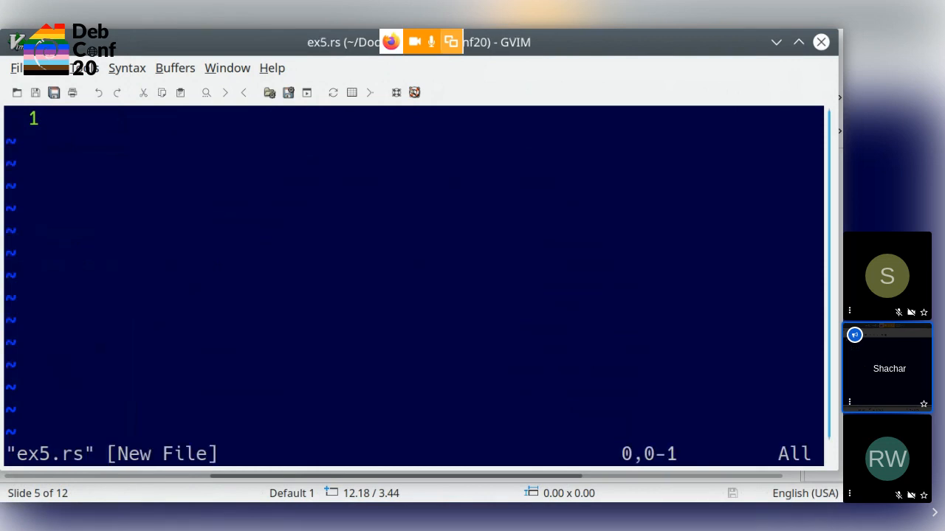
Write fn average(a: u8, b: u8) -> u8 returning (a+b)/2.
text(fn a)
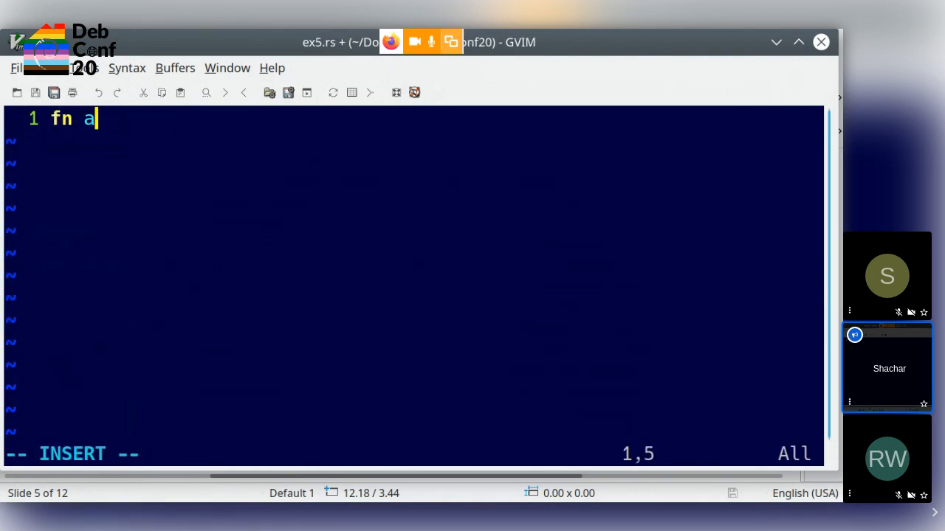
text(verage( a:)
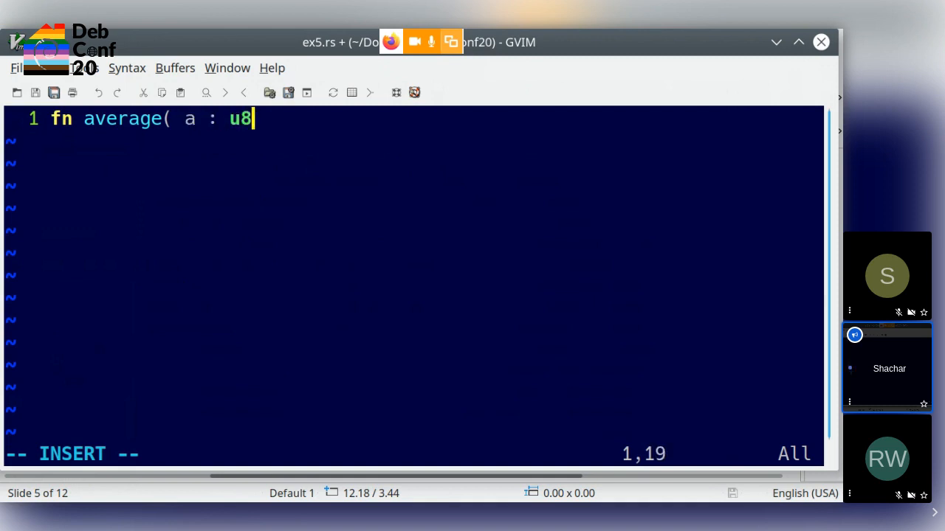
text(, b)
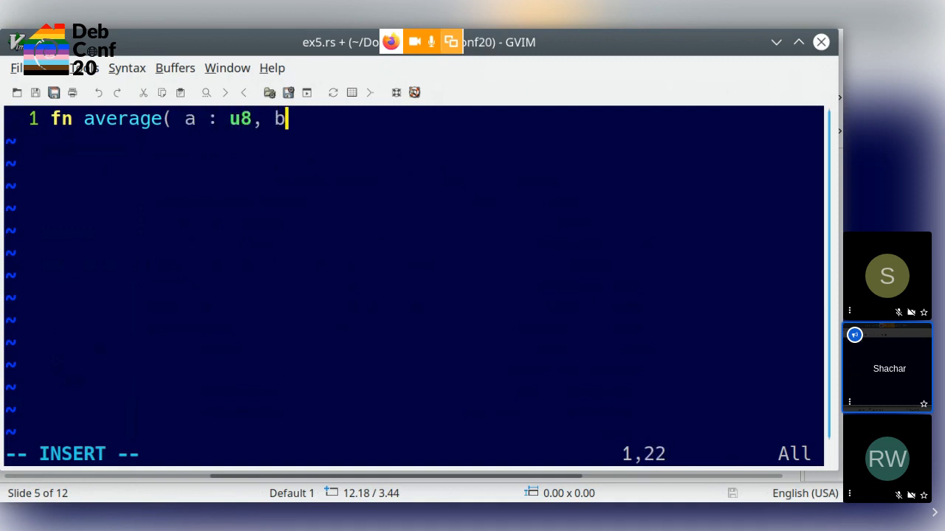
text(: u8)
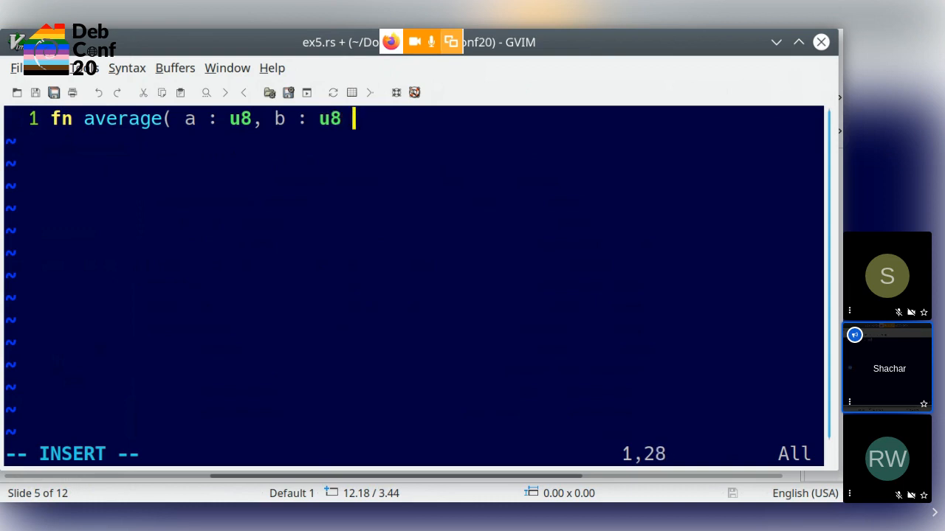
text() -> u8 {)
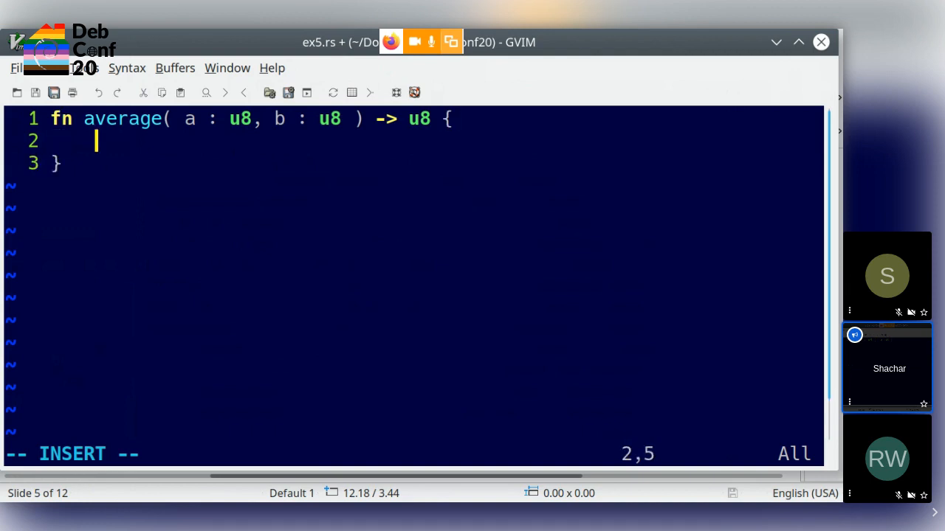
text((a+)
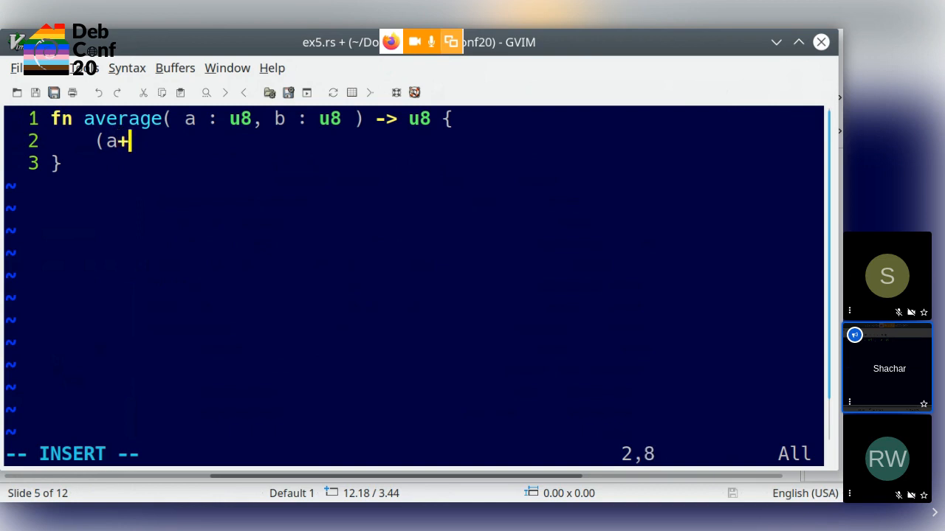
text(b))
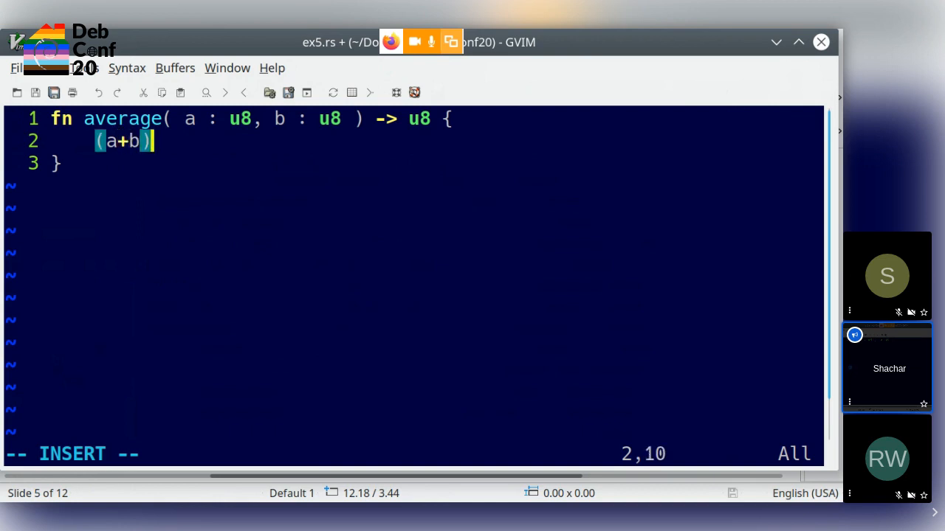
text(/2)
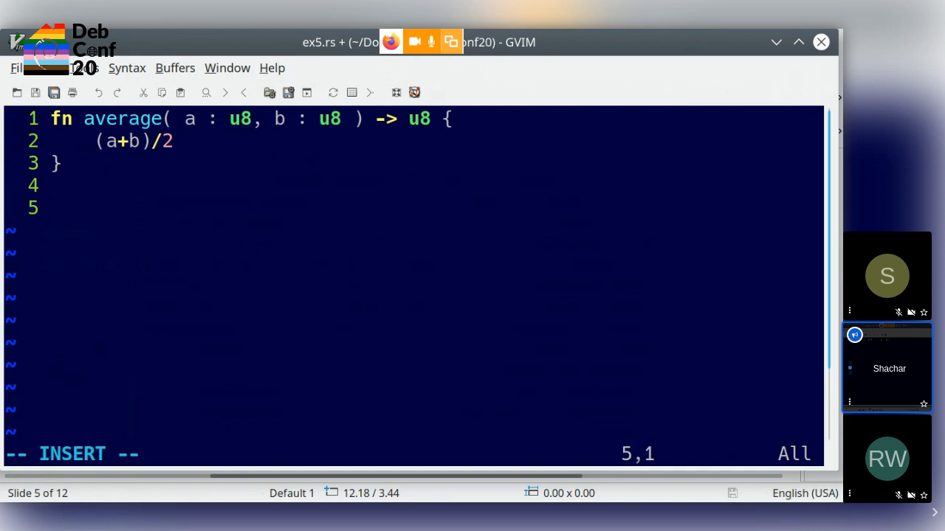
Write fn main() containing println!("{}", average( 254, 252 )).
text(fn main()
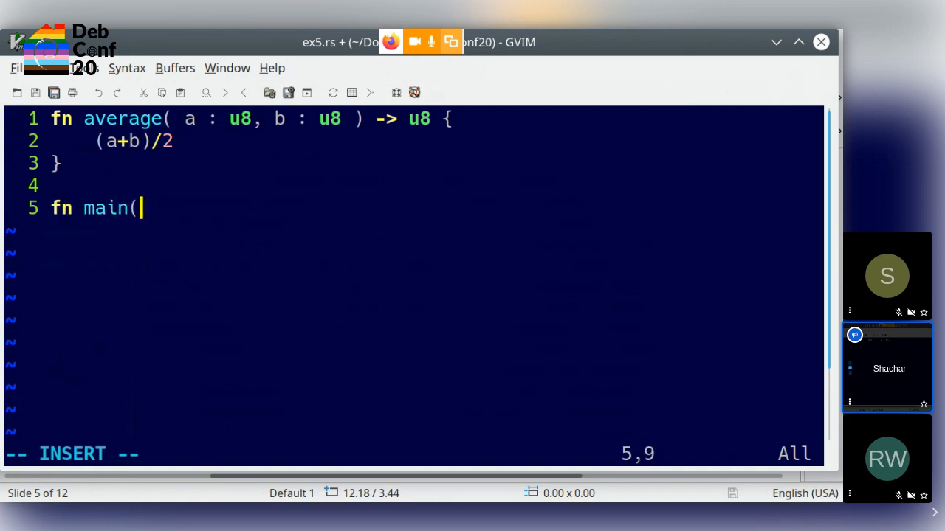
text())
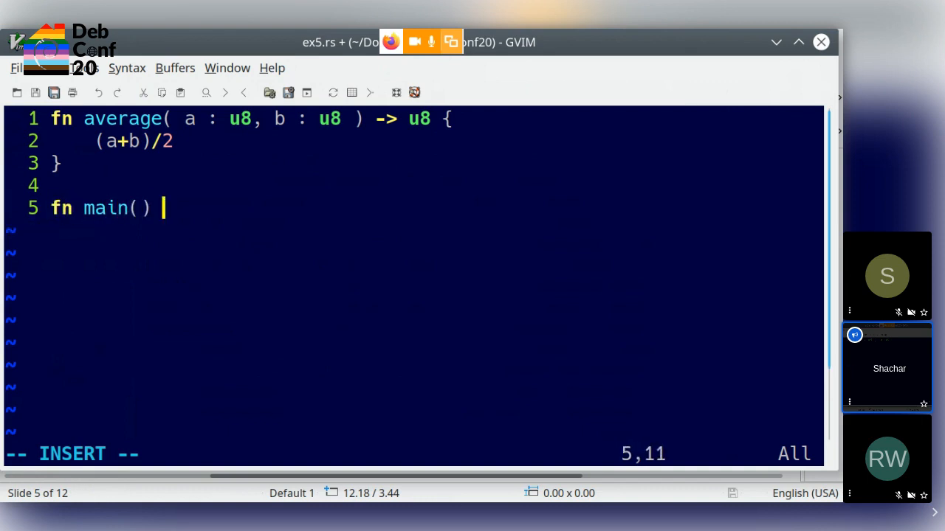
text({)
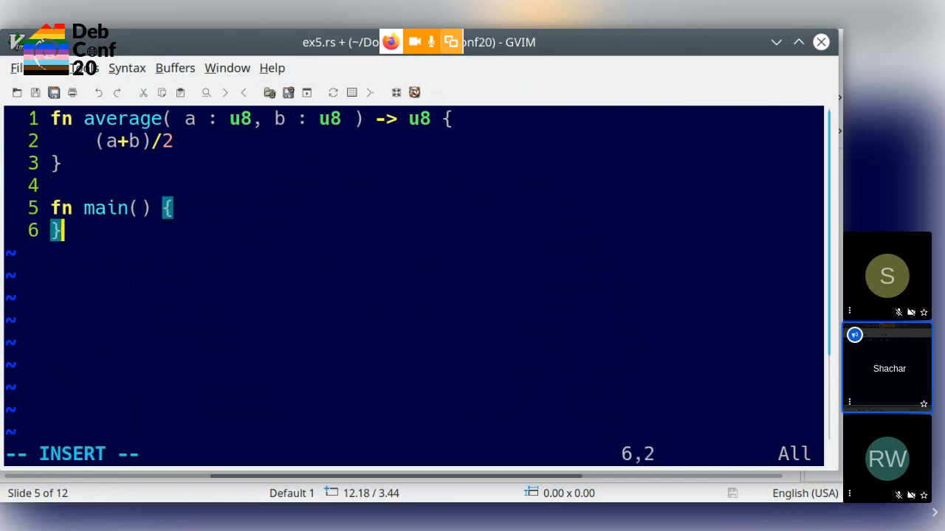
key(Return)
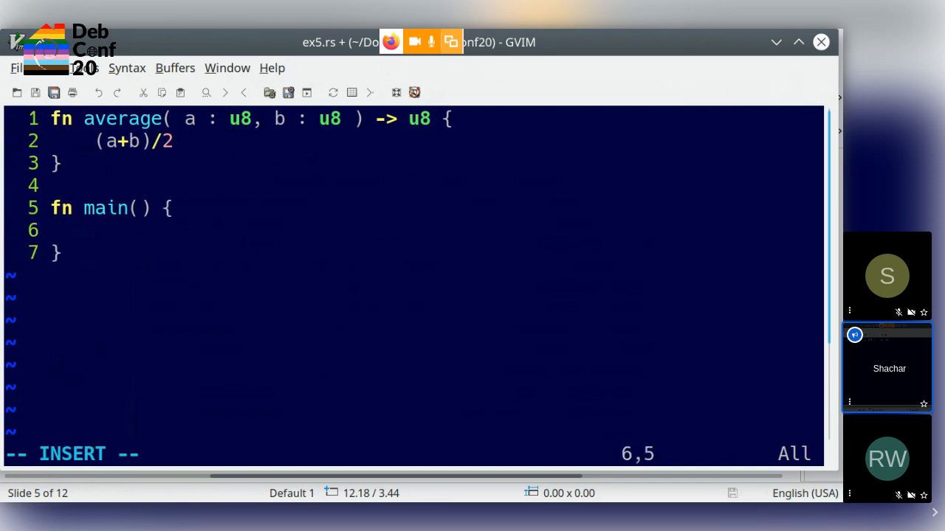
text(println)
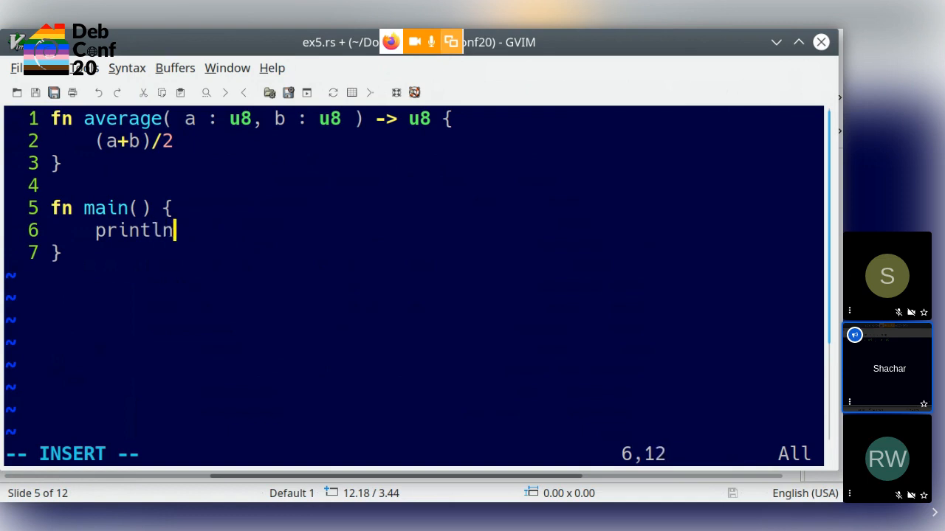
text(!(")
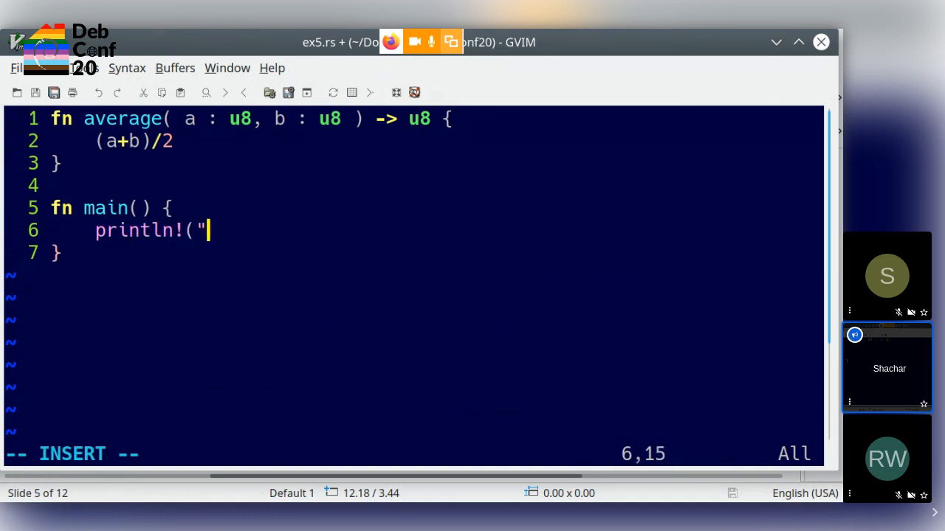
text({}",)
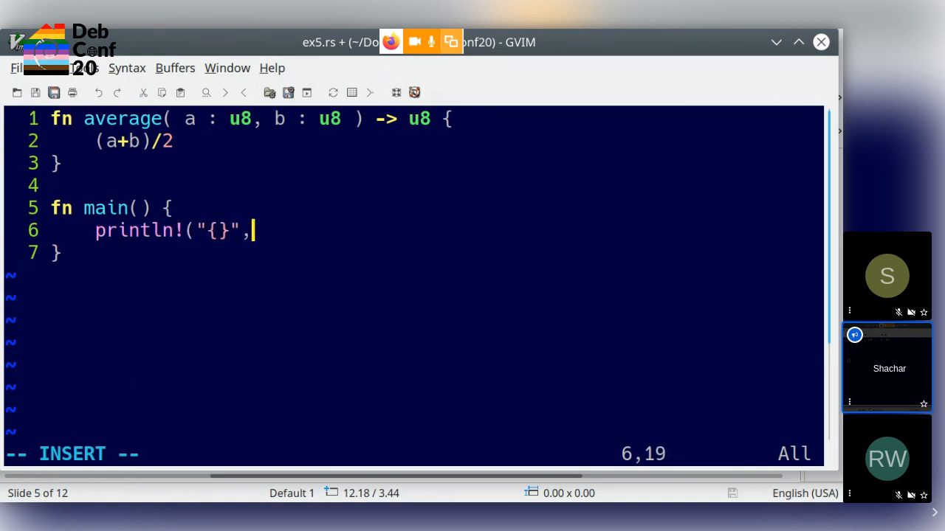
text(average()
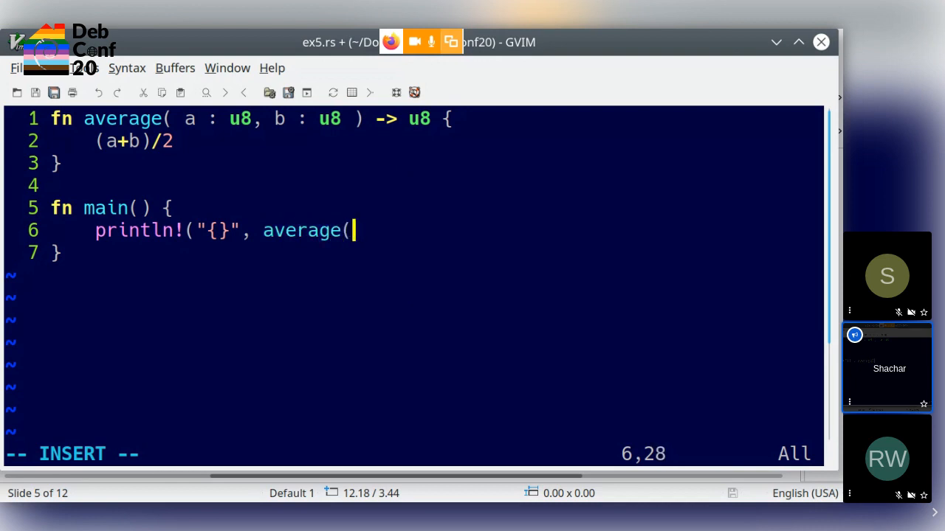
text(254, 252 ))
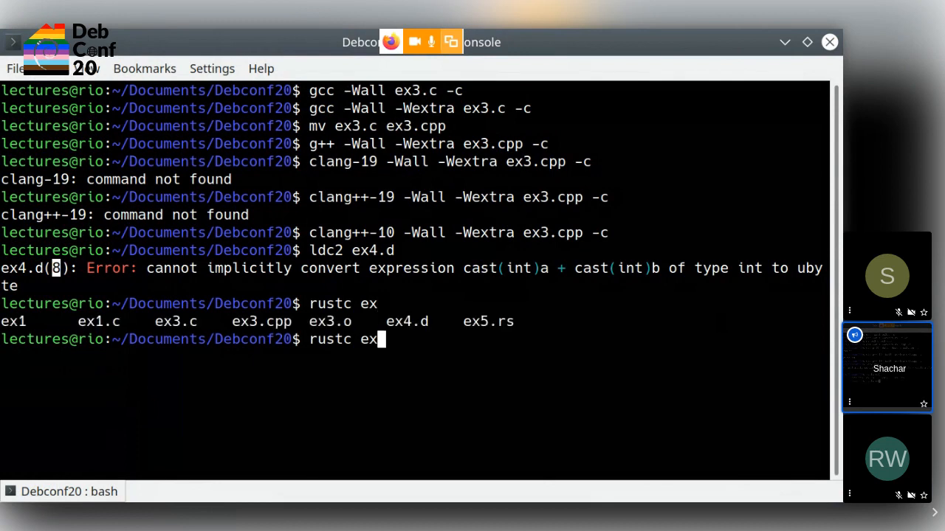
Compile ex5.rs with rustc and run ./ex5, which panics with add overflow.
text(5.rs)
text(./ex)
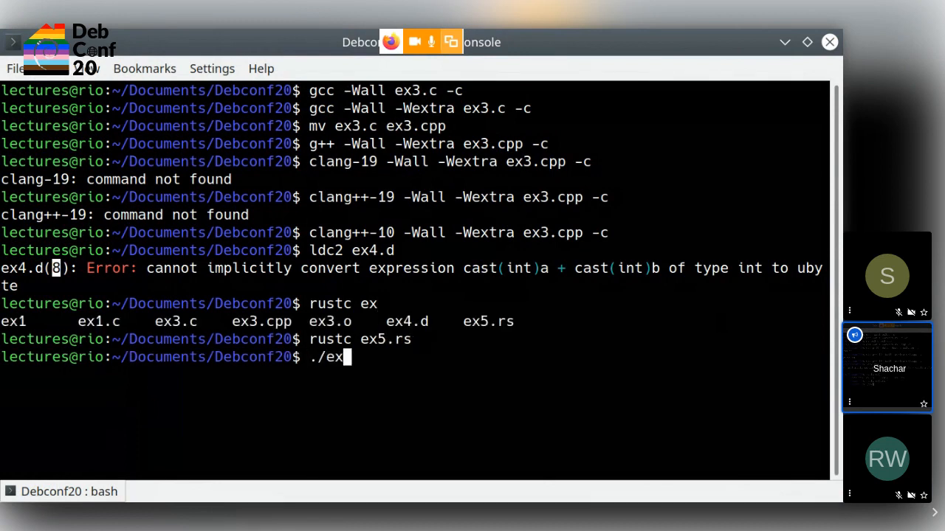
key(Return)
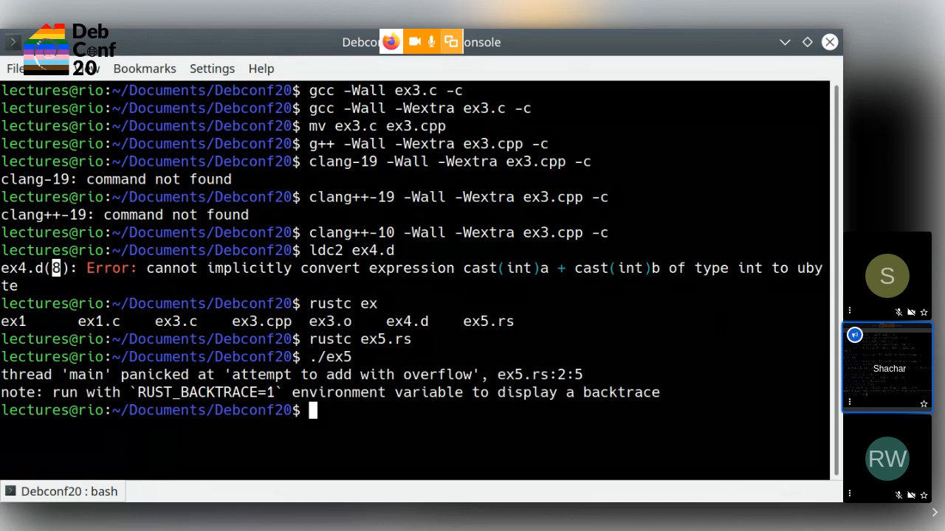
mouse_move(398, 384)
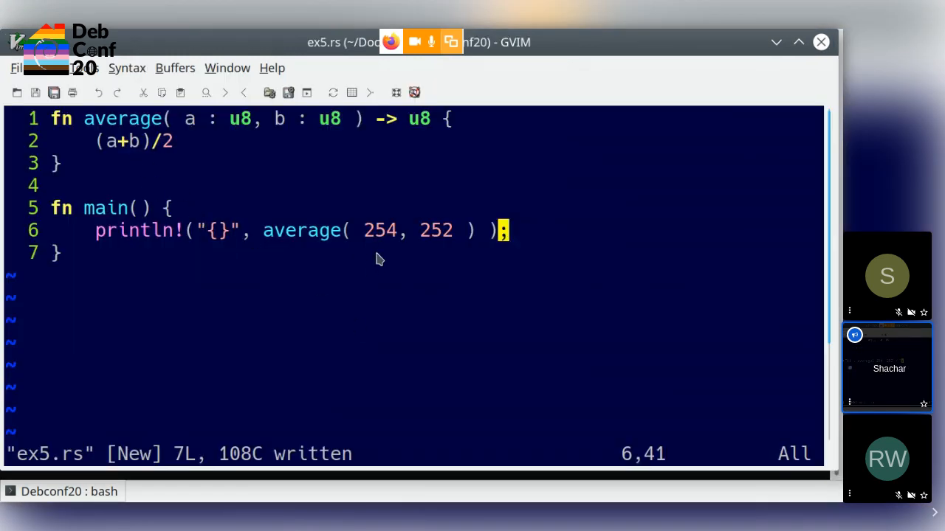
mouse_move(427, 231)
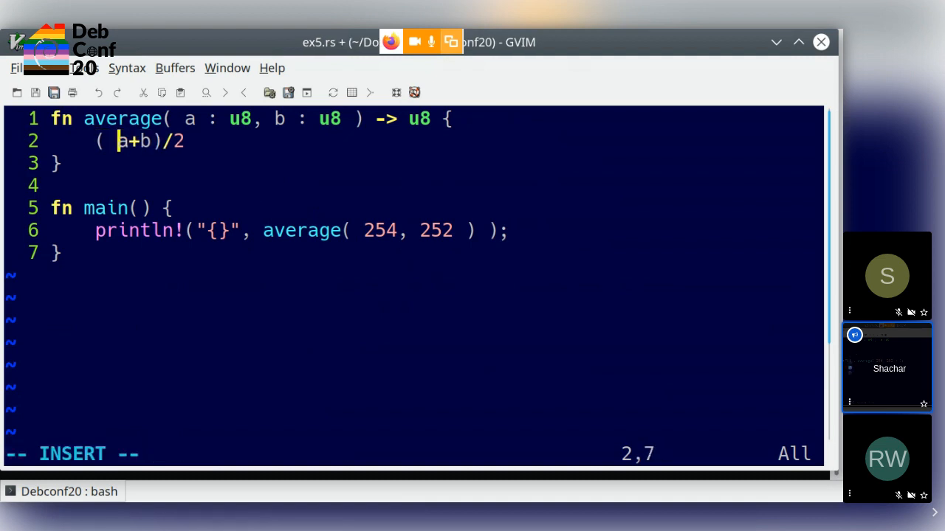
Rewrite average as (( (a as u16) + (b as u16) ) / 2) as u8.
text((a :)
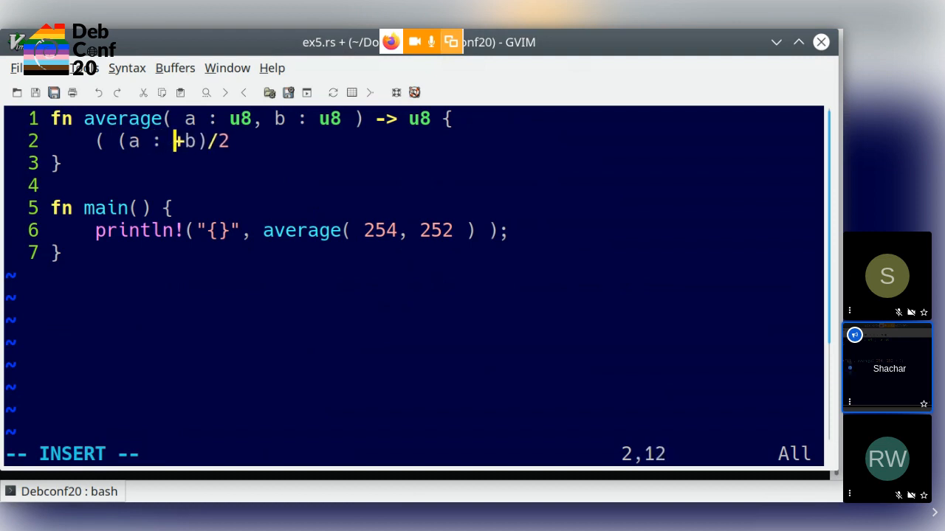
text(as u16)
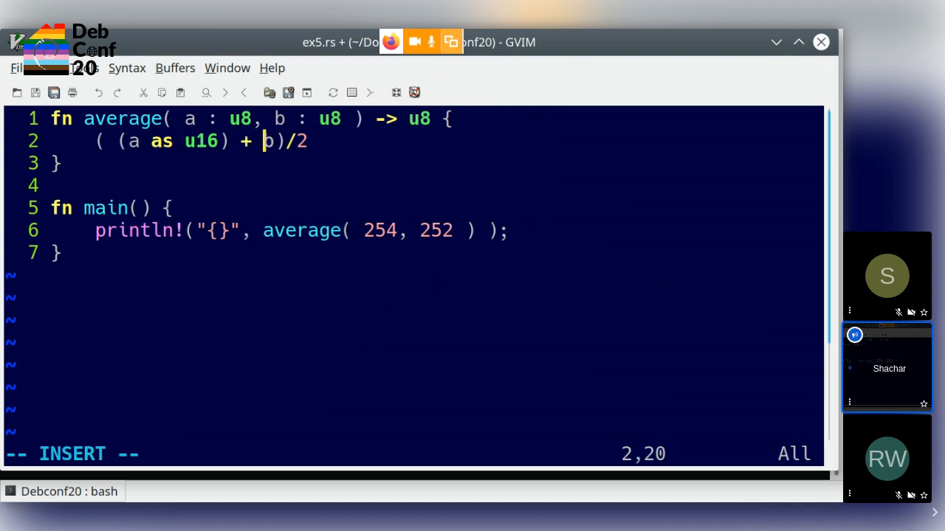
text((b as)
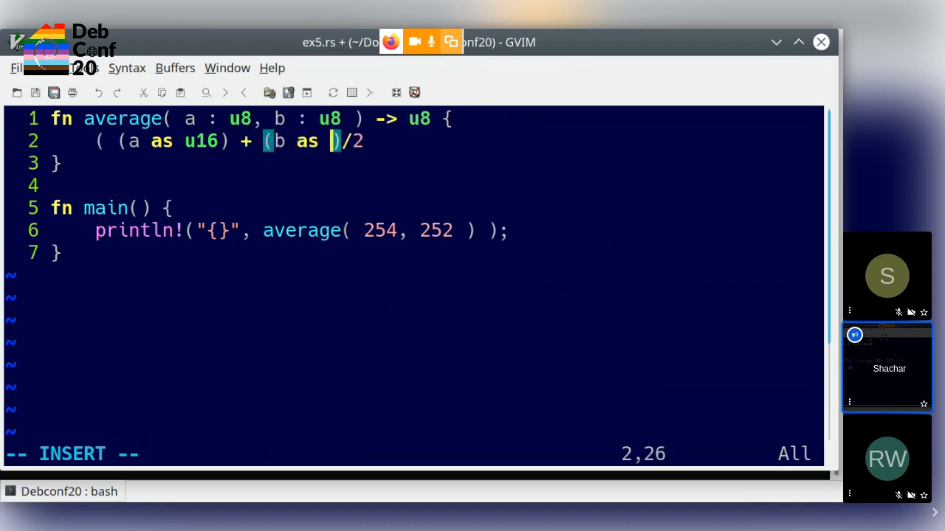
text(u16)
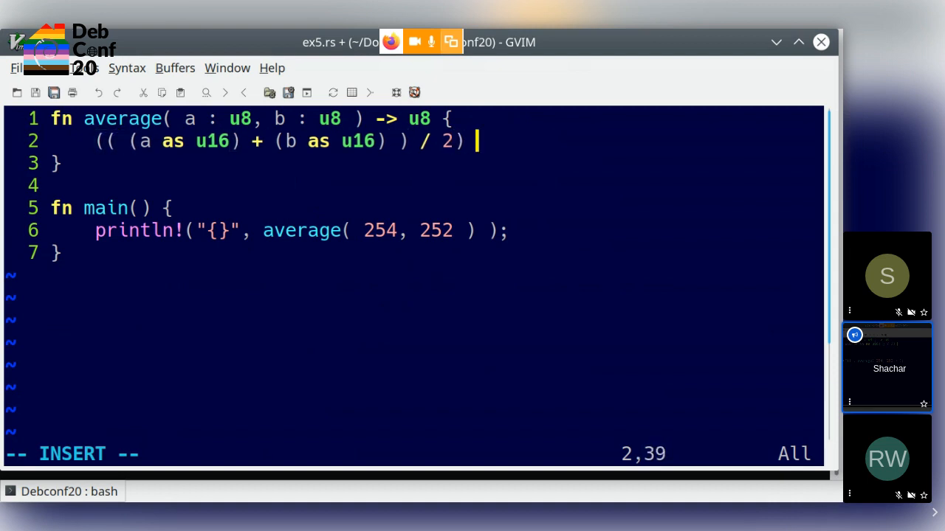
text(as u8)
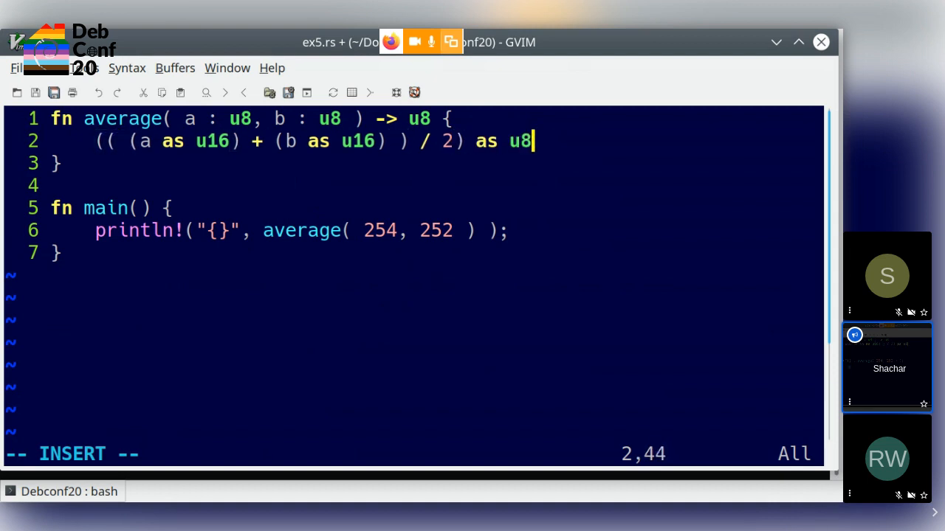
key(Escape)
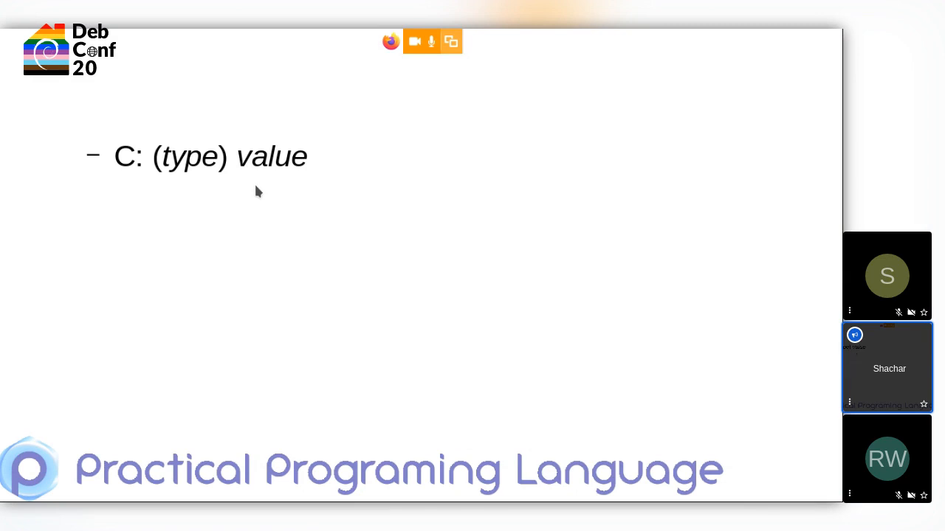
mouse_move(257, 191)
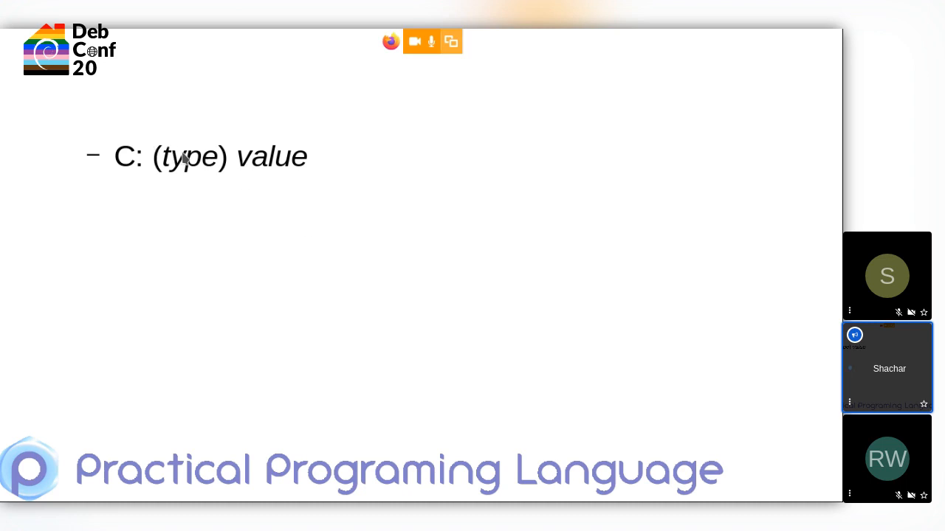
mouse_move(567, 236)
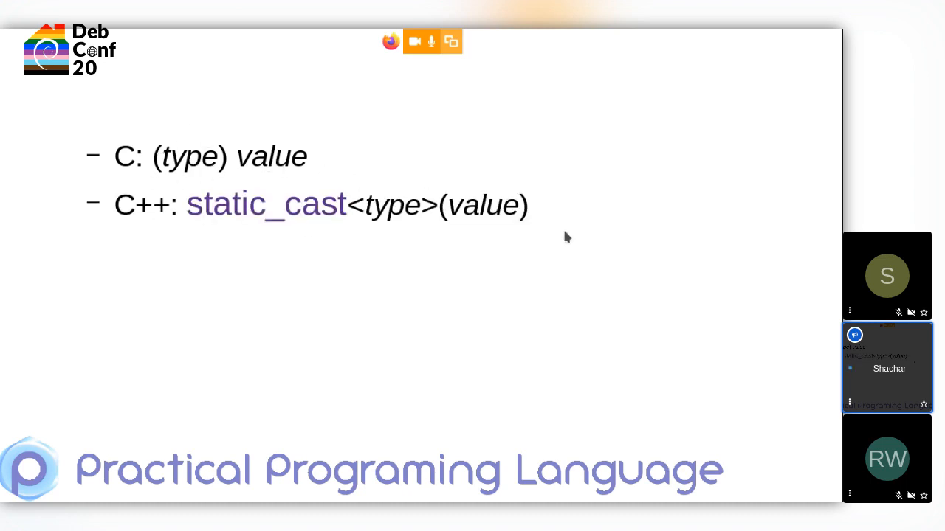
mouse_move(136, 220)
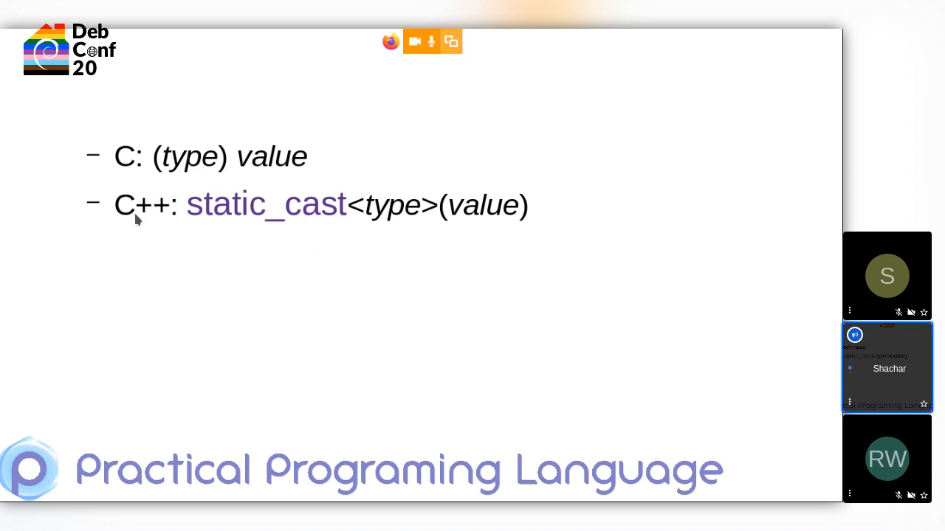
mouse_move(620, 235)
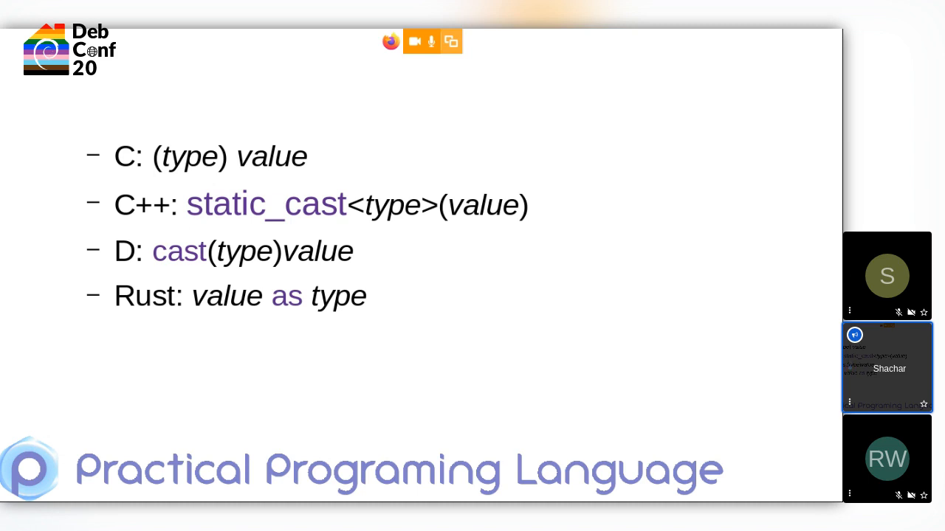
mouse_move(214, 248)
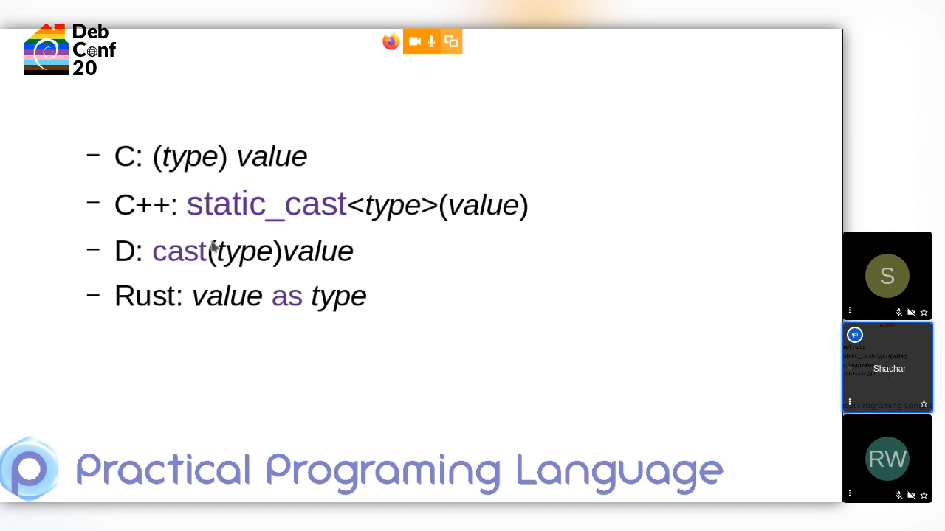
mouse_move(259, 313)
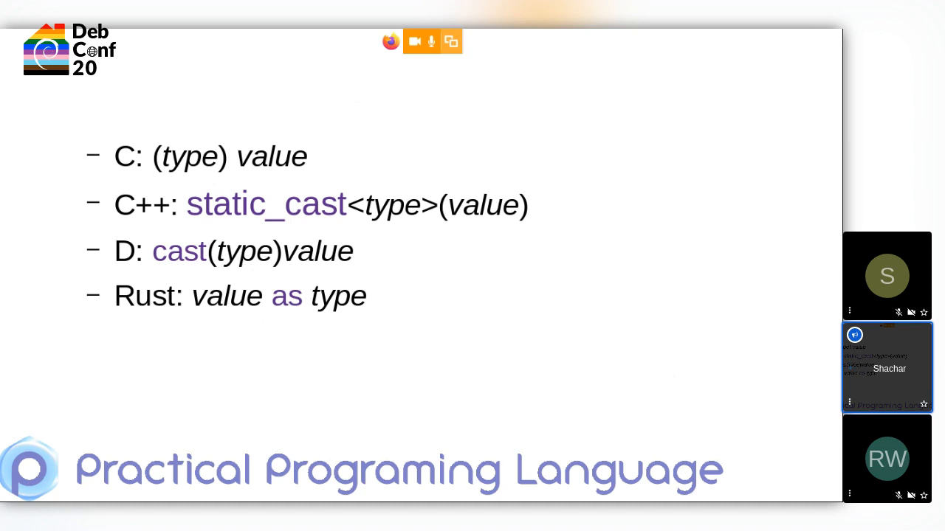
mouse_move(537, 336)
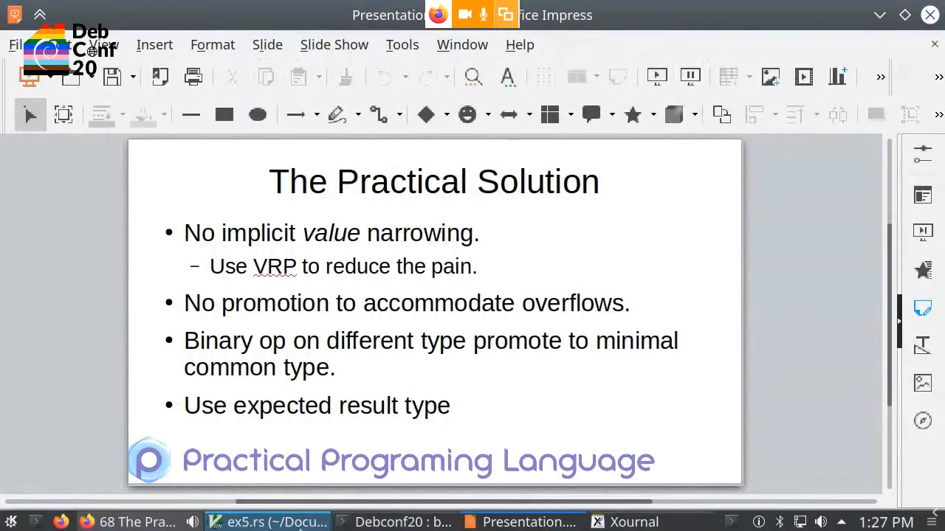
Switch from the slides back to the GVim window showing ex5.rs.
click(278, 523)
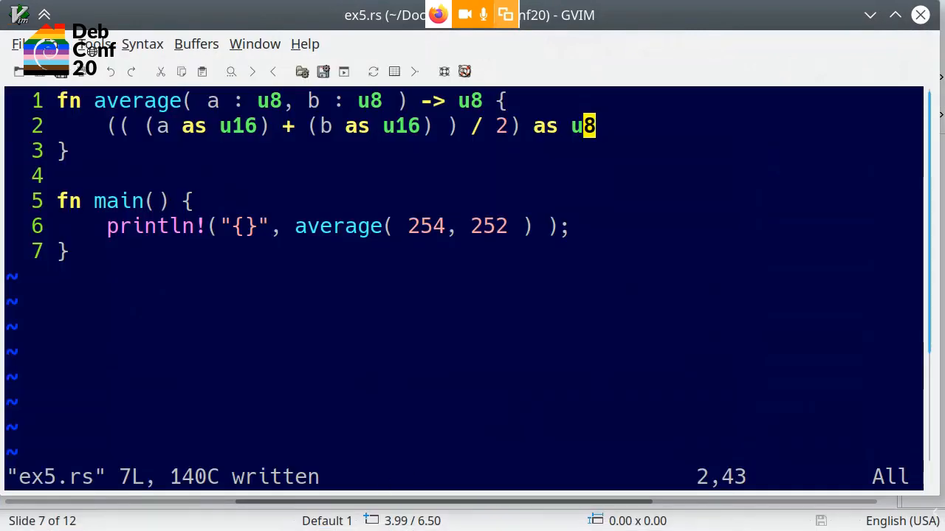
Create ex6.pr with def add(a : U8, b: U8) -> U16.
text(:e ex6.pr)
text(def )
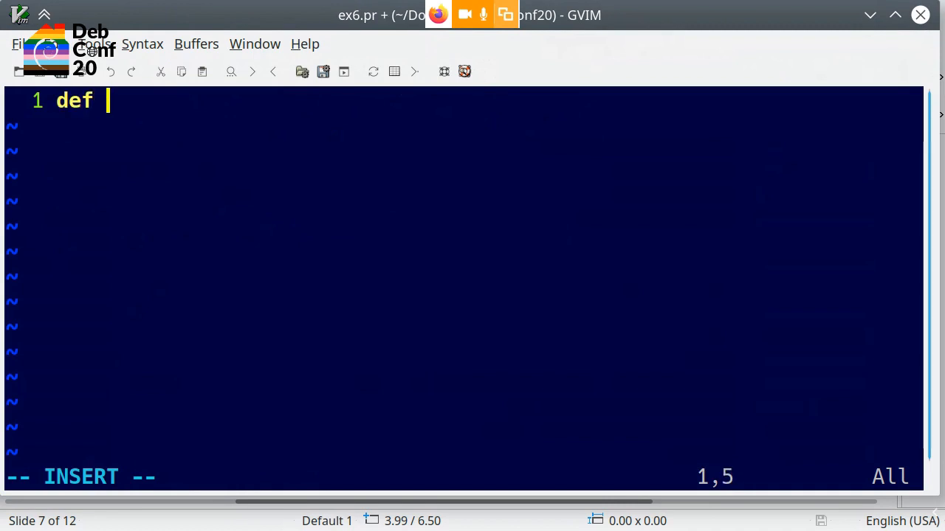
text(fun)
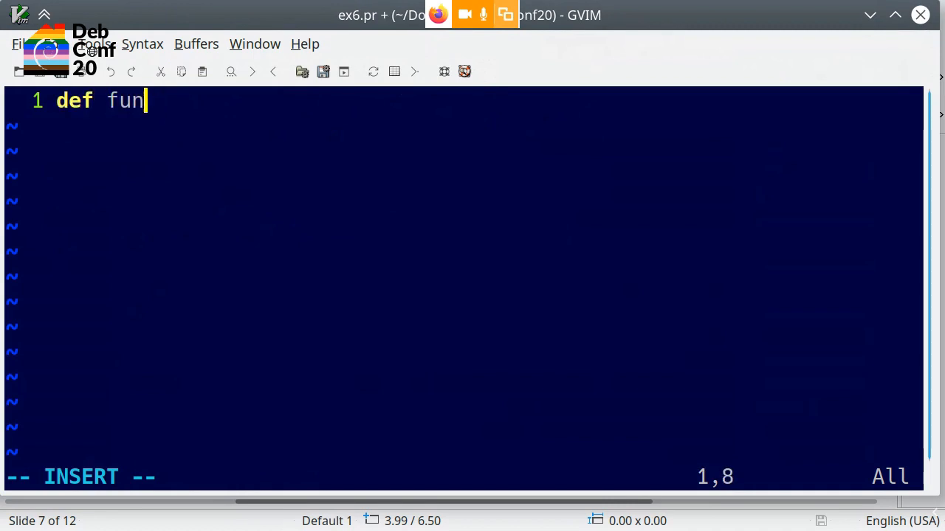
text(add( a : U8,)
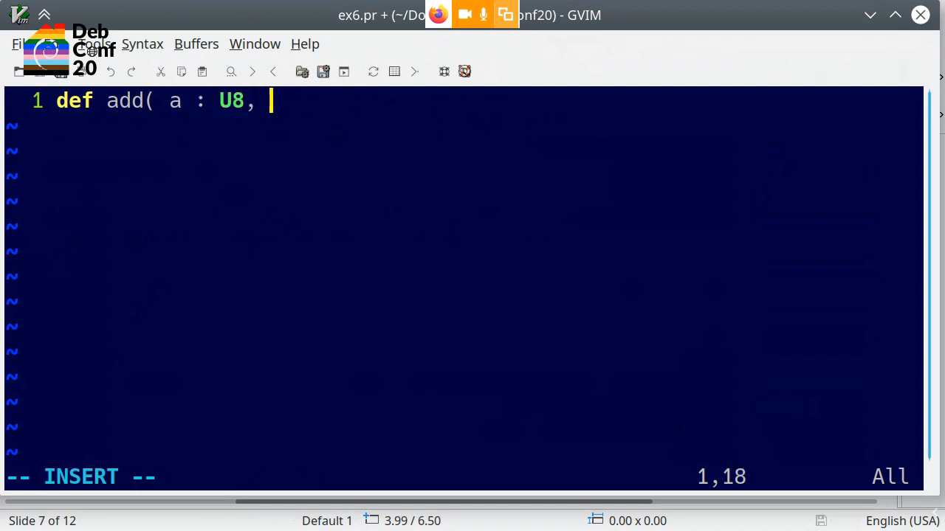
text(b: U)
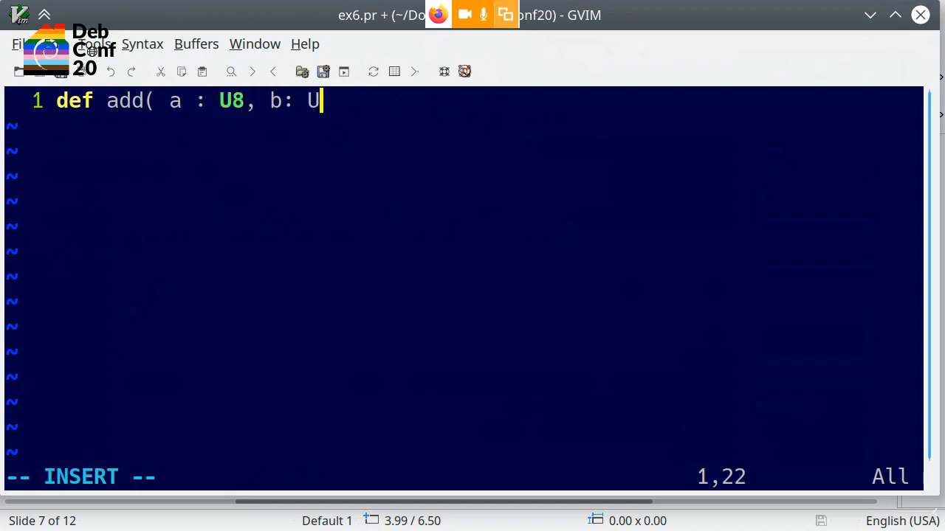
text(8 ) -> U16 {)
text(})
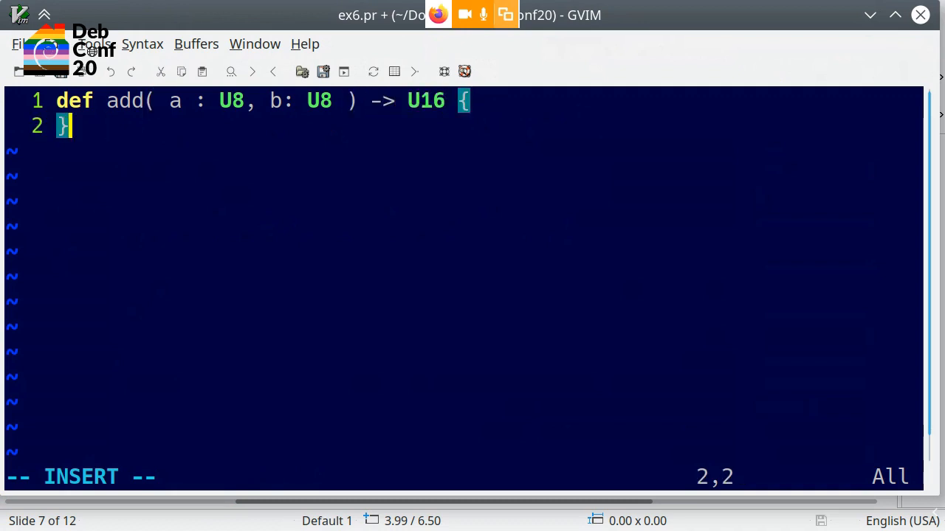
Give add the body a+b on an indented line.
key(Return)
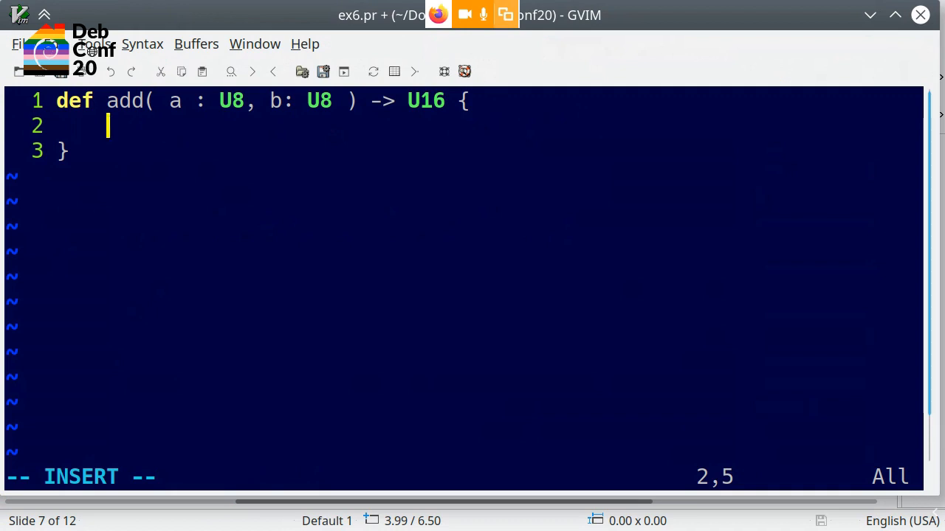
text(a+)
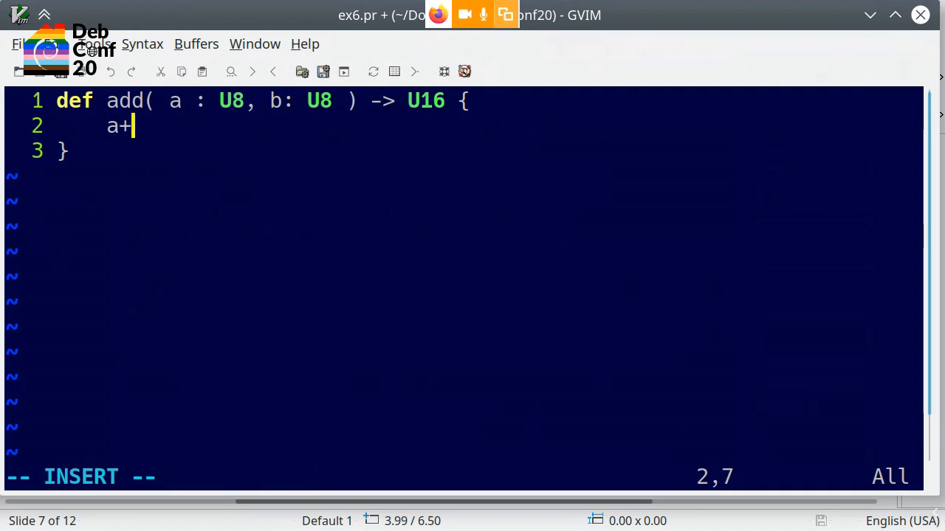
text(b)
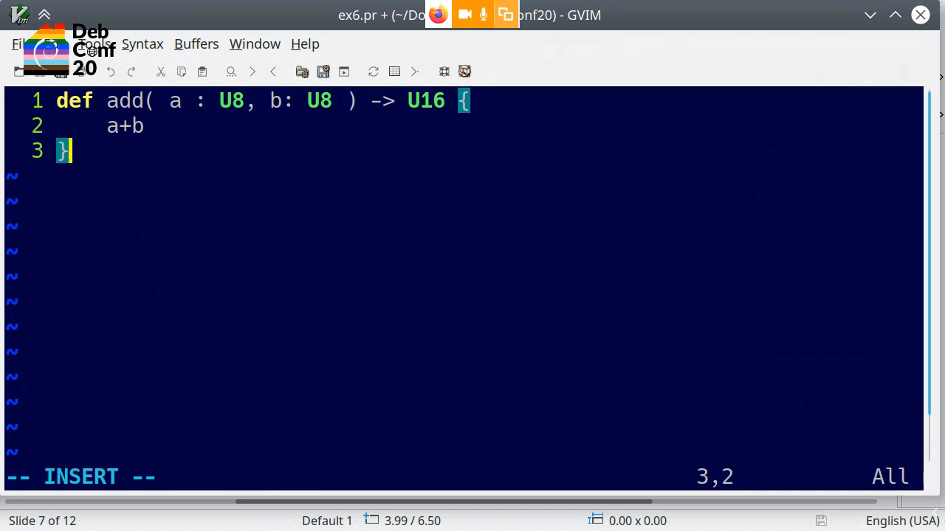
mouse_move(121, 124)
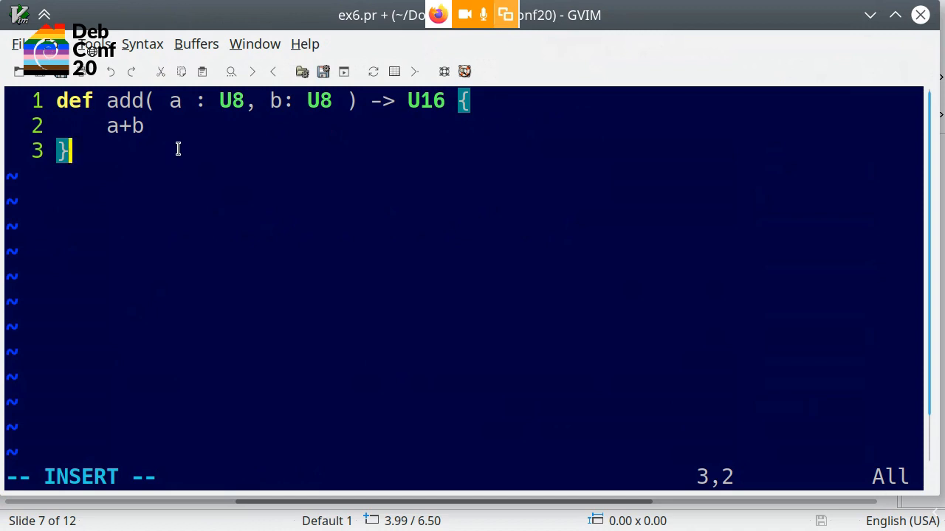
mouse_move(162, 127)
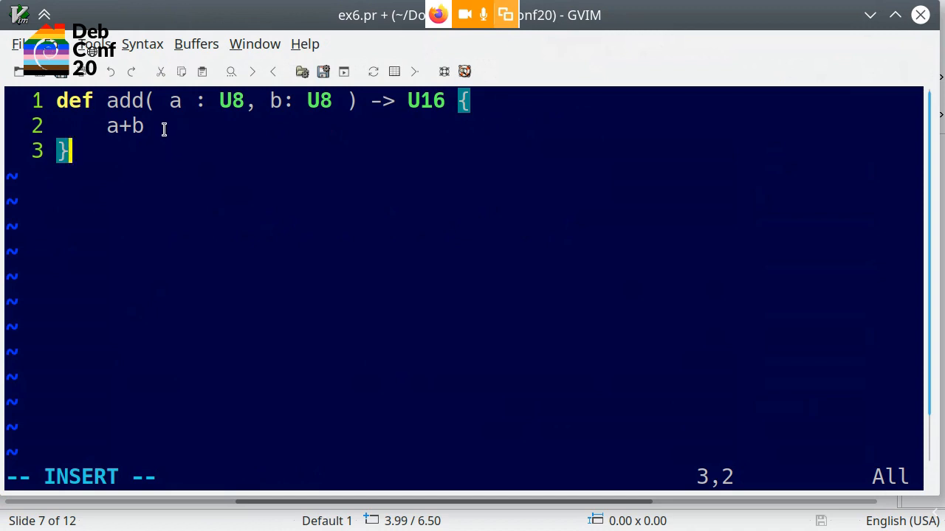
mouse_move(164, 126)
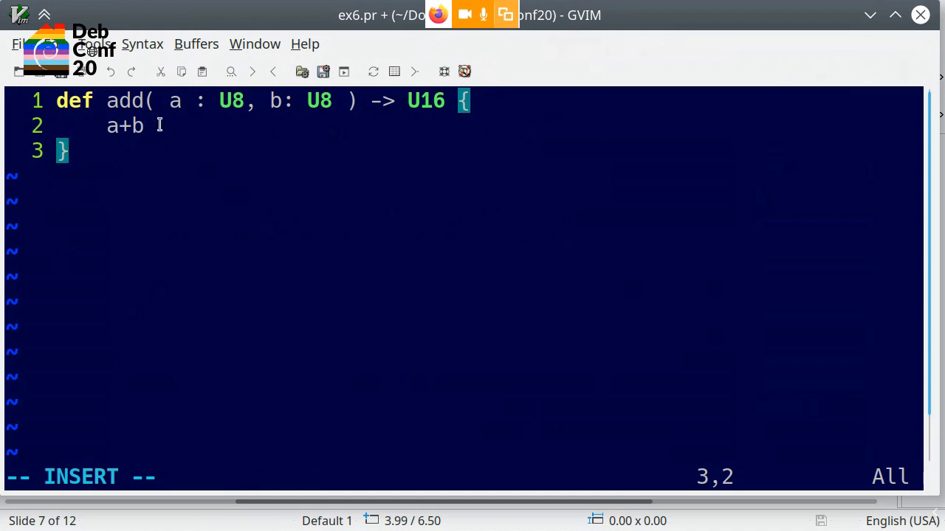
mouse_move(431, 104)
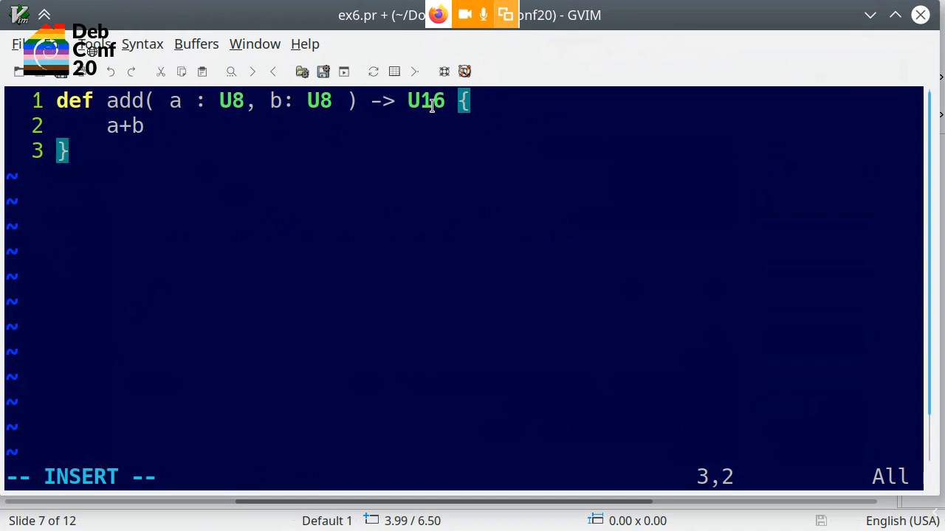
mouse_move(404, 101)
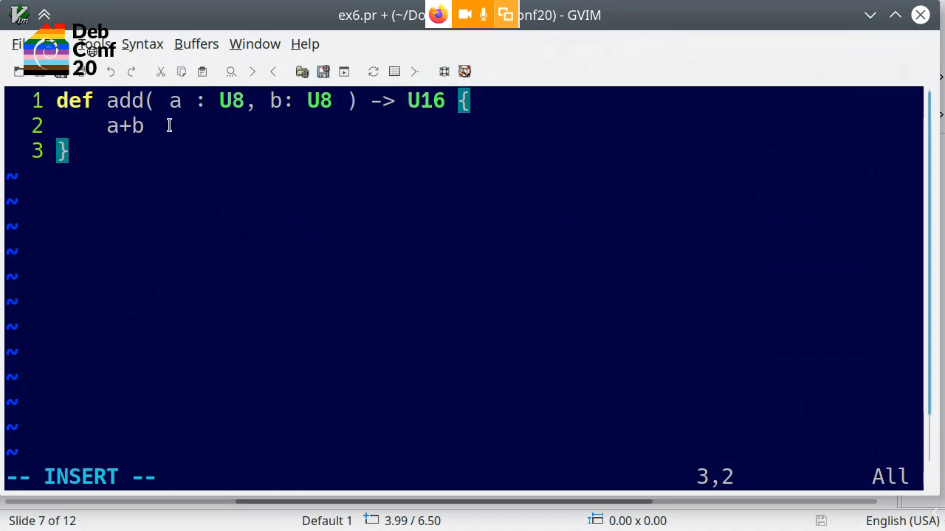
mouse_move(136, 144)
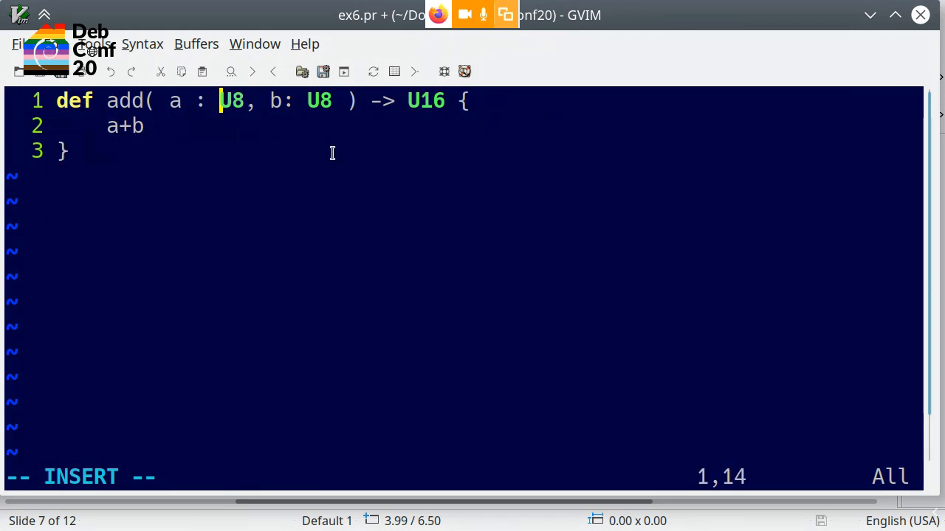
Change add's parameter types from U8 to U32 and its return type to U64.
key(Delete)
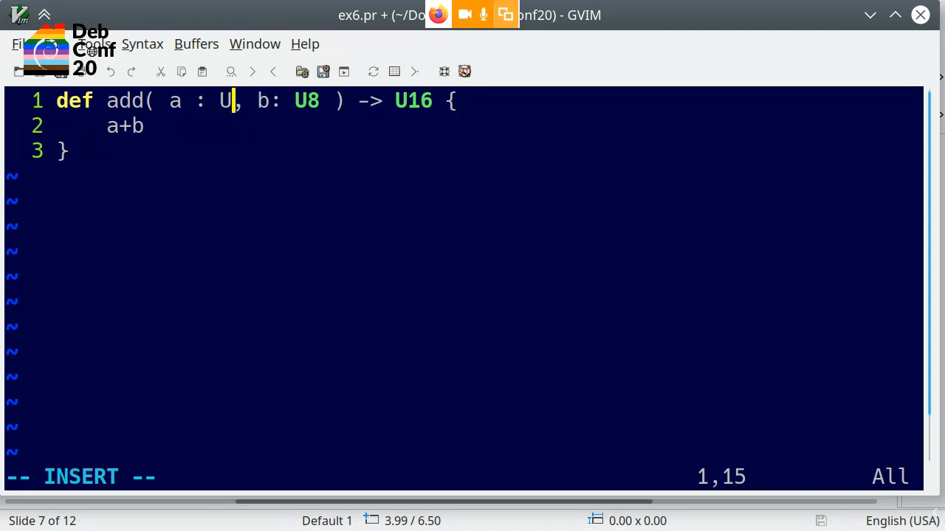
text(32)
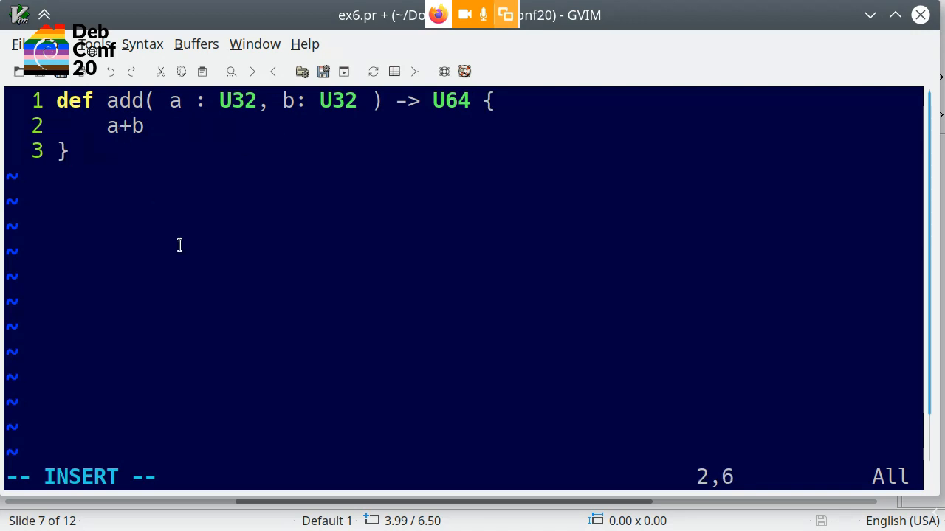
mouse_move(218, 226)
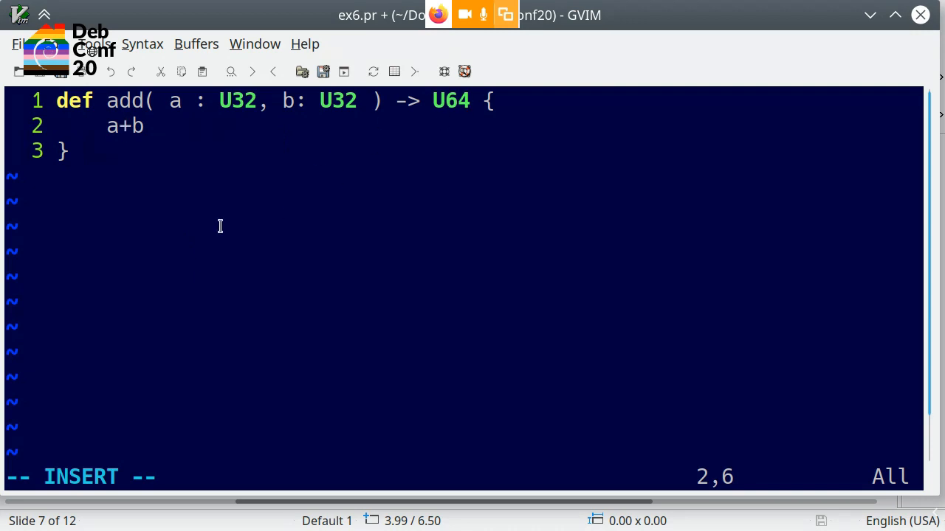
mouse_move(164, 292)
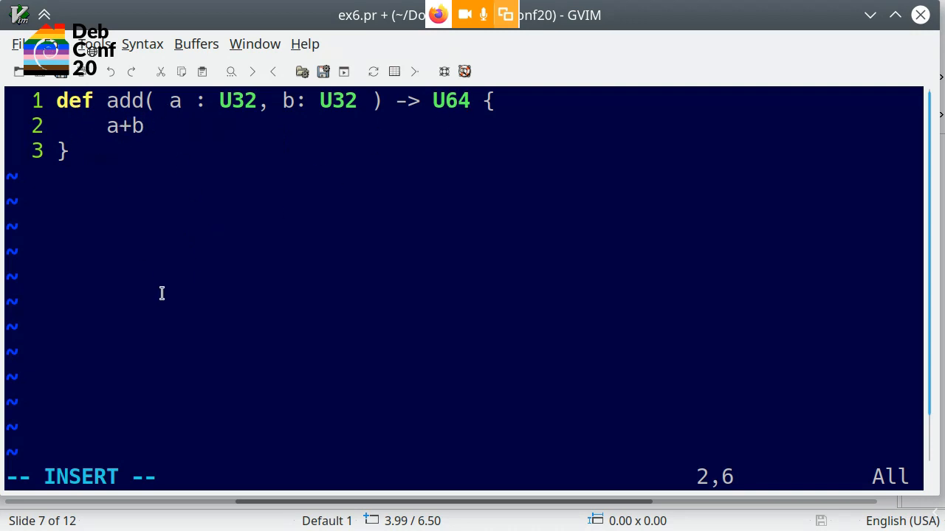
mouse_move(252, 239)
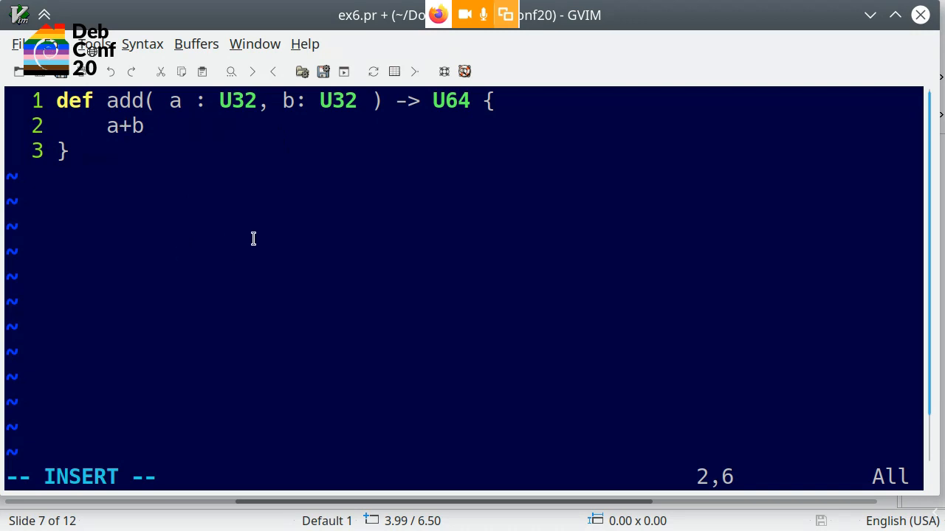
mouse_move(393, 136)
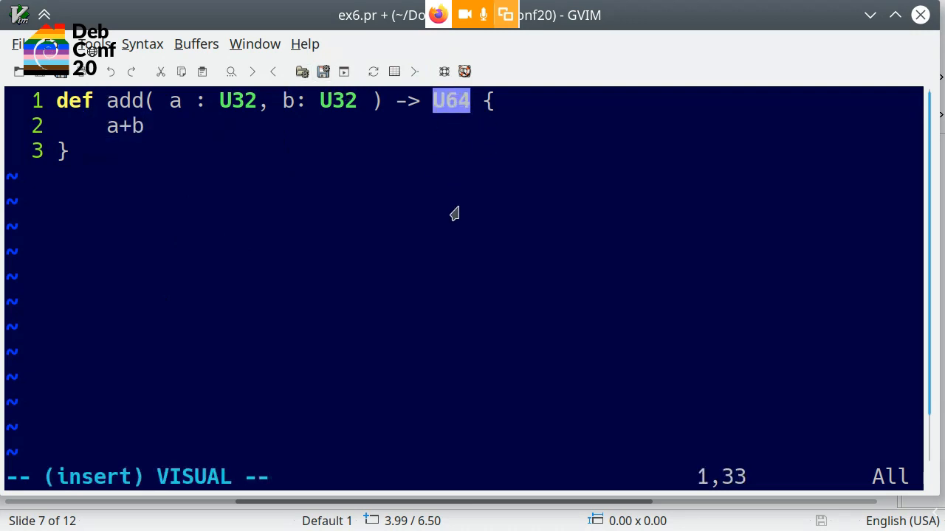
mouse_move(357, 160)
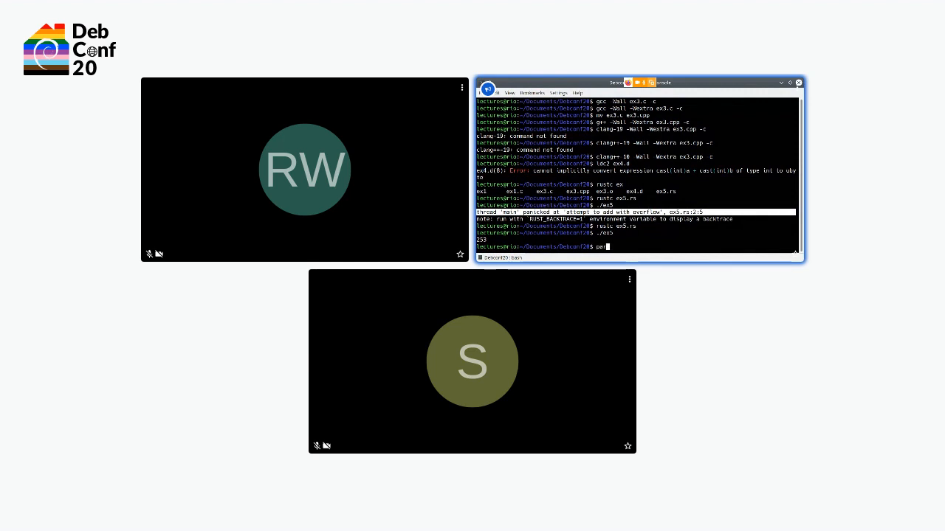
Run 'practicomp ex6.pr' and inspect the LLVM IR for add and the undefined main linker error.
text(racticomp)
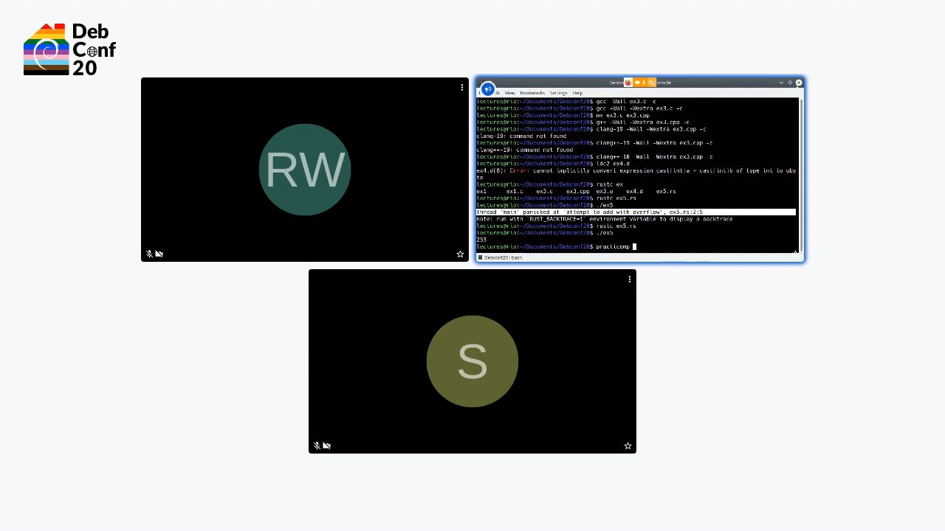
text(ex6.pr)
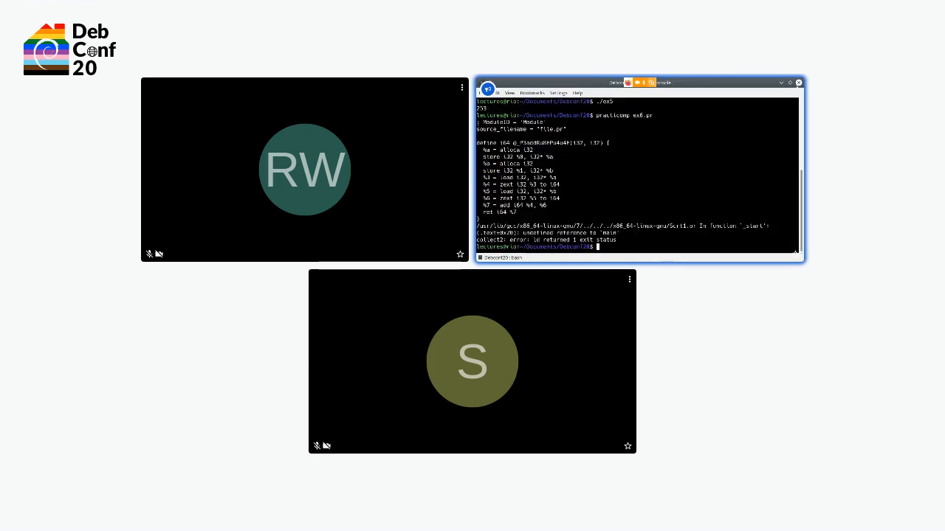
mouse_move(603, 179)
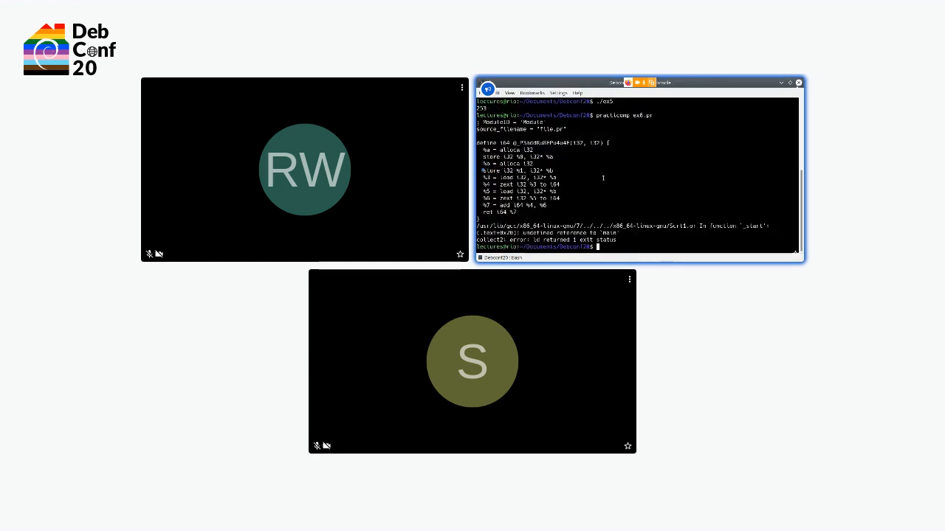
double_click(534, 142)
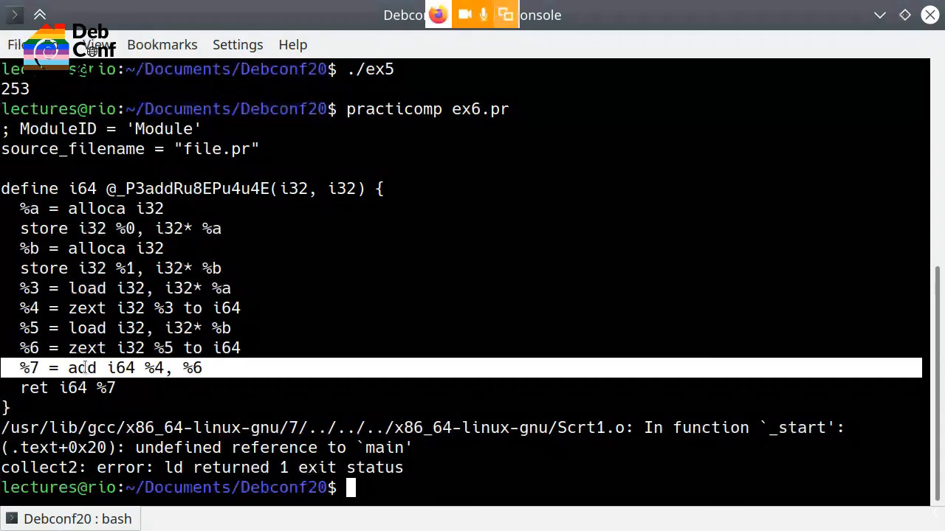
mouse_move(103, 348)
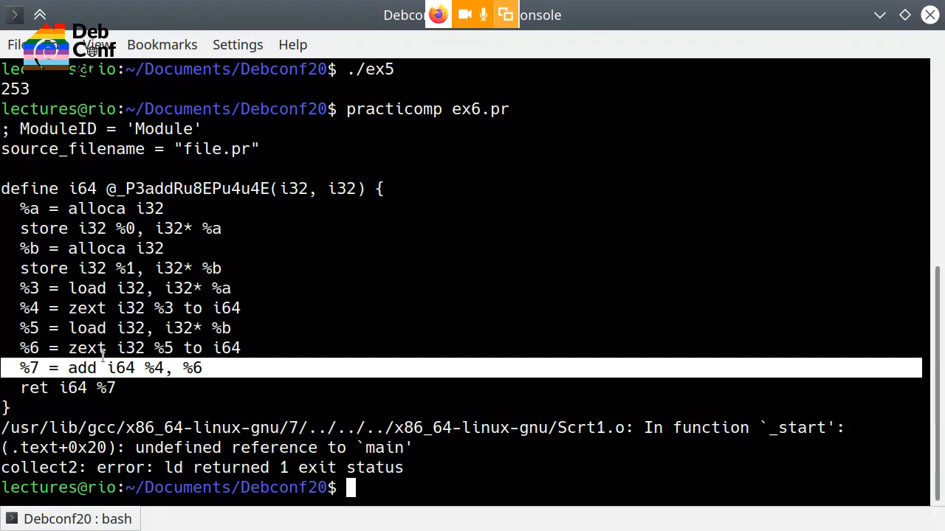
mouse_move(118, 348)
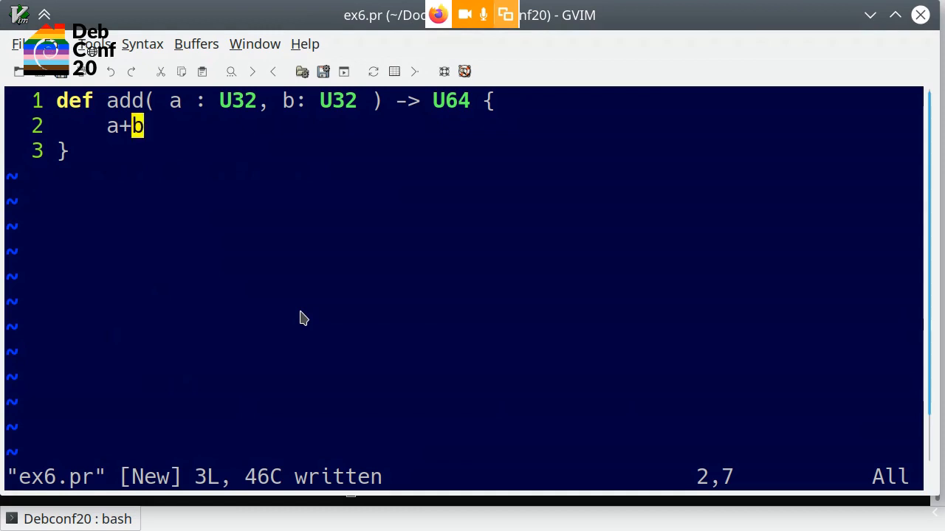
mouse_move(124, 149)
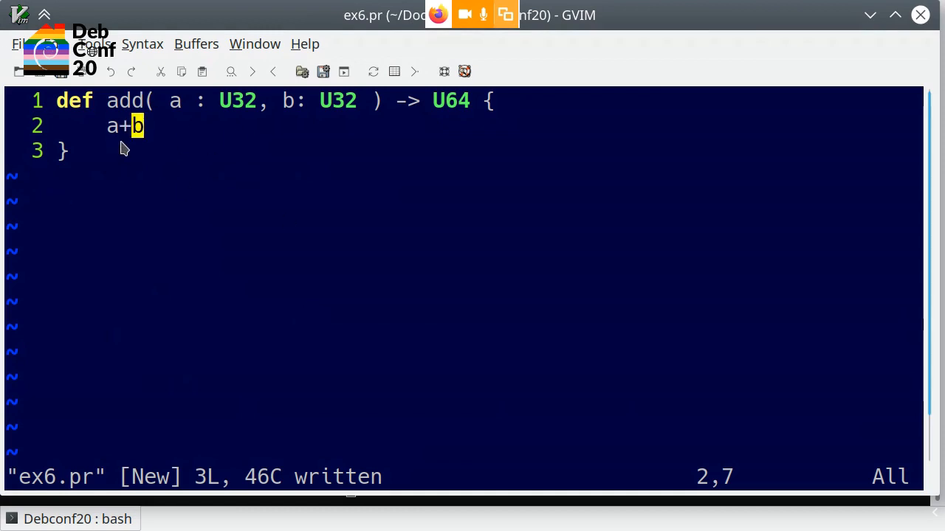
mouse_move(136, 141)
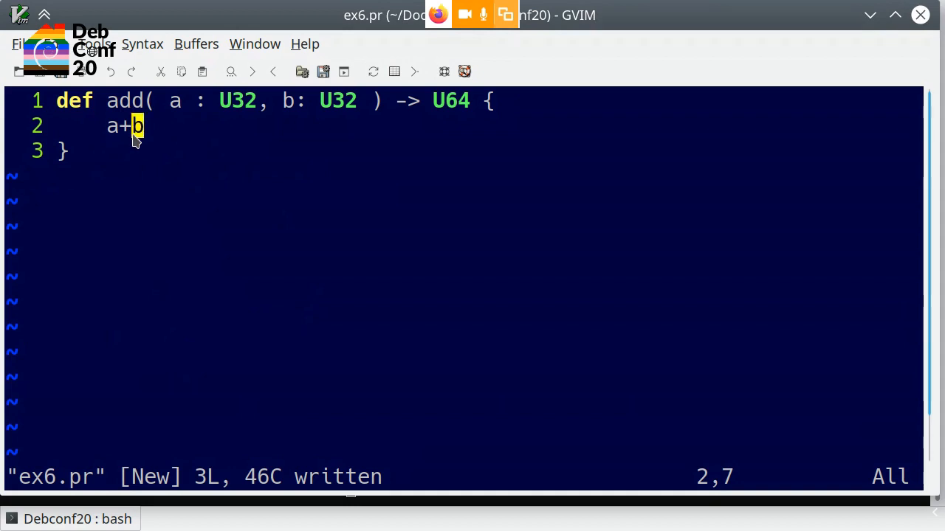
mouse_move(169, 136)
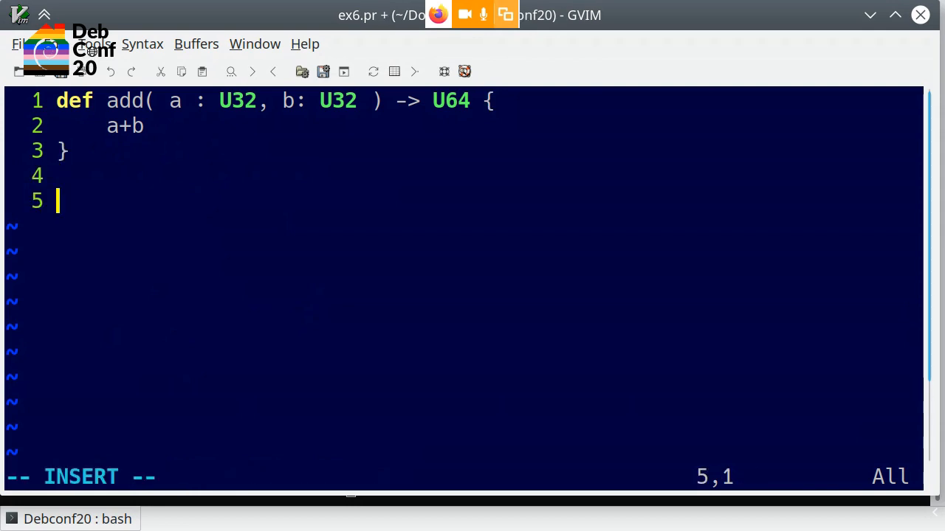
Write the signature def average( a: U8, b:U8 ) -> U8 { in ex6.pr.
text(def ave)
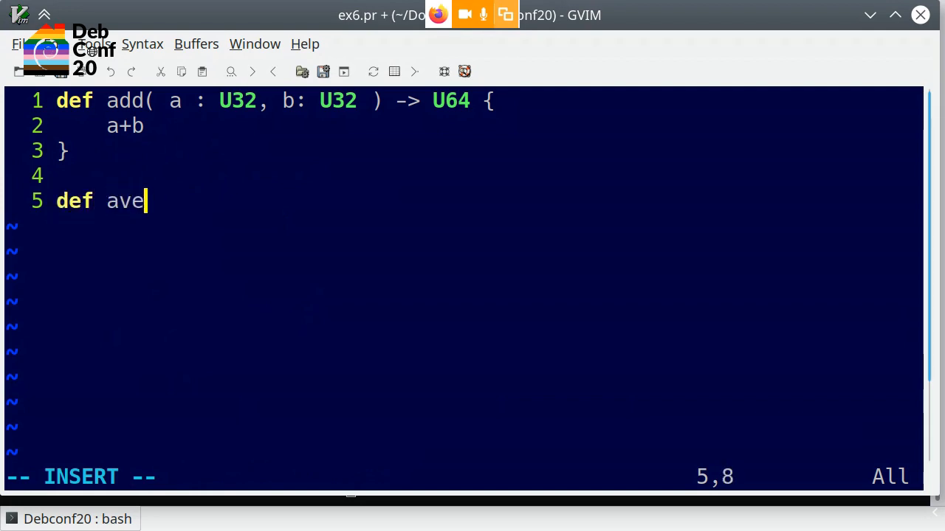
text(rage( a)
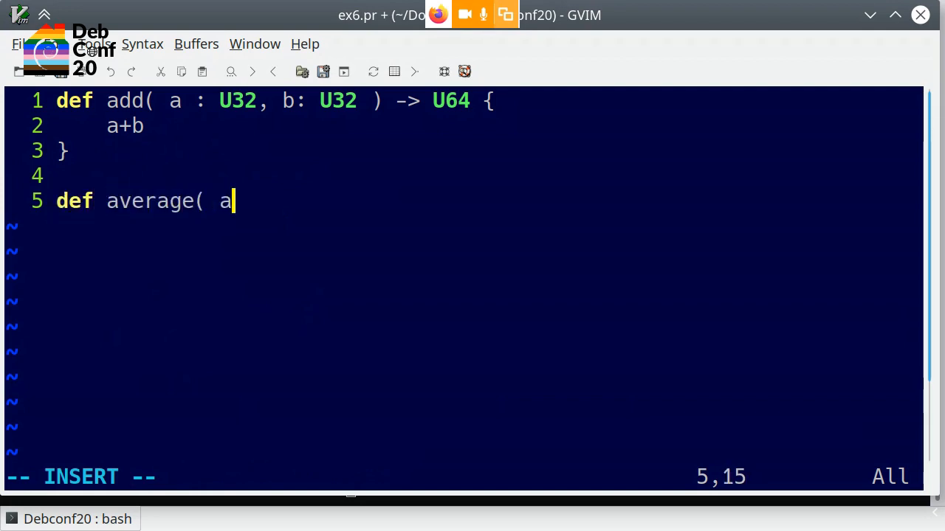
text(: U8 ,)
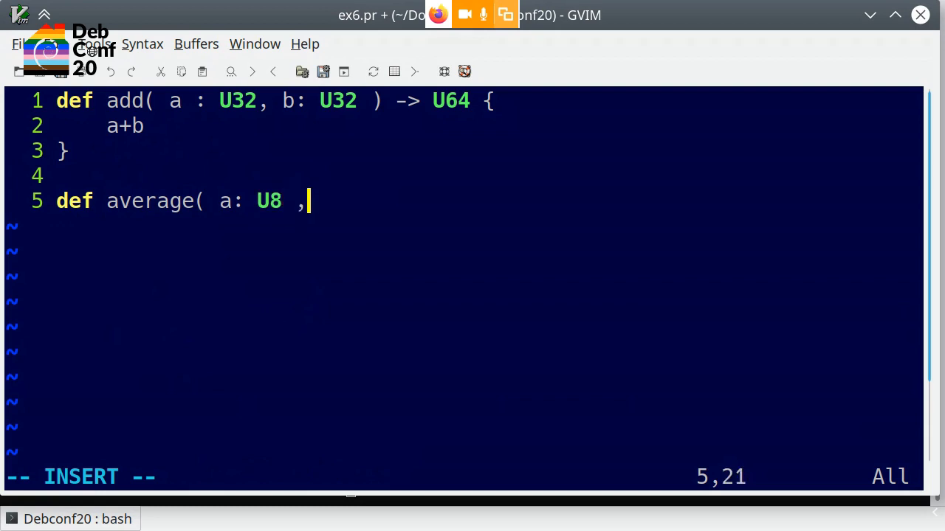
text(b:U)
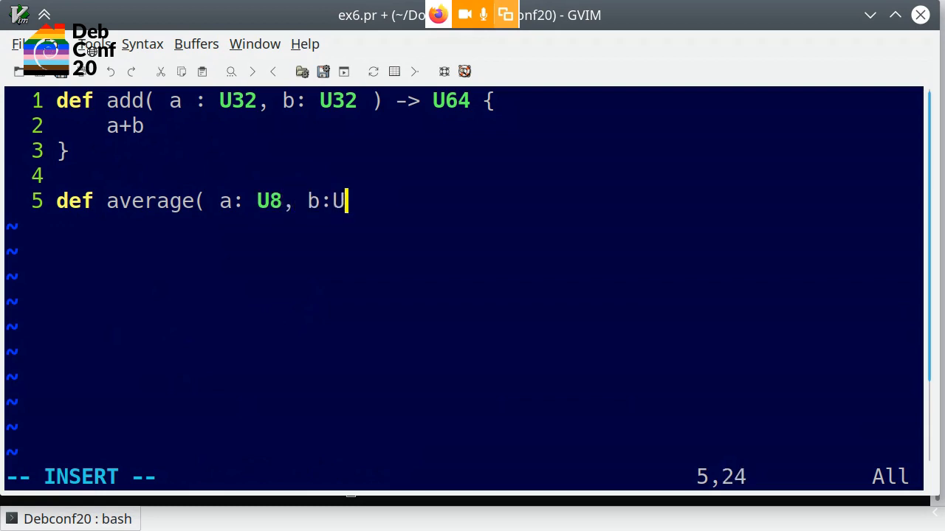
text(8 ) -> U)
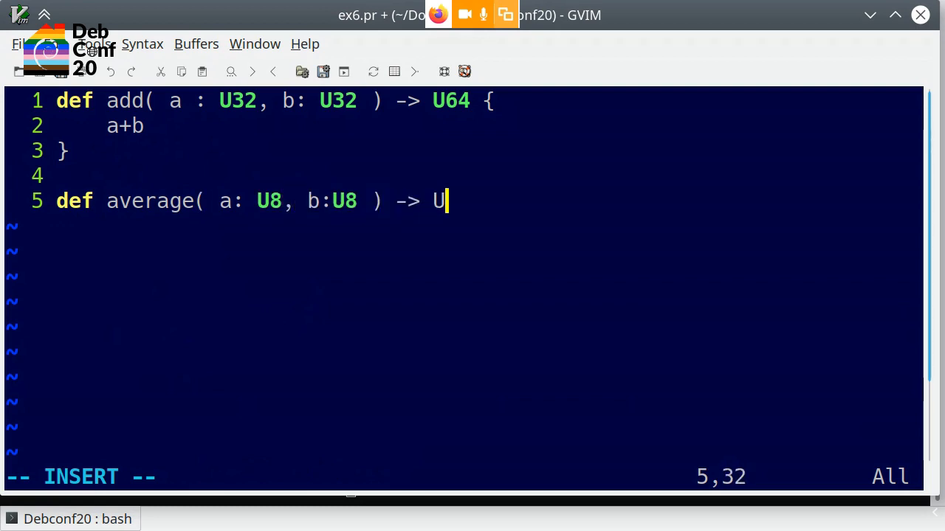
text(8 {)
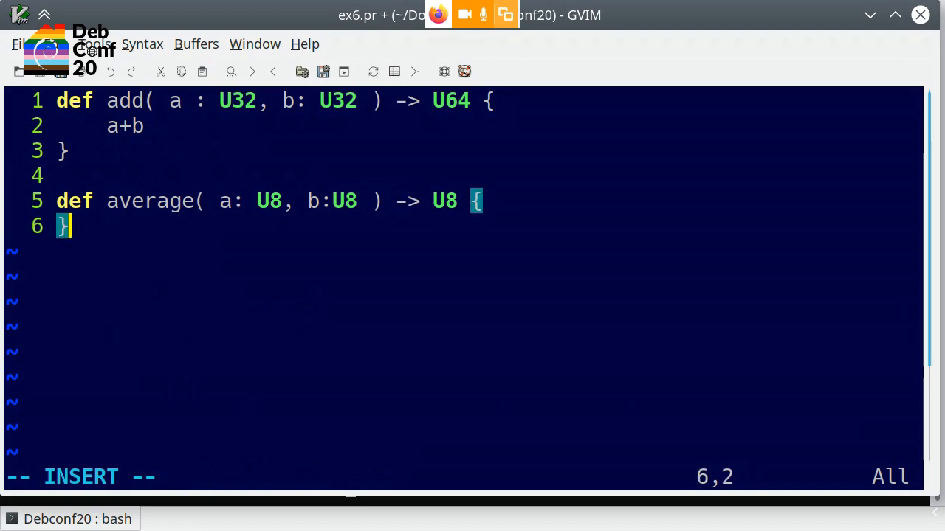
Fill the average body with (a+b)/2 on an indented line.
key(Return)
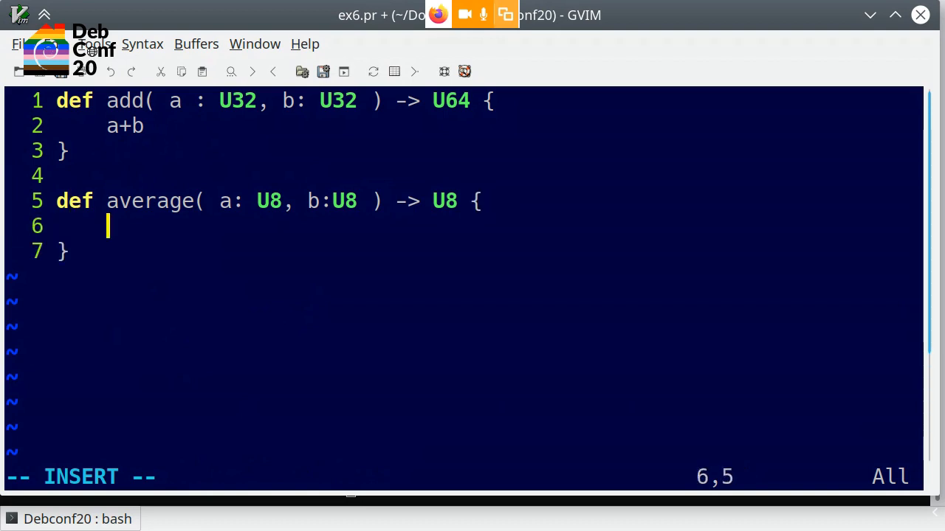
text((a+b)/2)
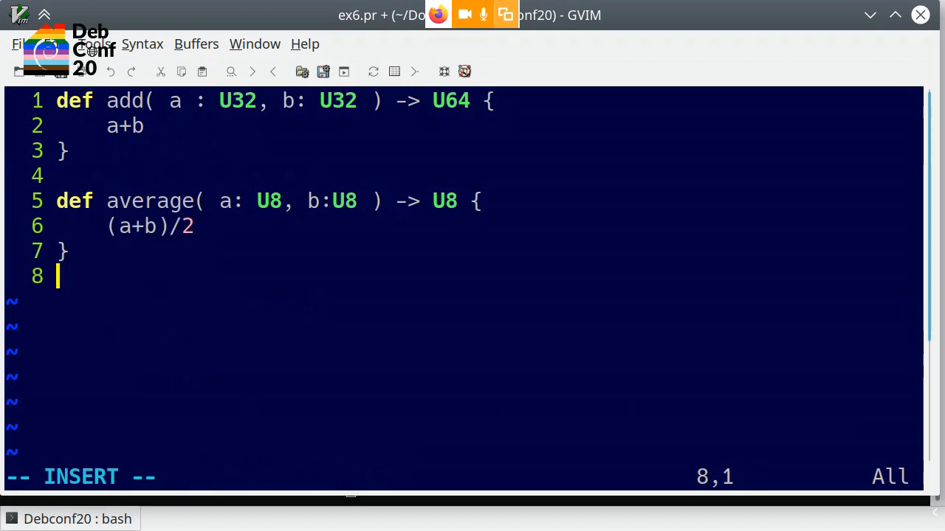
mouse_move(217, 166)
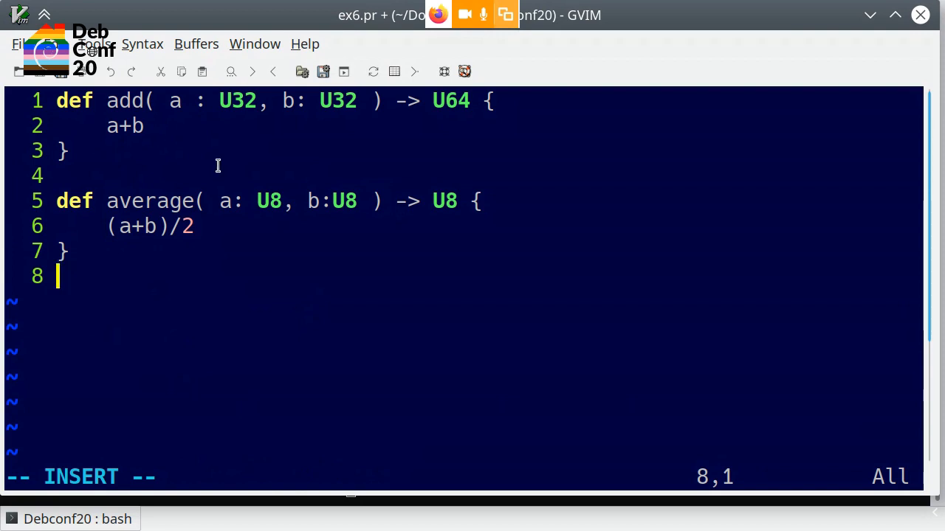
click(124, 226)
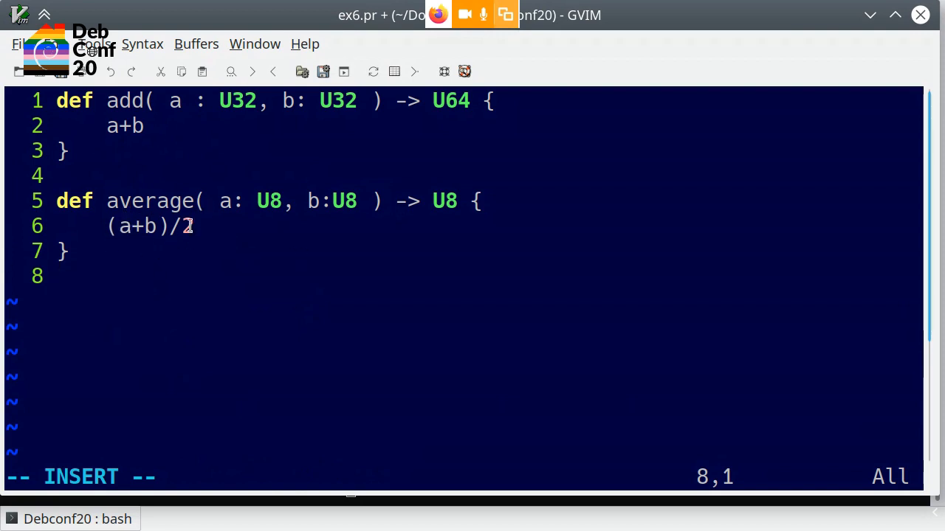
mouse_move(150, 243)
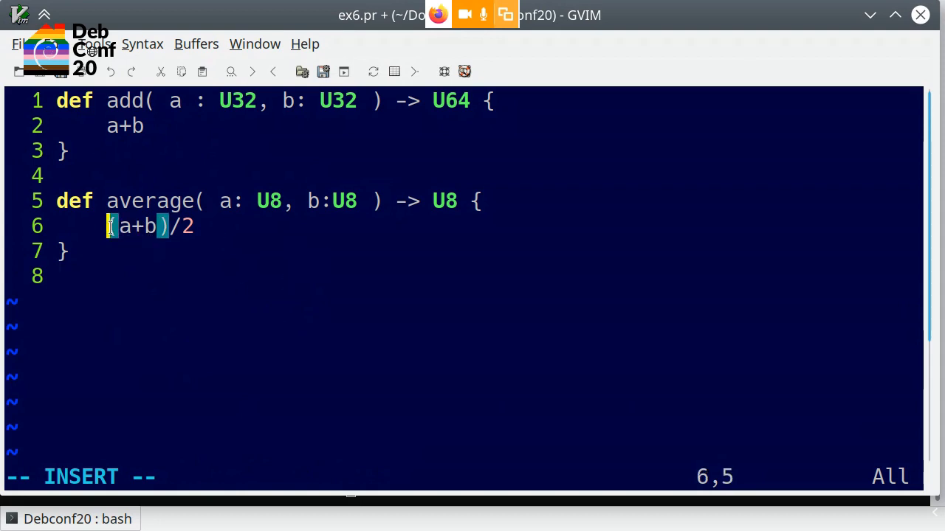
mouse_move(227, 298)
text(e)
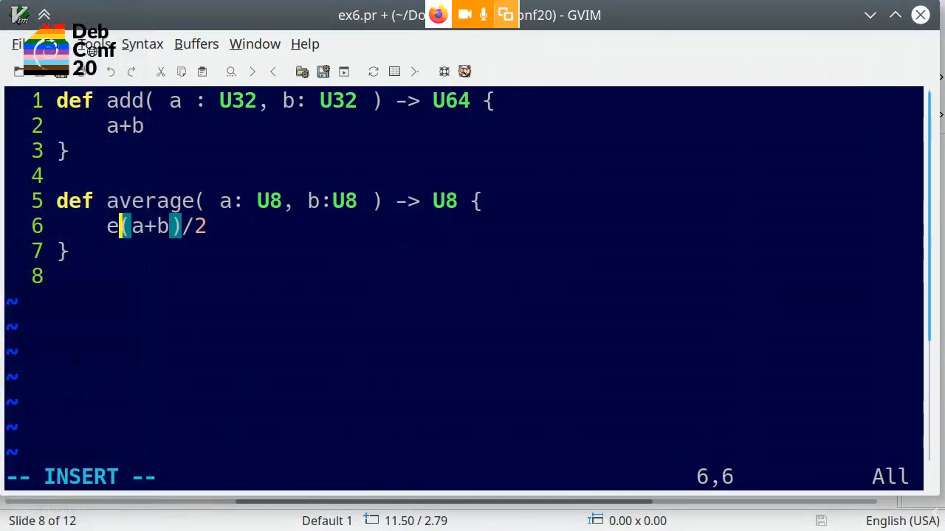
Wrap the body as expect!U16( (a+b)/2 ) and add empty lines below the function.
text(xpect)
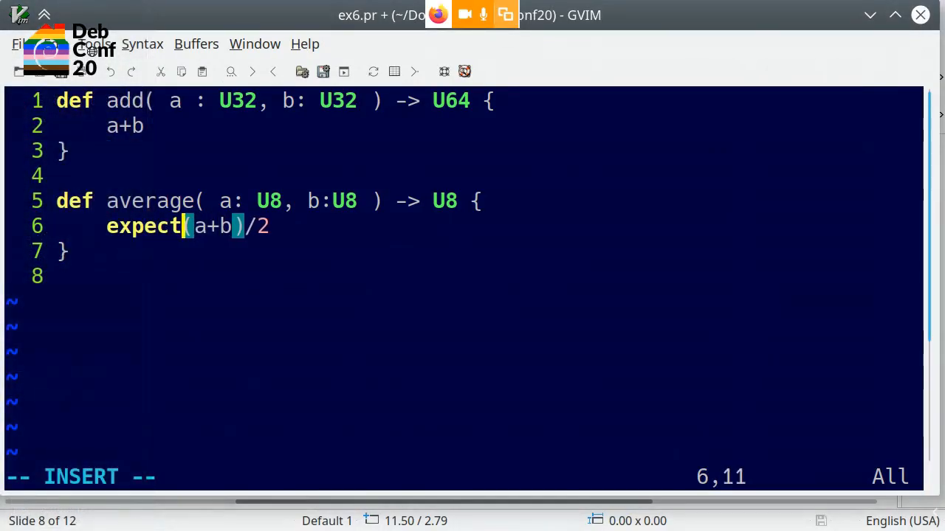
text(!U16()
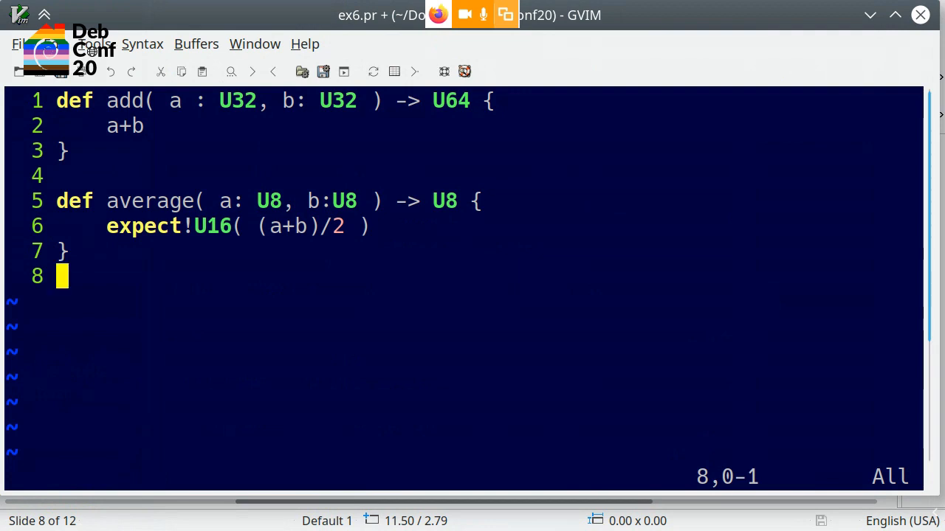
mouse_move(284, 224)
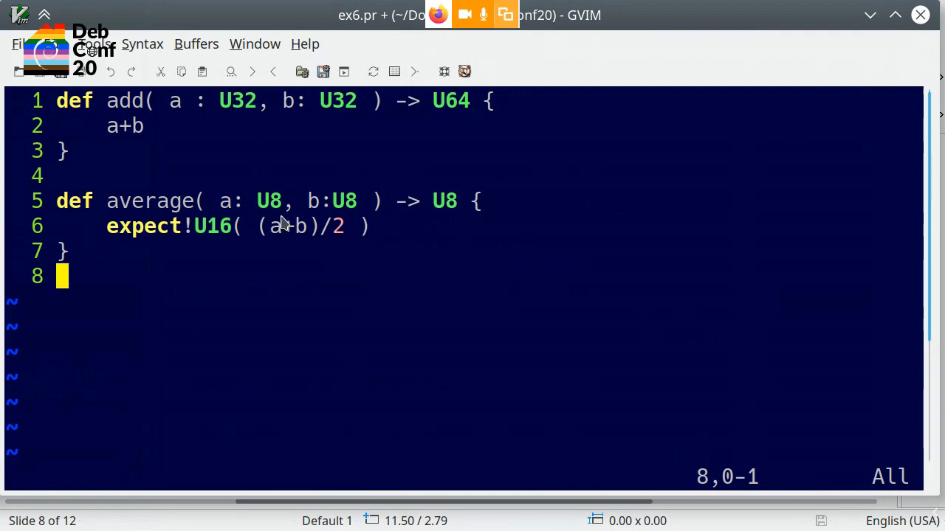
mouse_move(333, 249)
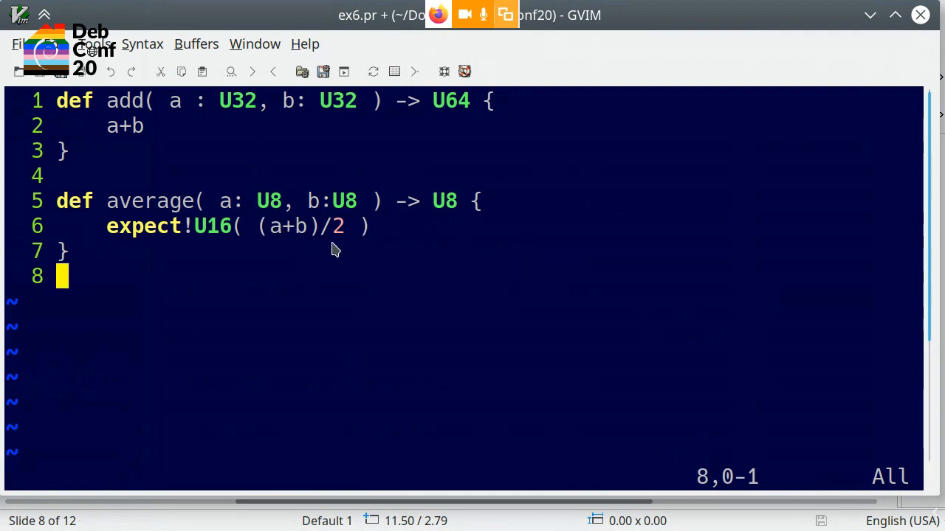
mouse_move(257, 228)
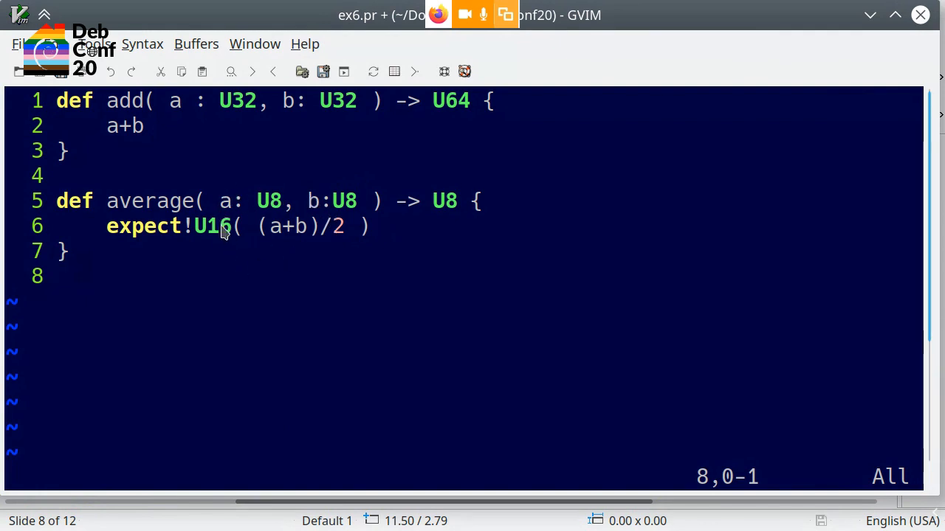
mouse_move(268, 259)
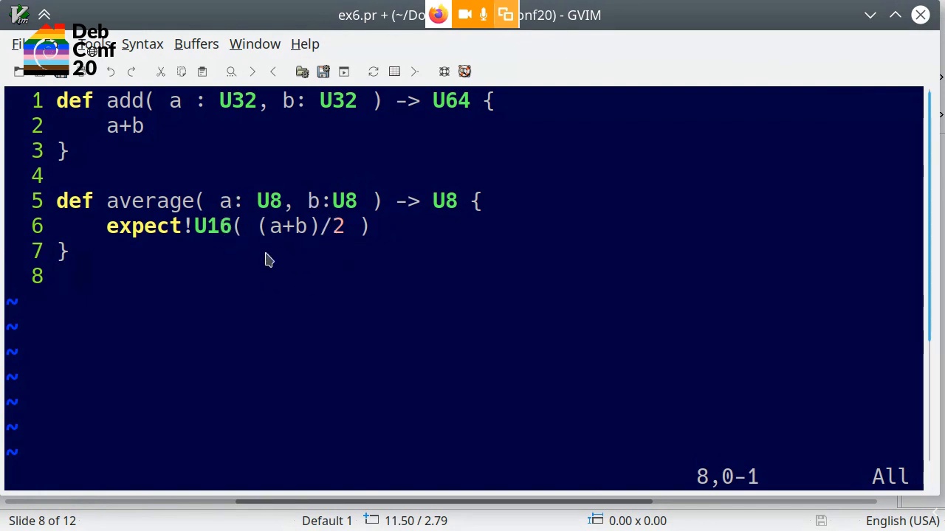
mouse_move(310, 225)
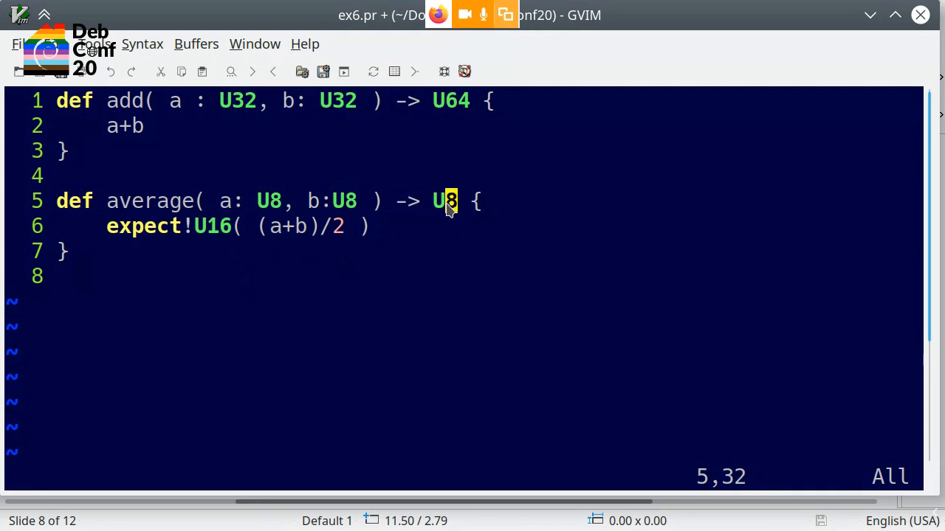
mouse_move(238, 242)
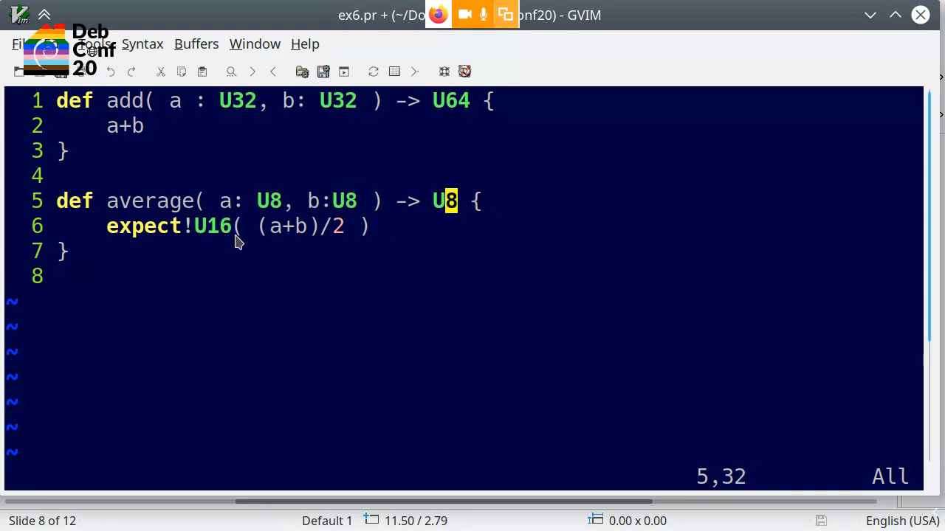
mouse_move(170, 216)
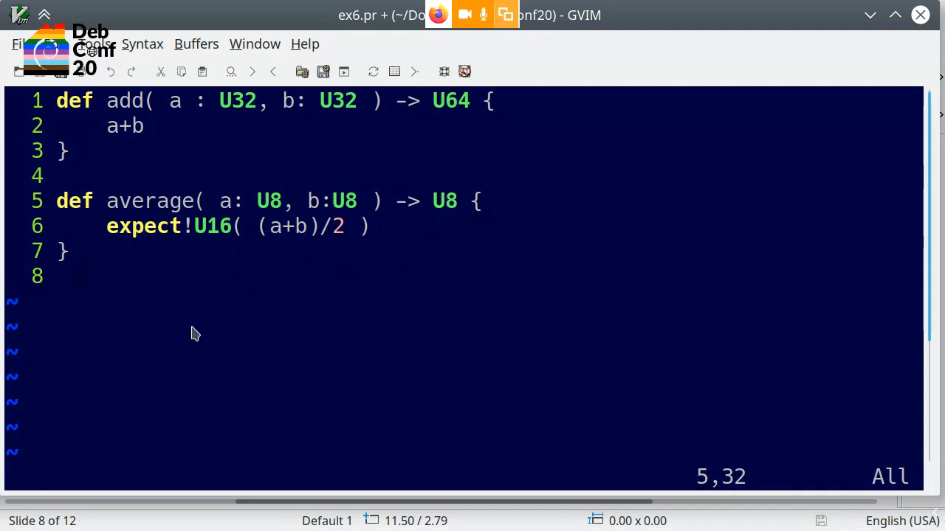
mouse_move(269, 322)
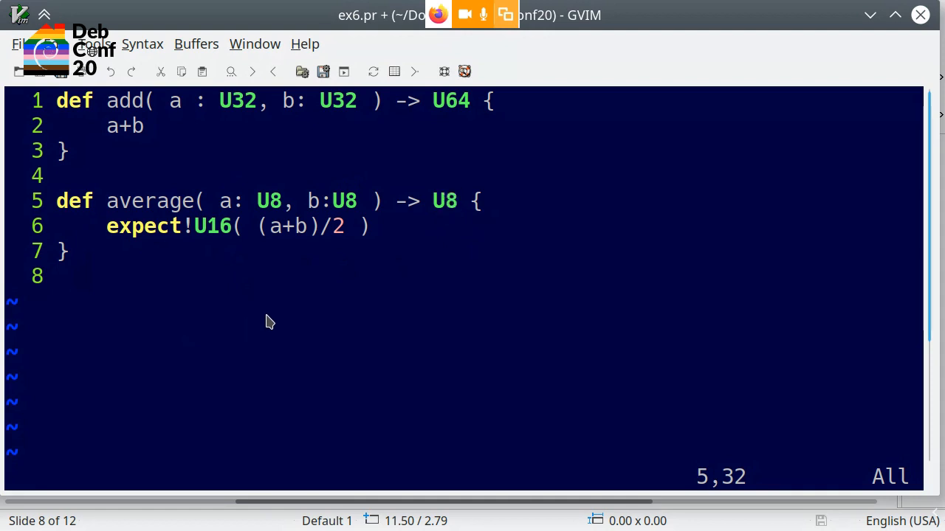
mouse_move(155, 227)
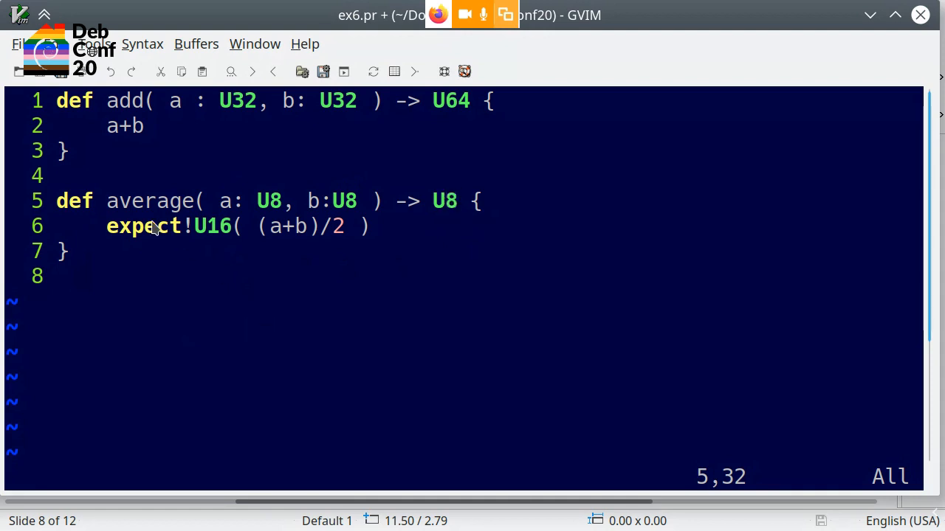
mouse_move(183, 255)
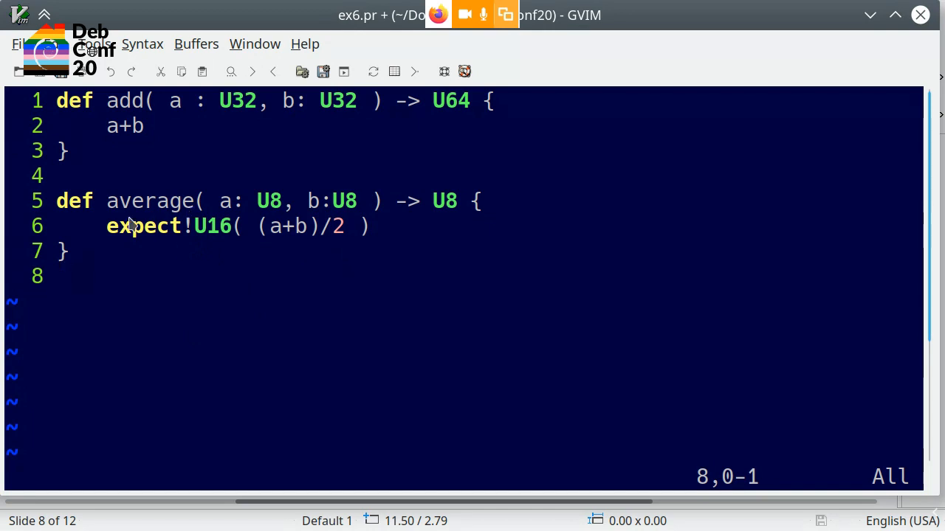
mouse_move(248, 224)
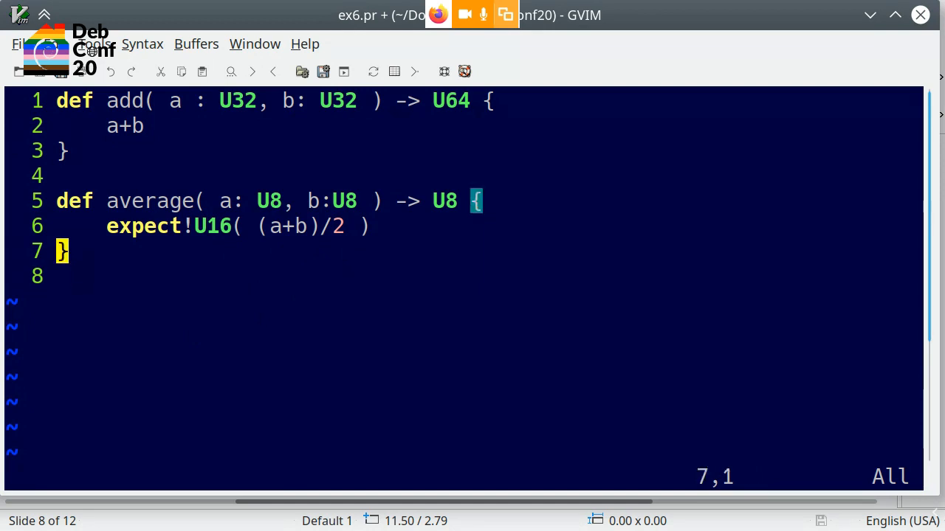
key(Down)
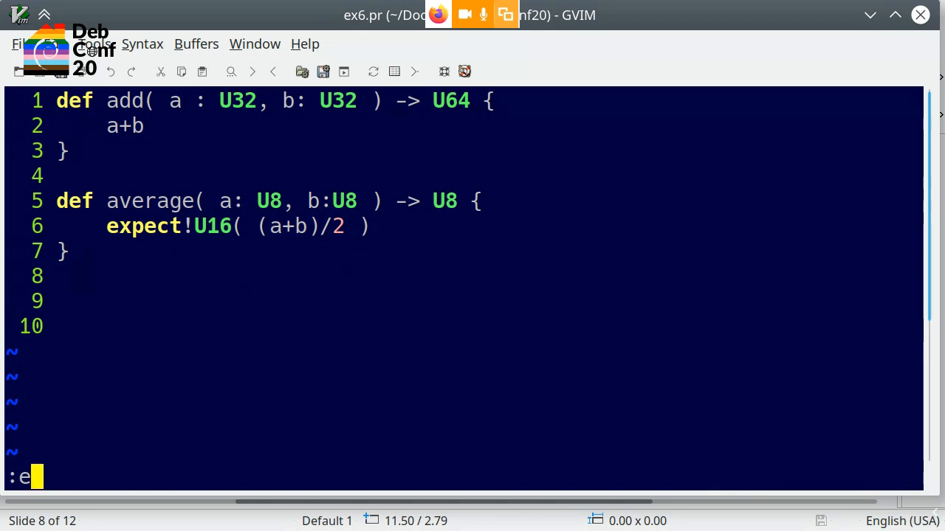
Start ex7.pr with def fun() -> U8 { 17 }.
text(ex7.)
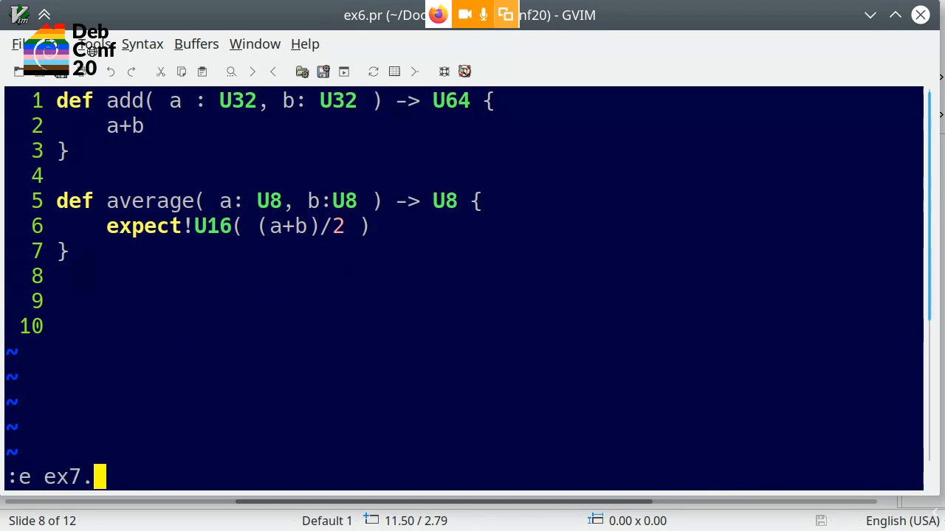
key(Return)
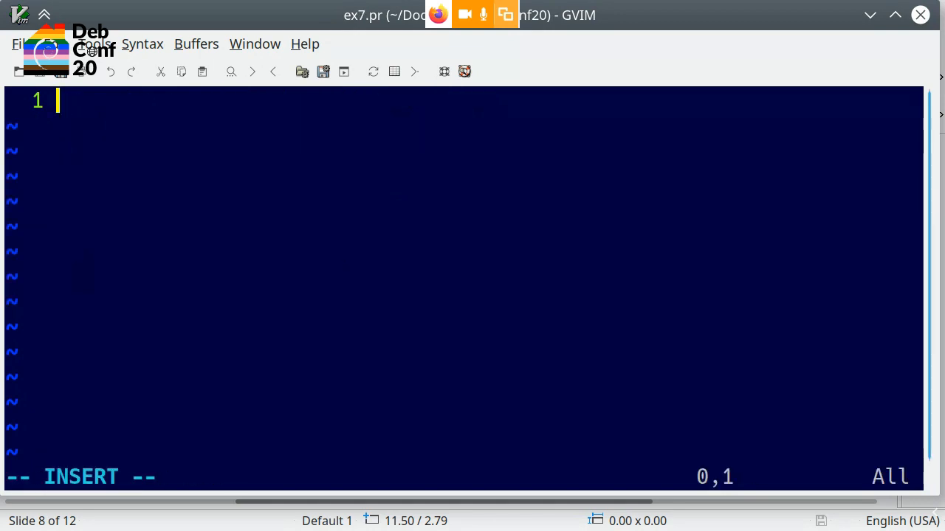
text(de)
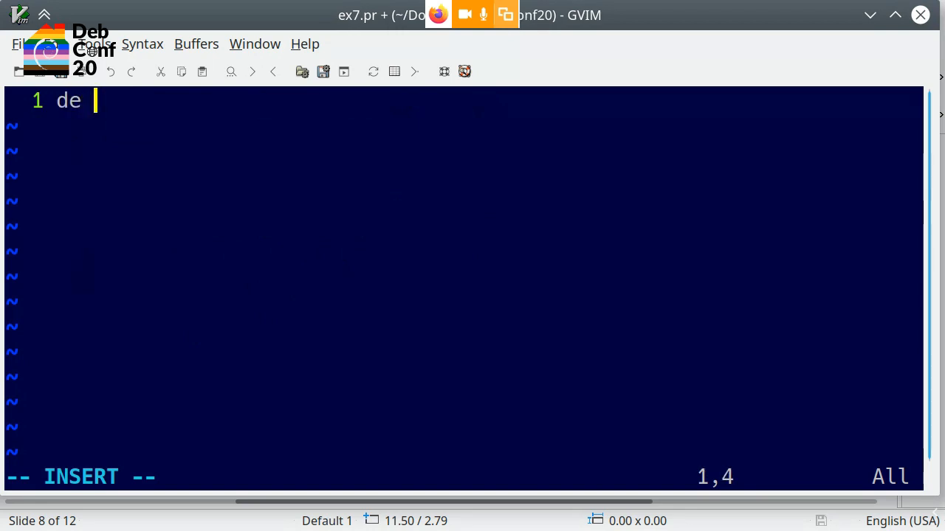
text(f un)
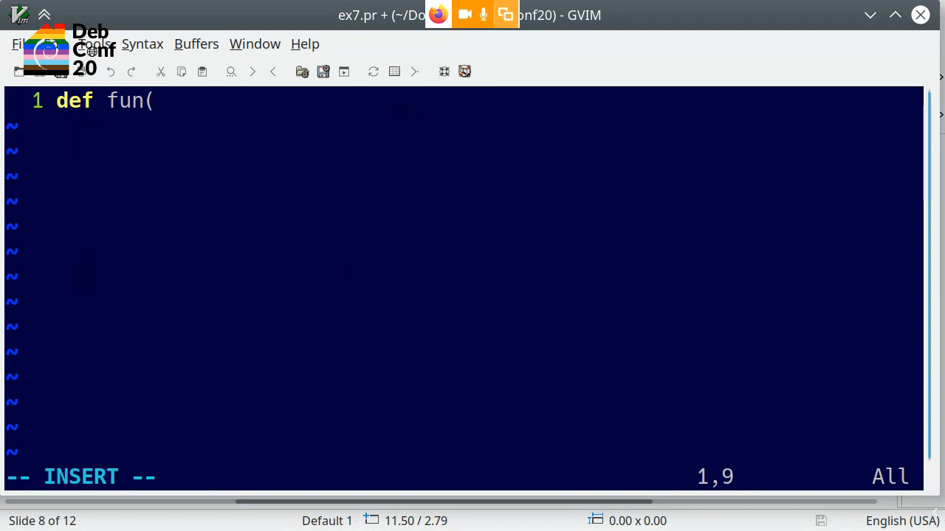
text() -<)
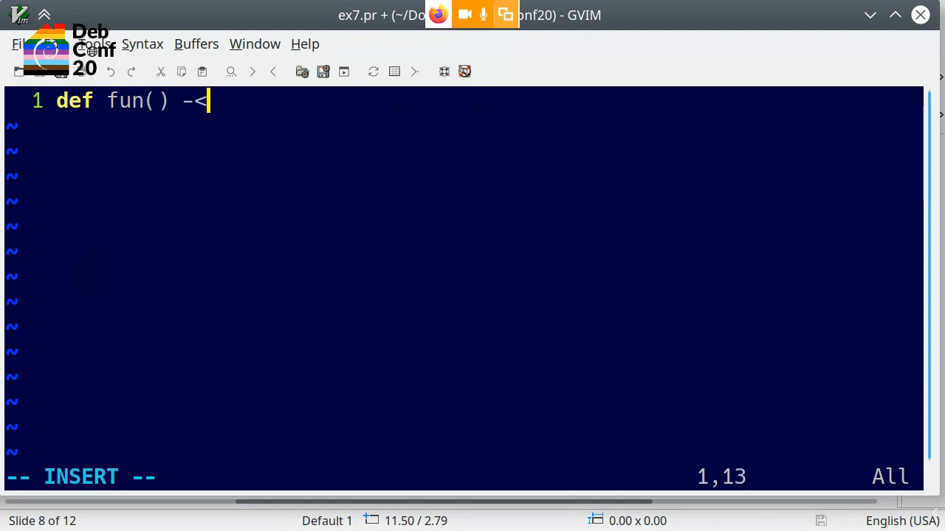
text(>)
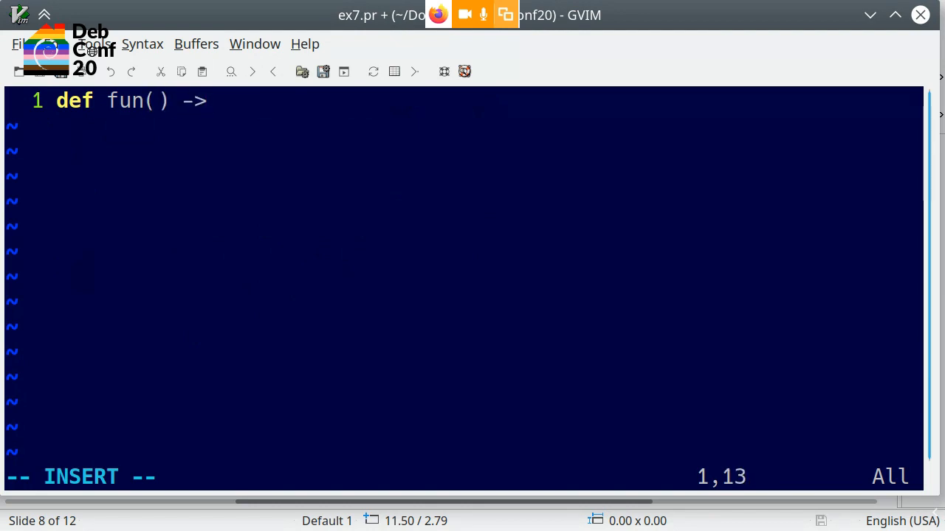
text(U8 {)
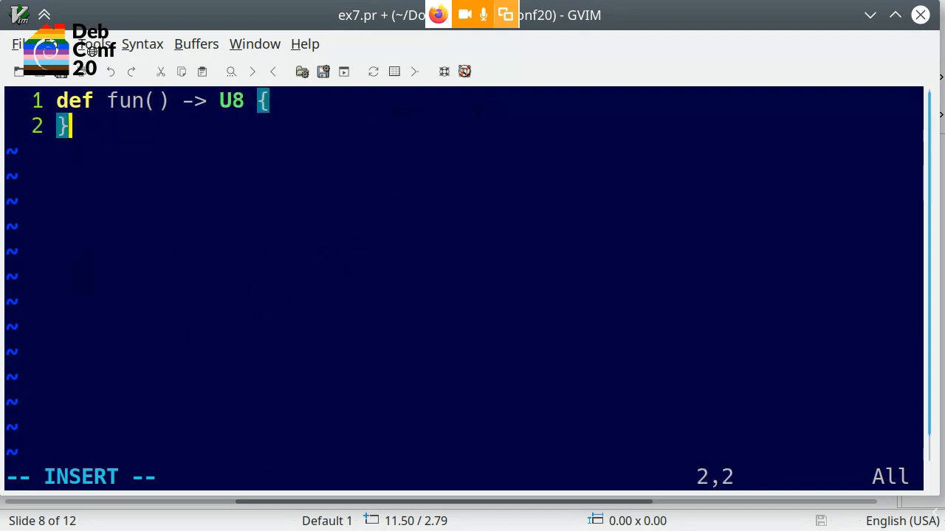
key(Return)
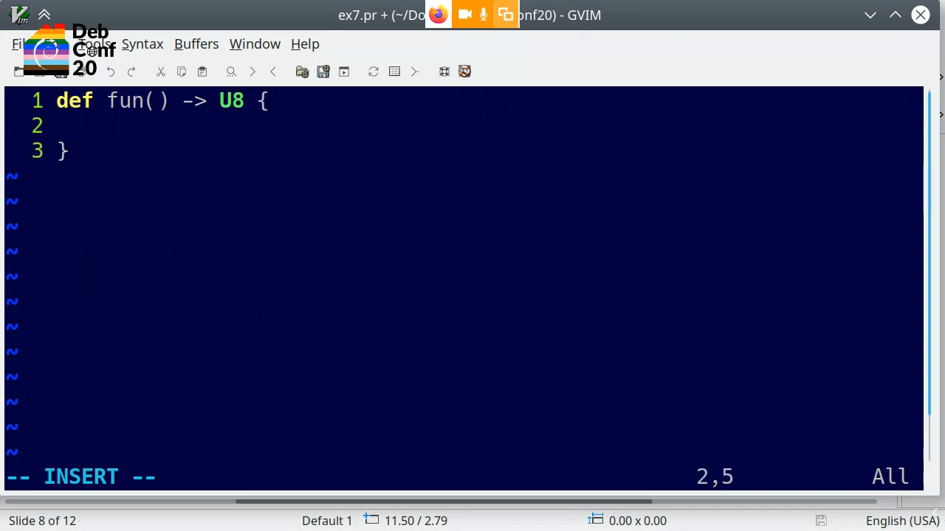
text(17)
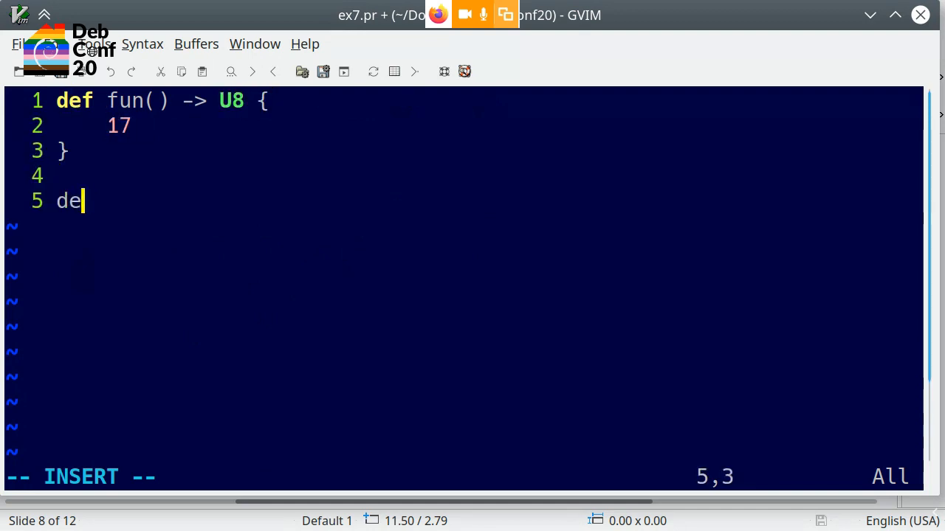
Add the second overload def fun() -> U16 { 42 }.
text(f fun() ->)
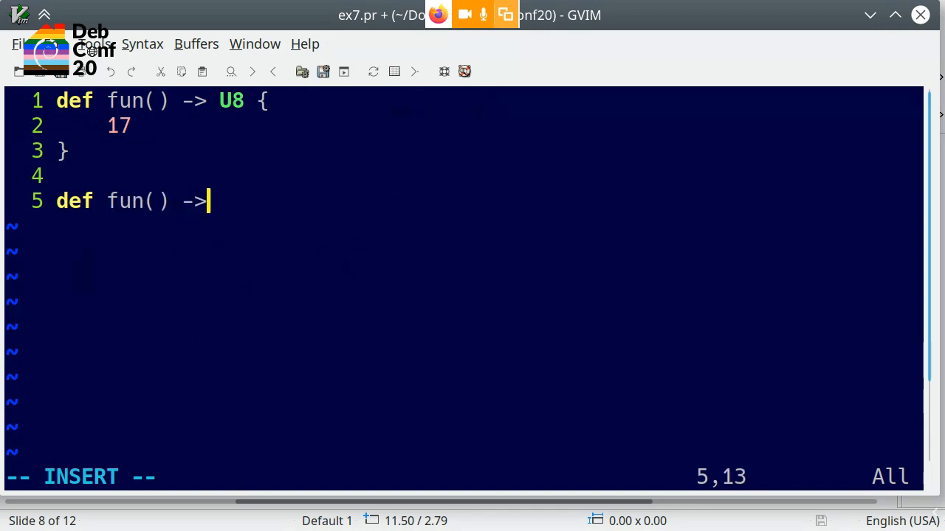
text(U16 {)
text(42)
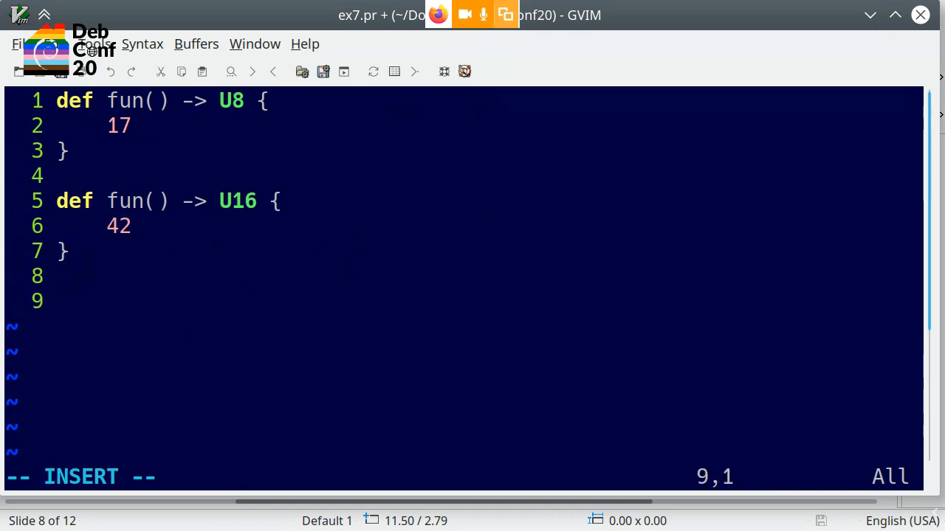
mouse_move(284, 159)
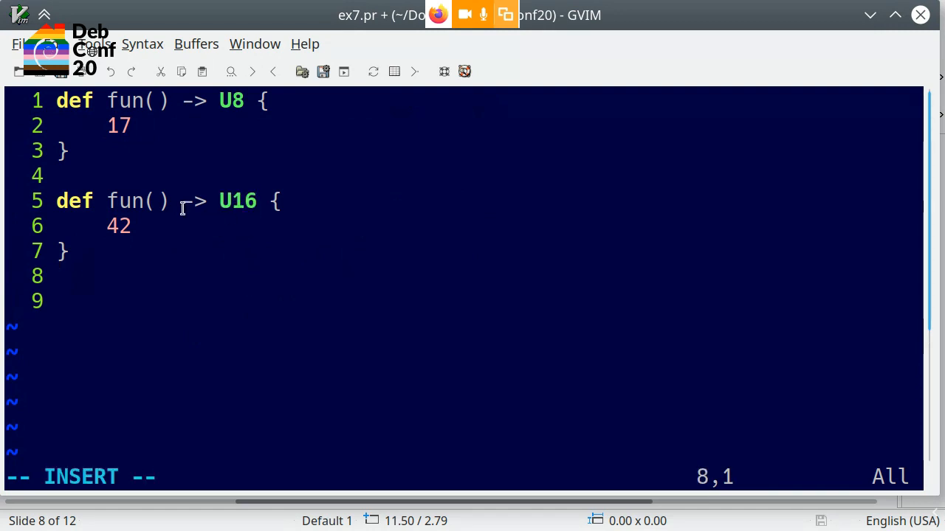
Add def main() -> S32 whose body is expect!U8(fun()).
key(Down)
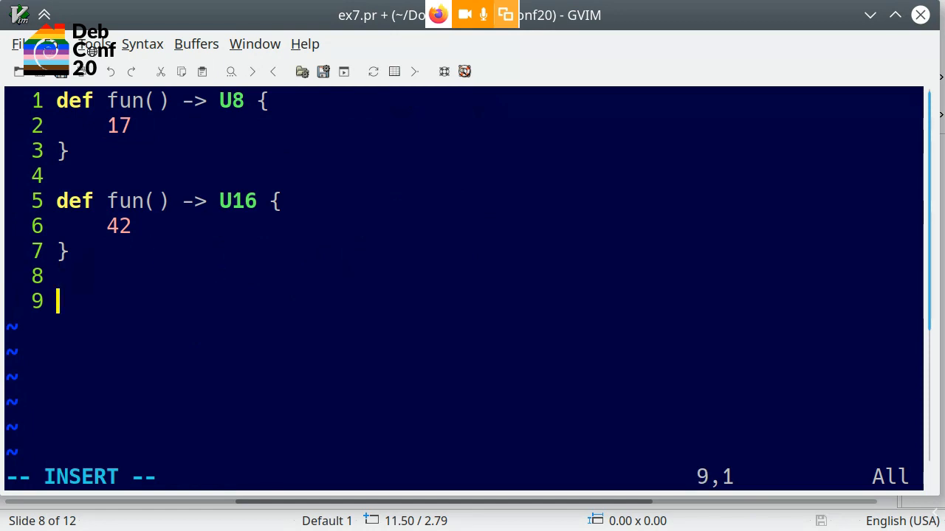
text(def main() -)
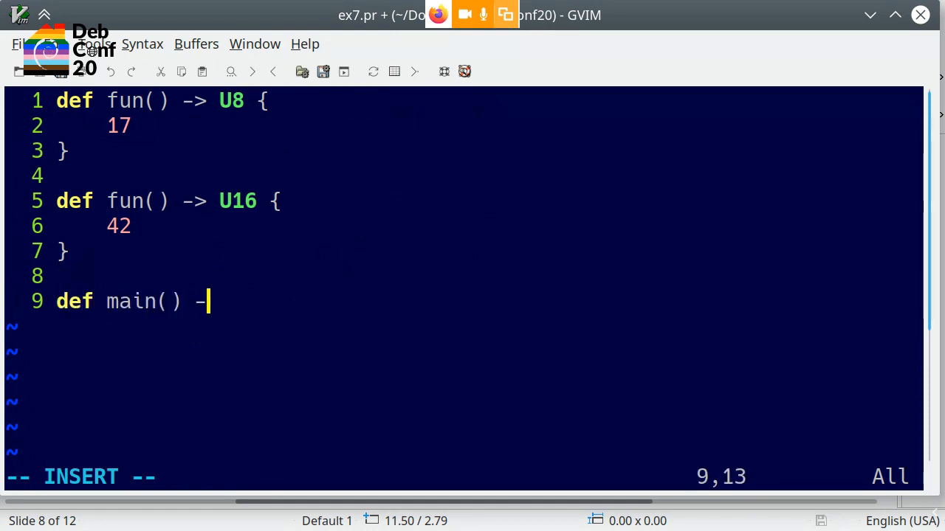
text(> S32 {)
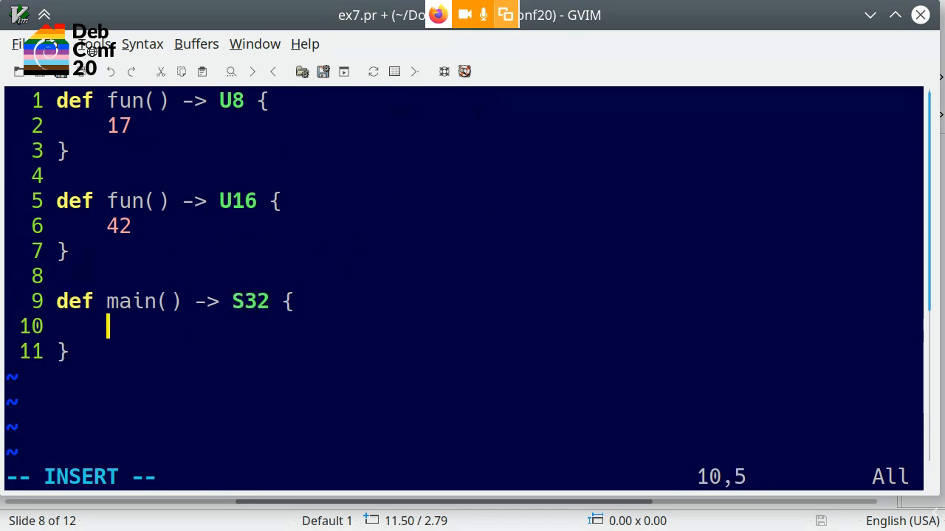
text(fun())
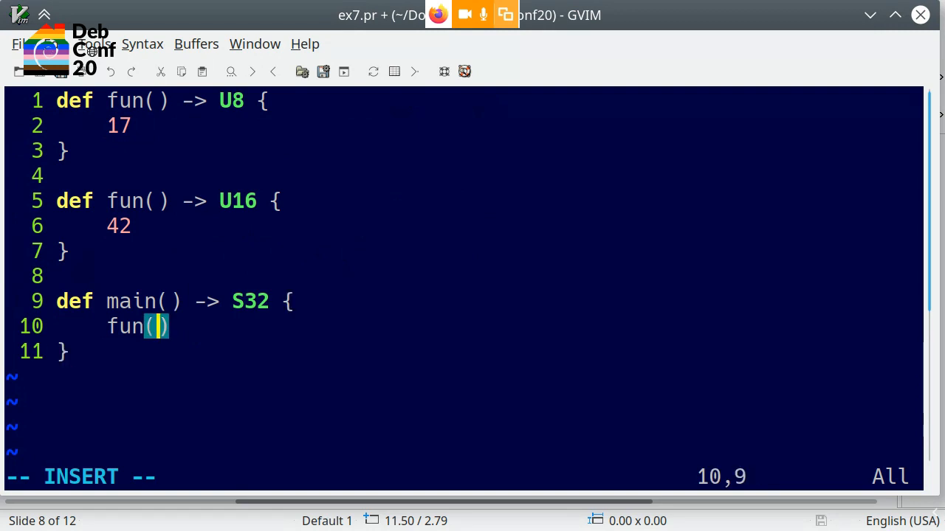
text(expect)
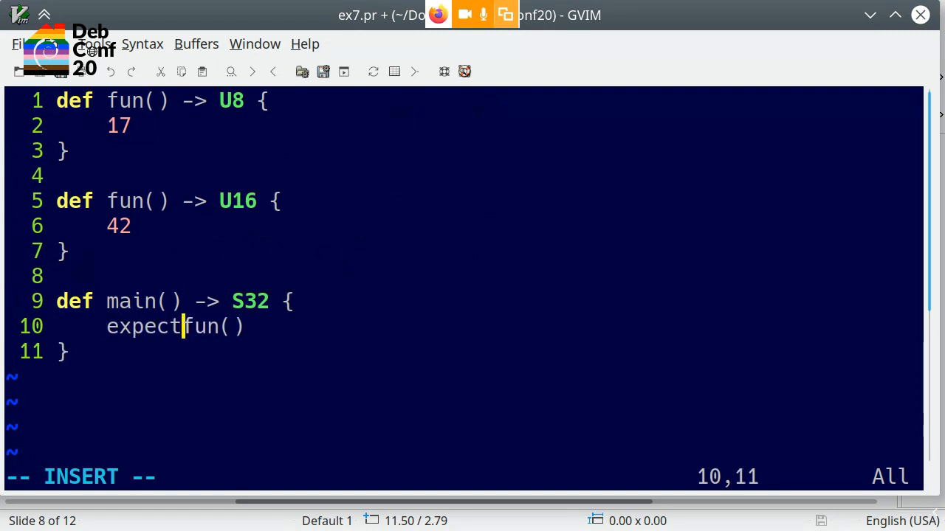
text(!U8)
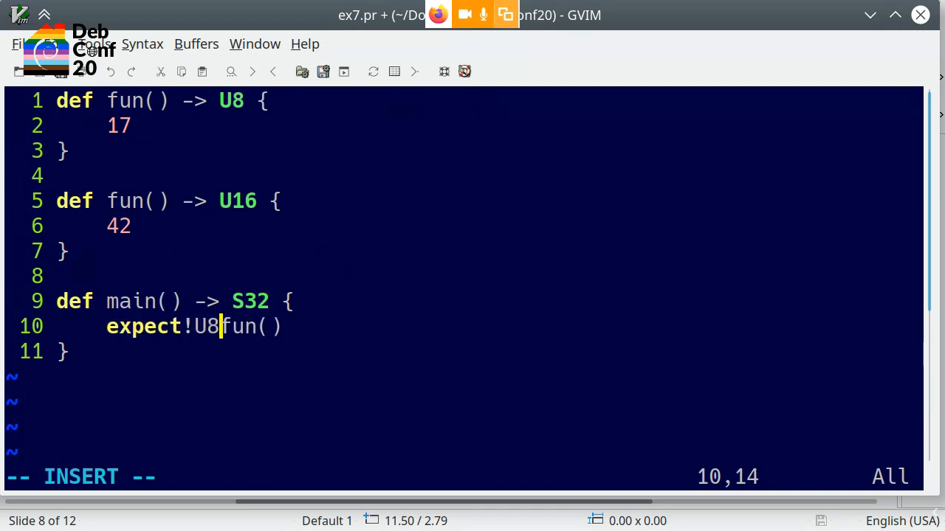
text((fun()0)
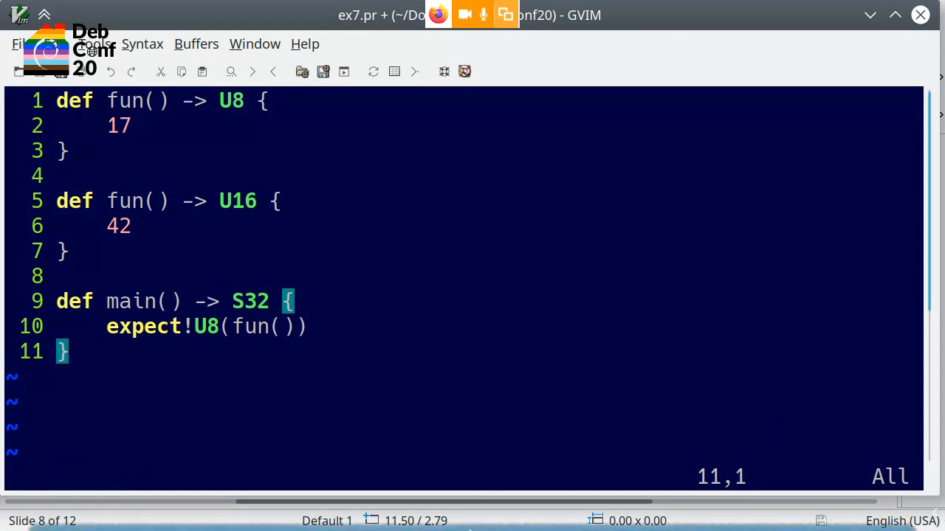
mouse_move(529, 520)
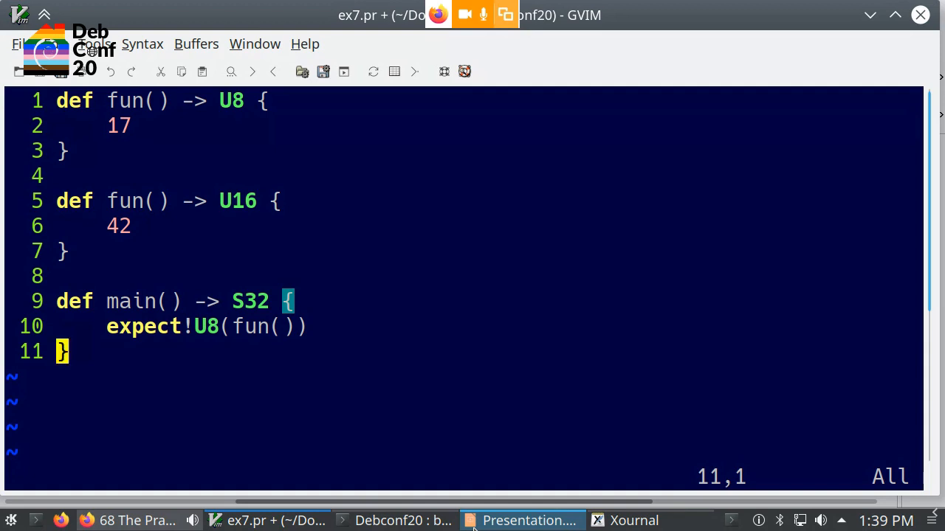
mouse_move(419, 209)
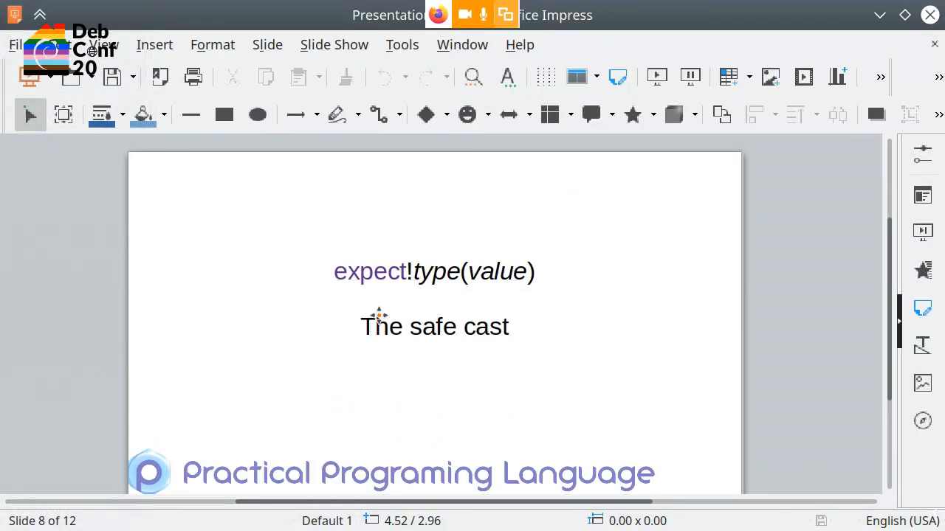
Start the Impress slide show and reach the C vs C++ cast syntax slide.
click(655, 77)
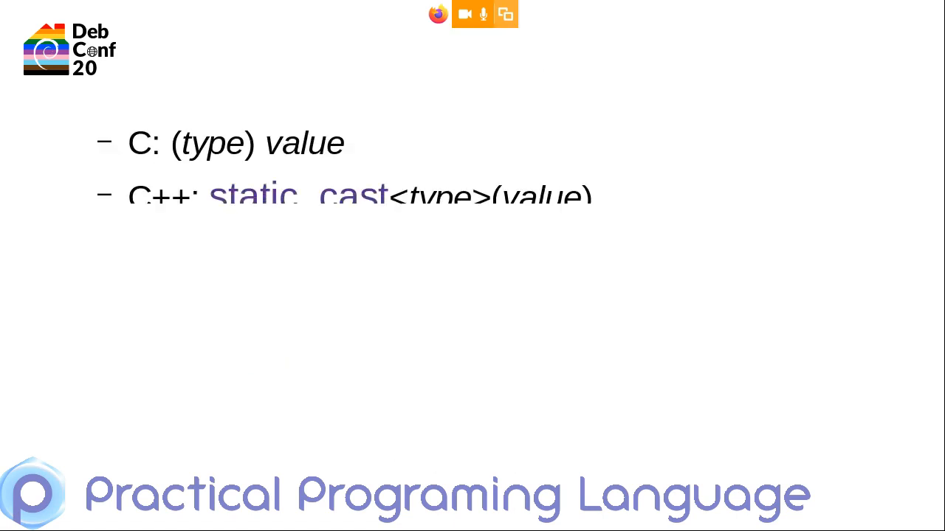